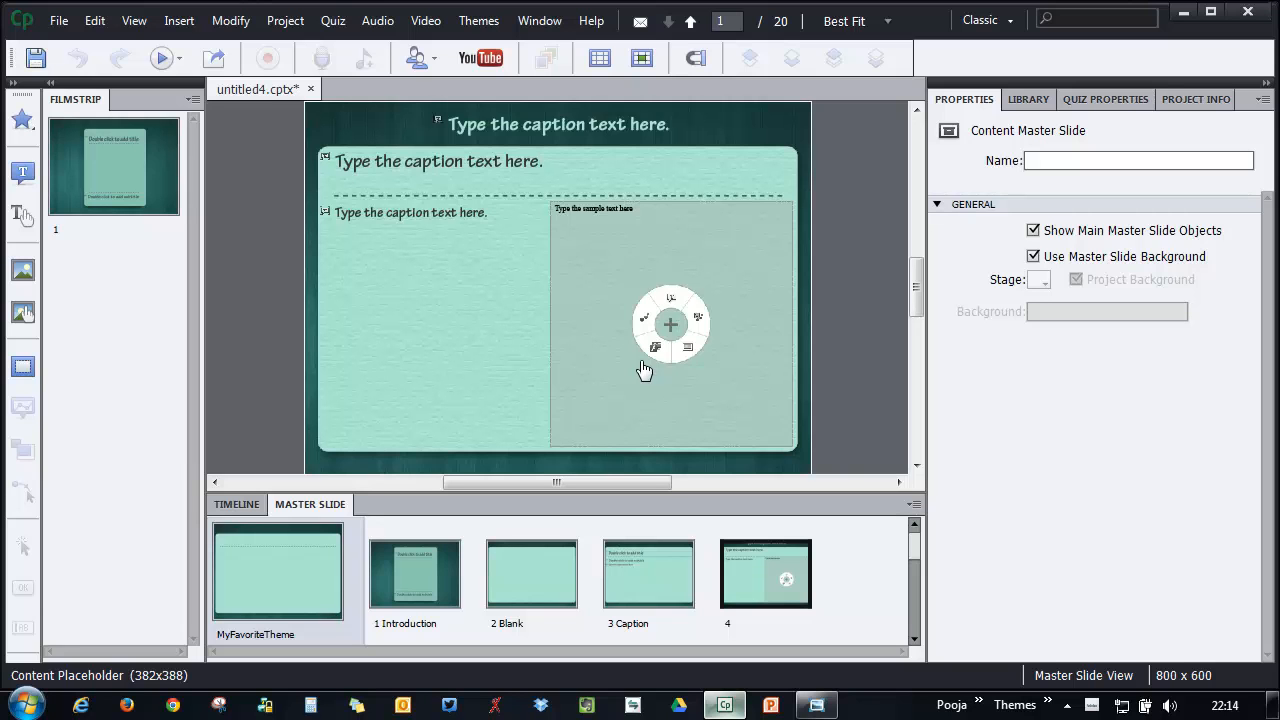
Show the Object Style Manager for MyFavoriteTheme listing the default caption styles
left_click(94, 20)
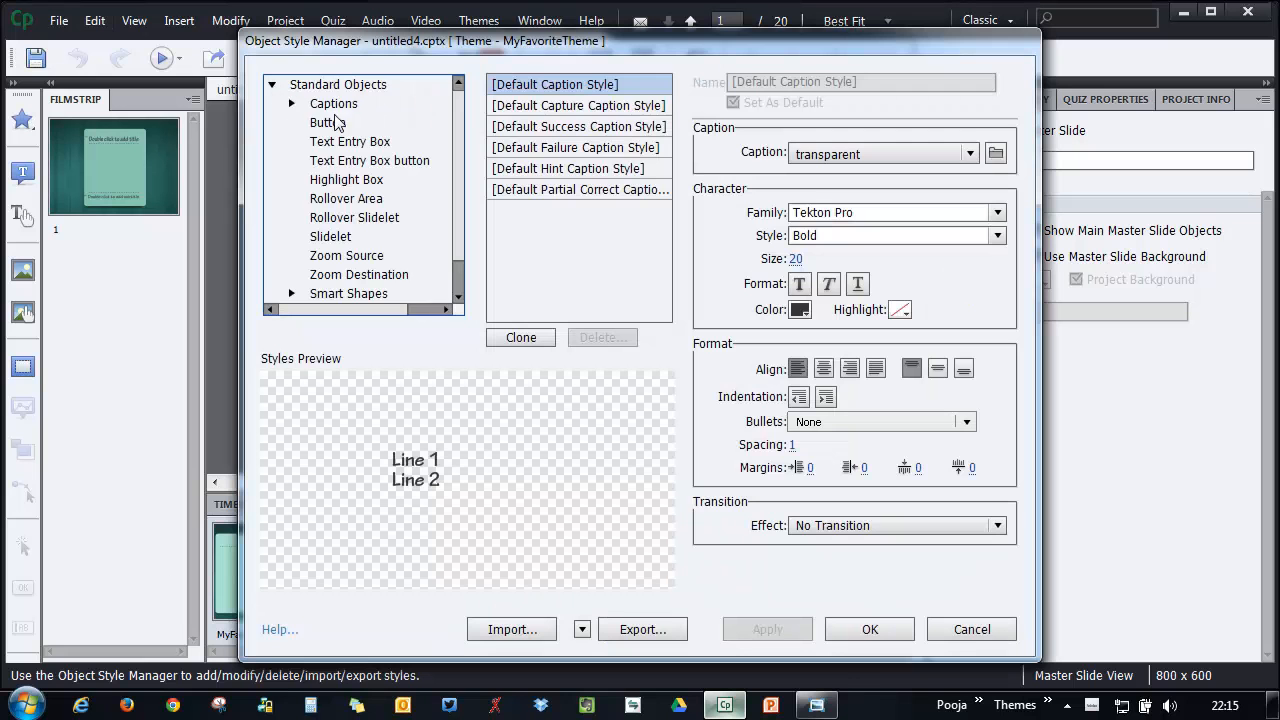
left_click(328, 122)
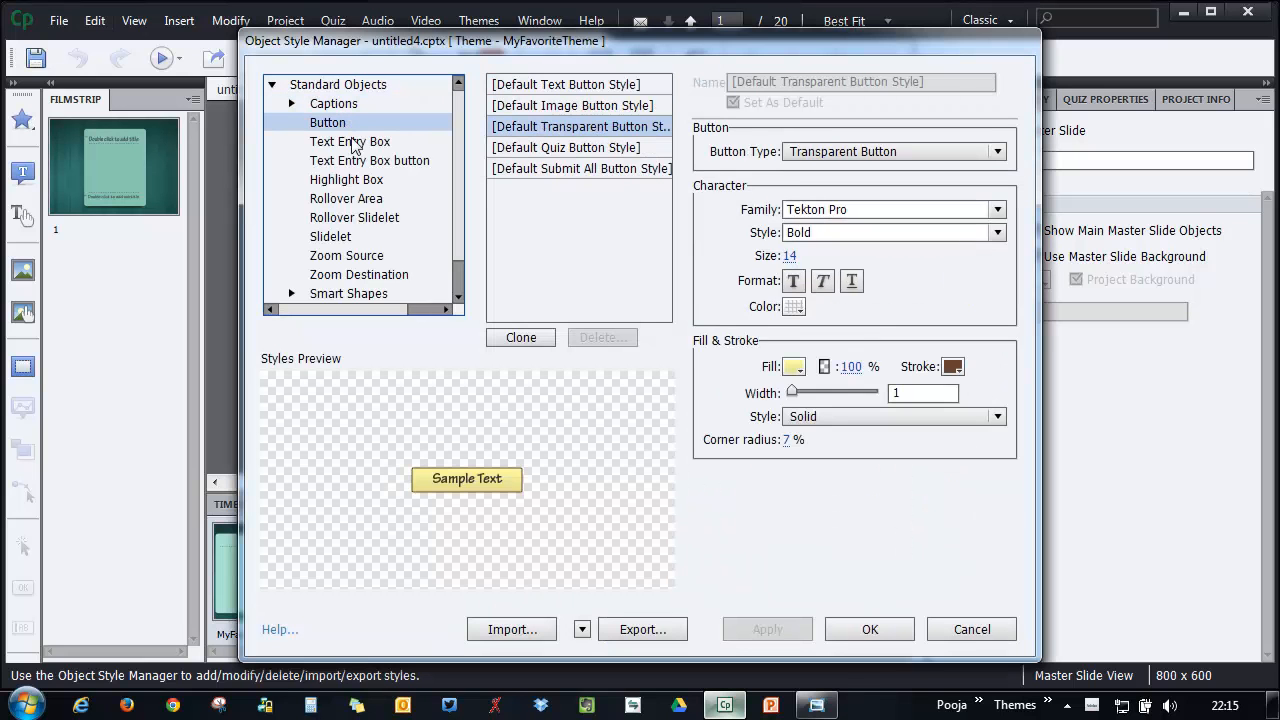
left_click(332, 104)
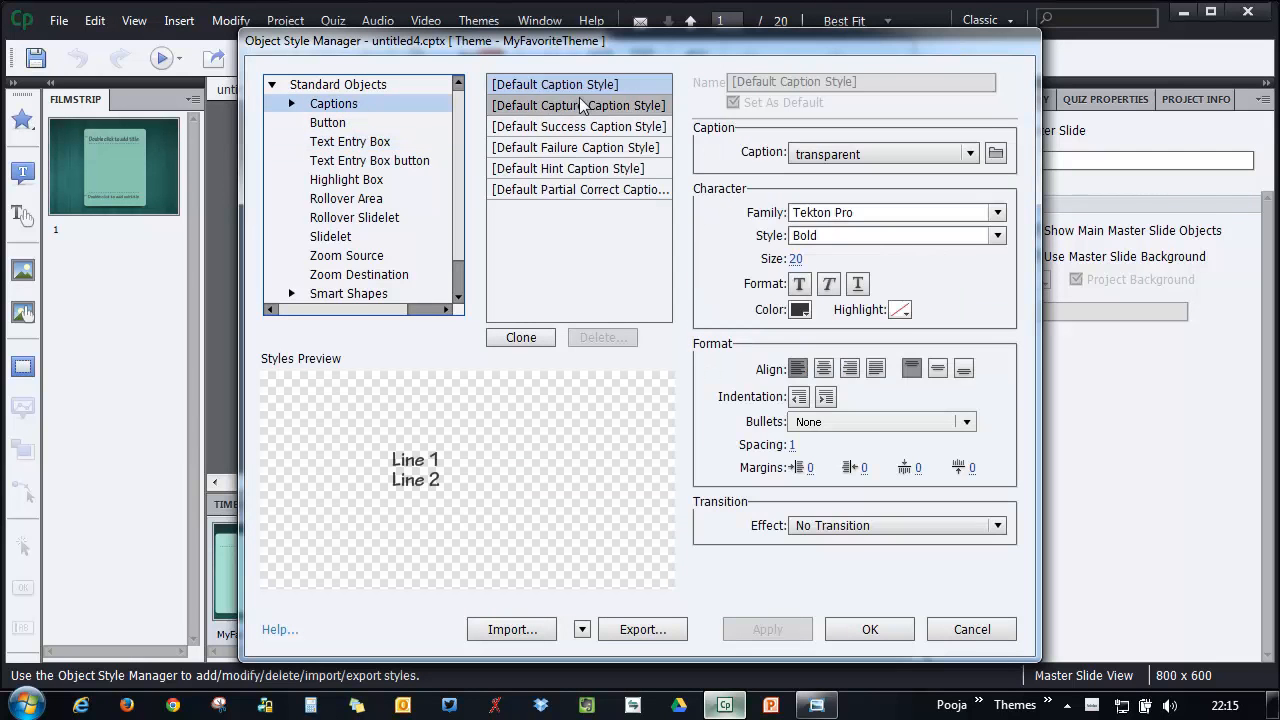
left_click(554, 84)
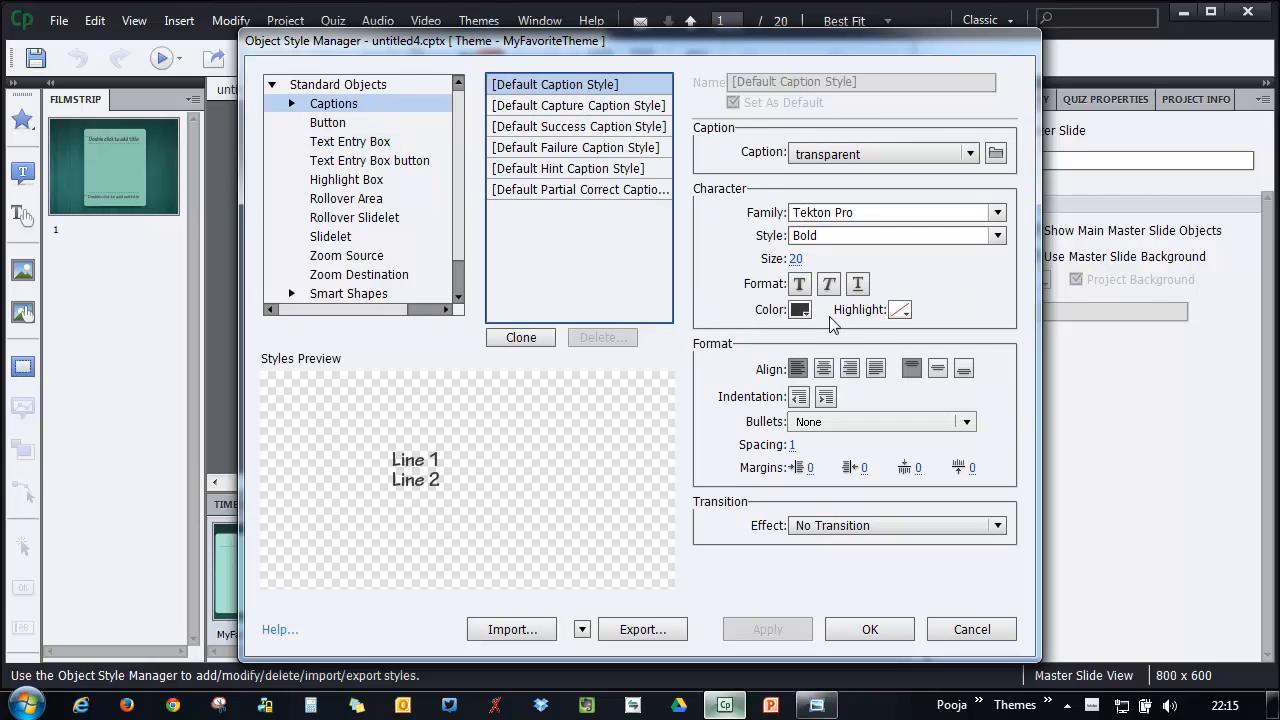
left_click(576, 148)
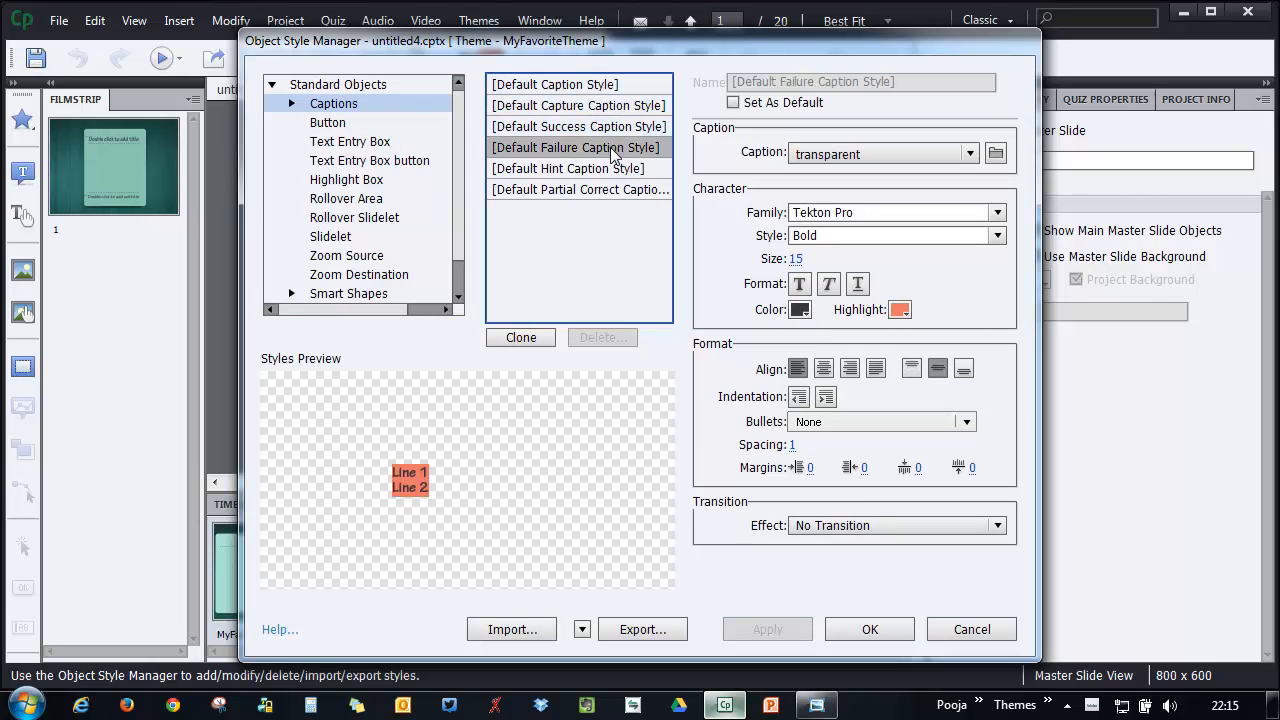
left_click(580, 190)
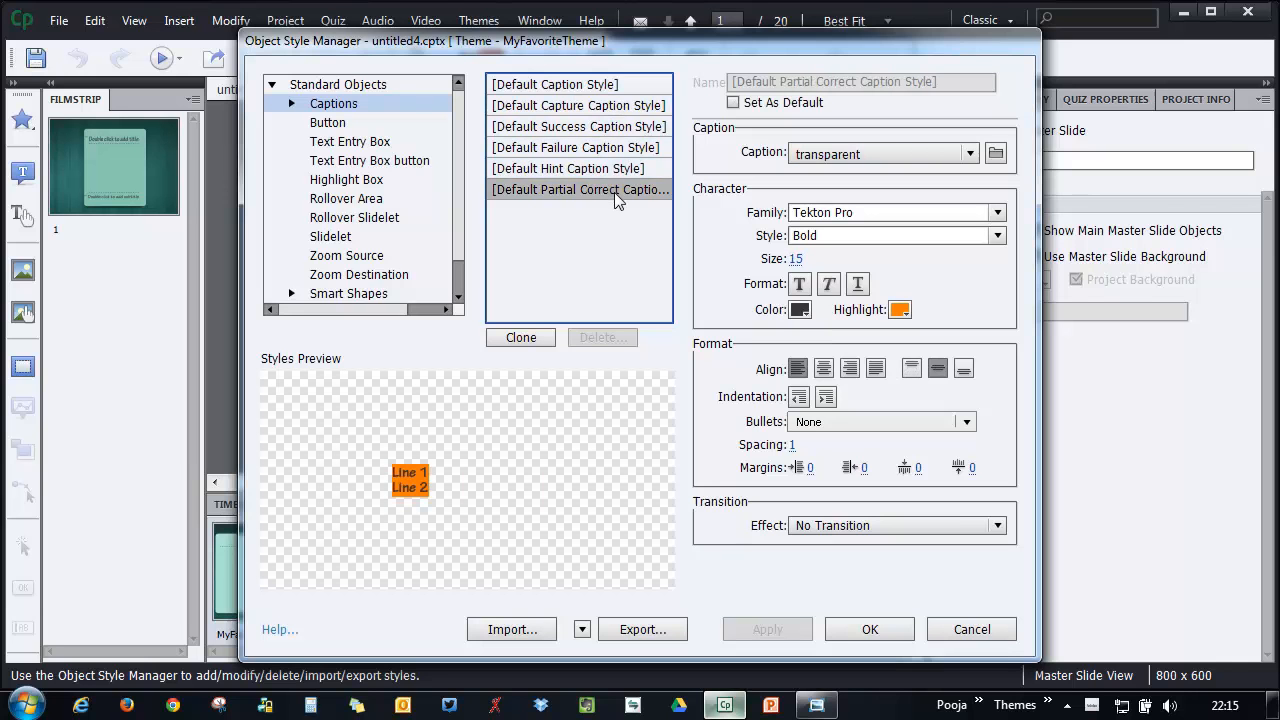
mouse_move(560, 272)
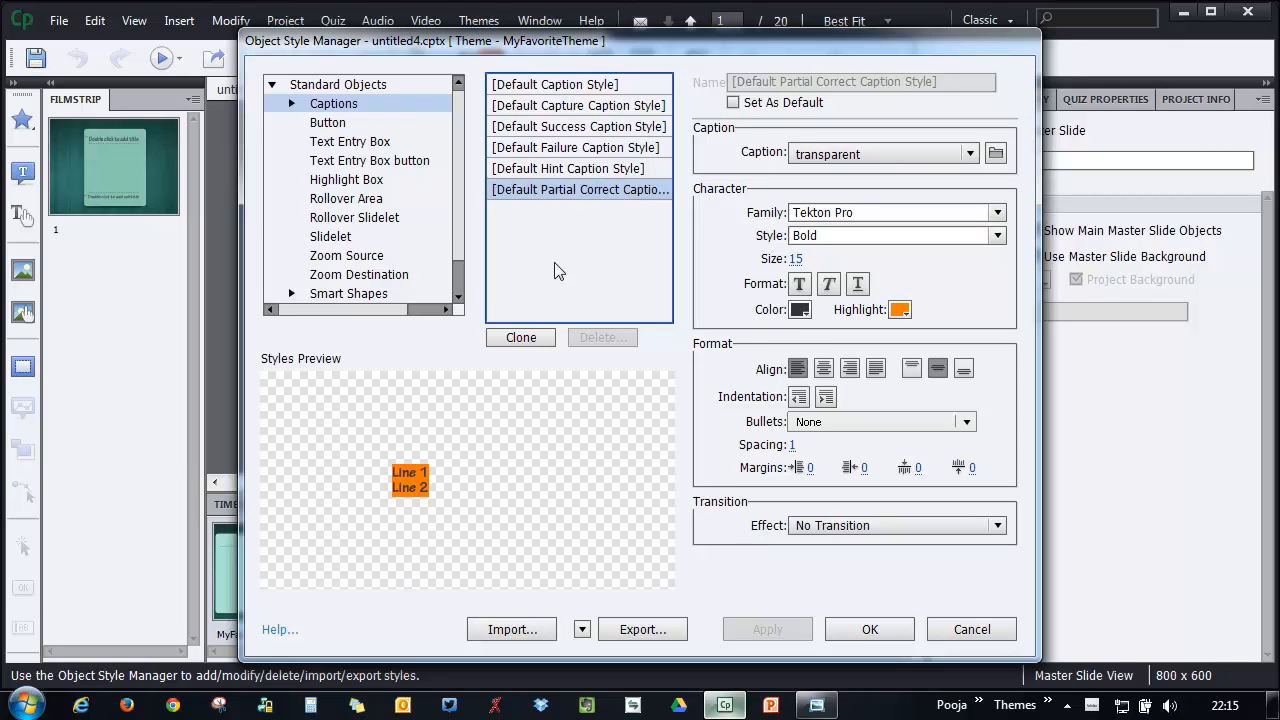
left_click(554, 84)
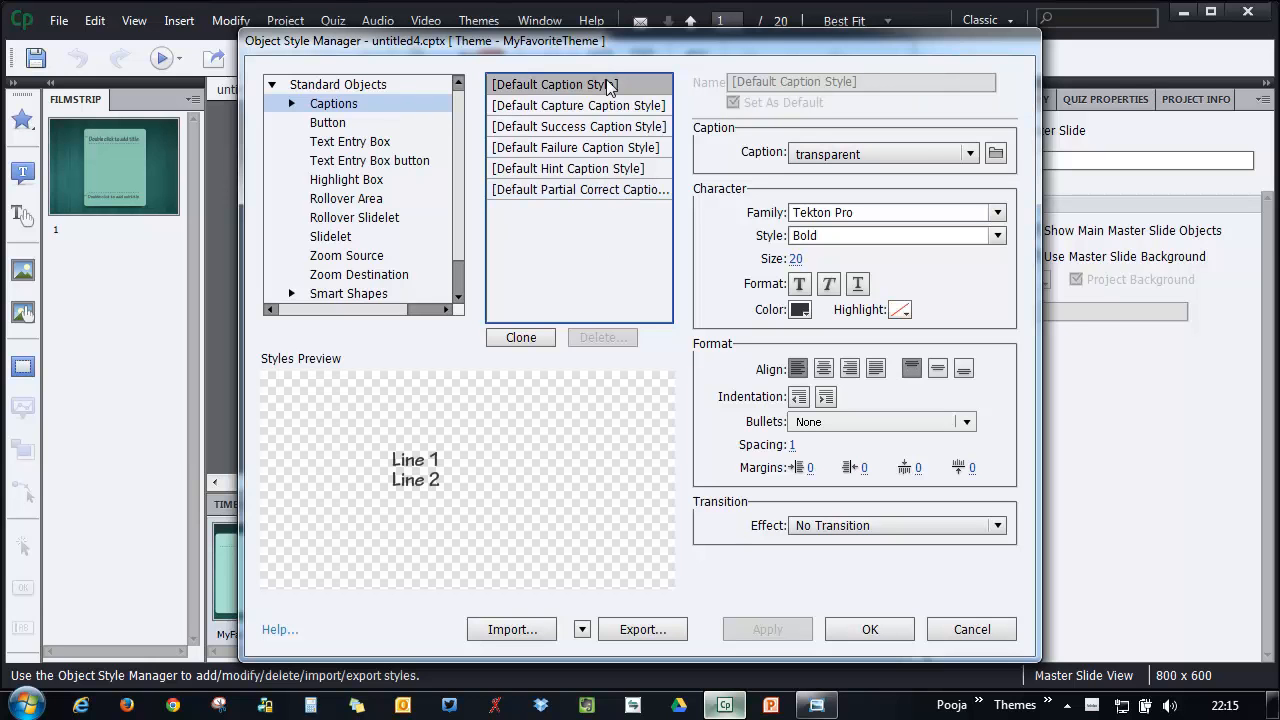
Clone the default caption style as 'Title Caption Style' with size 34 and teal text
left_click(520, 336)
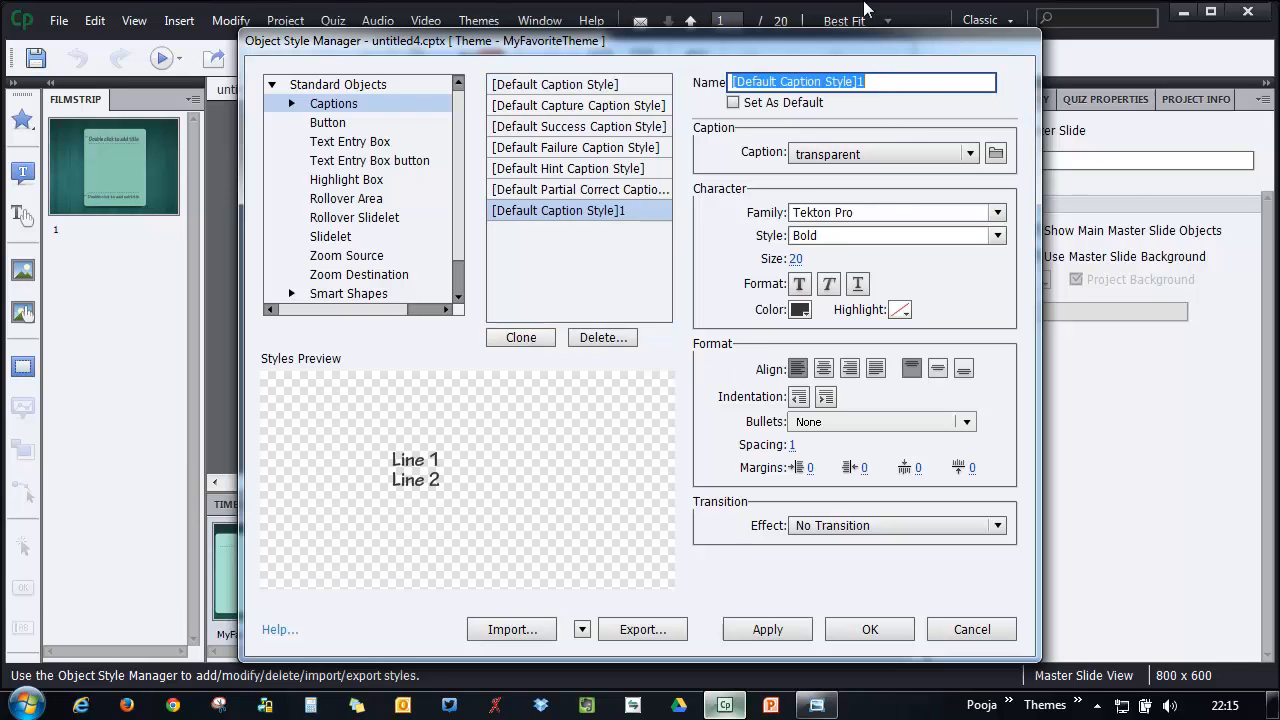
type("Title Cap")
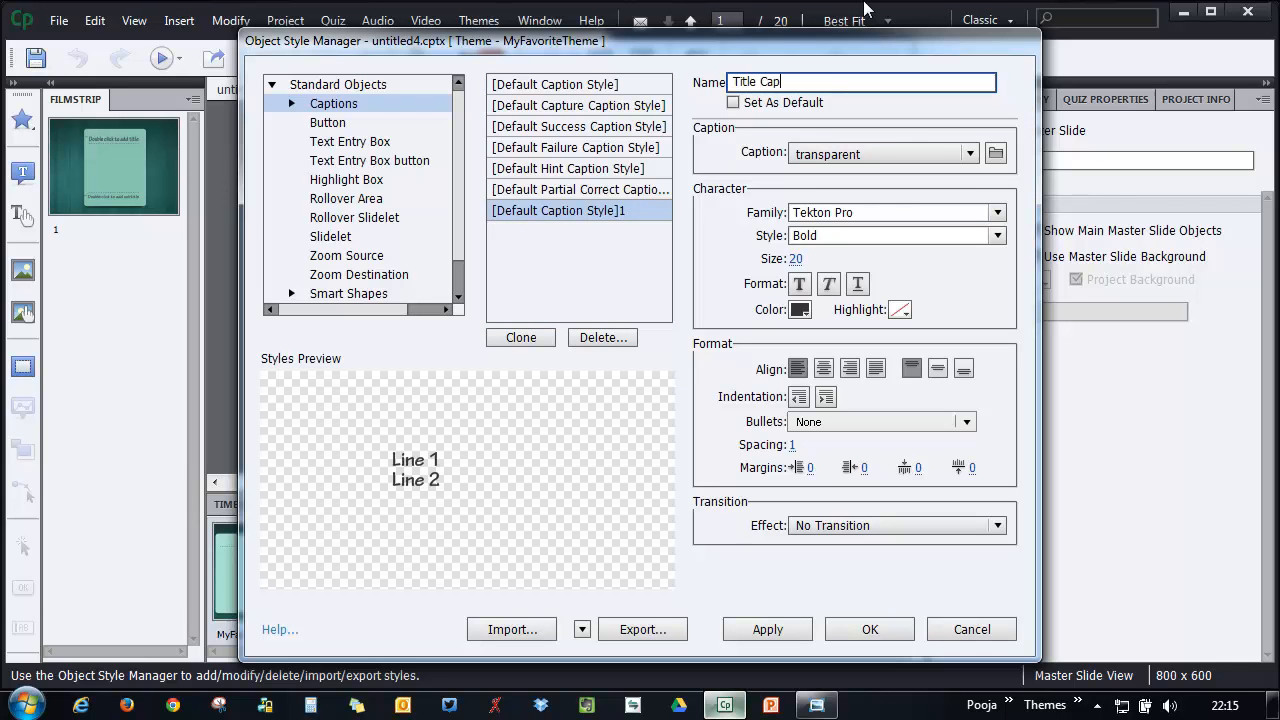
type("tion Style")
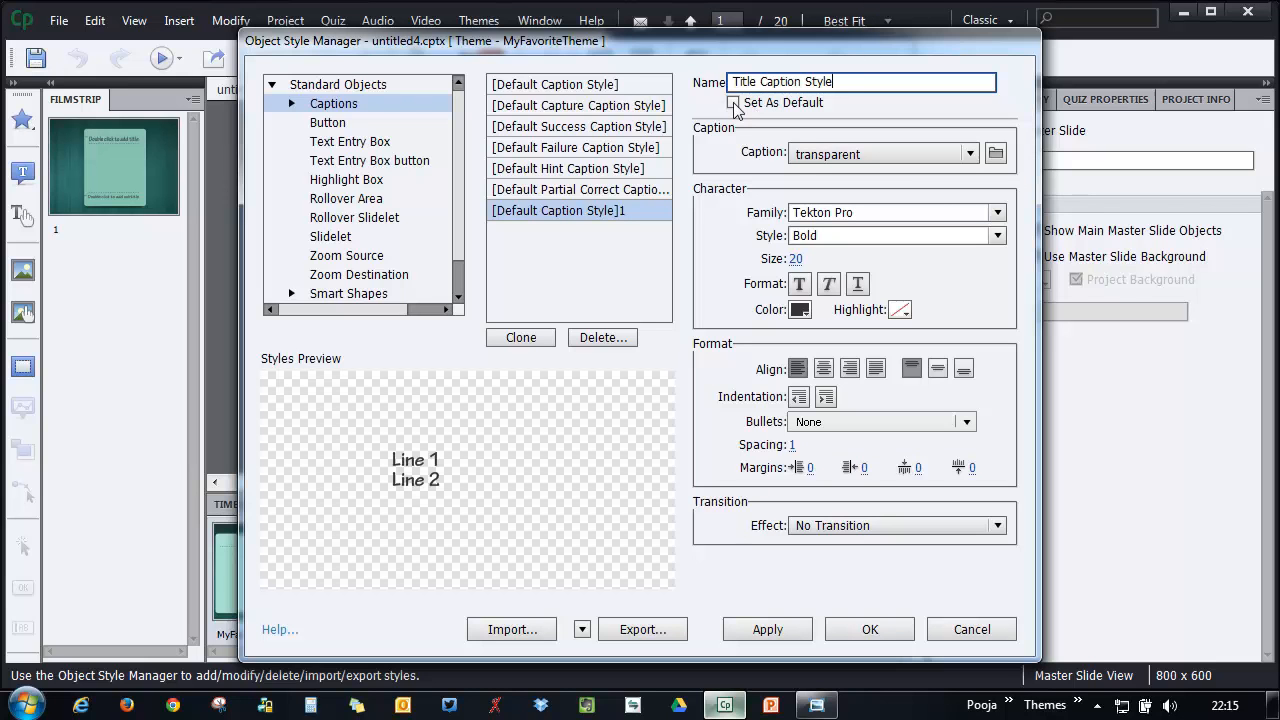
mouse_move(856, 108)
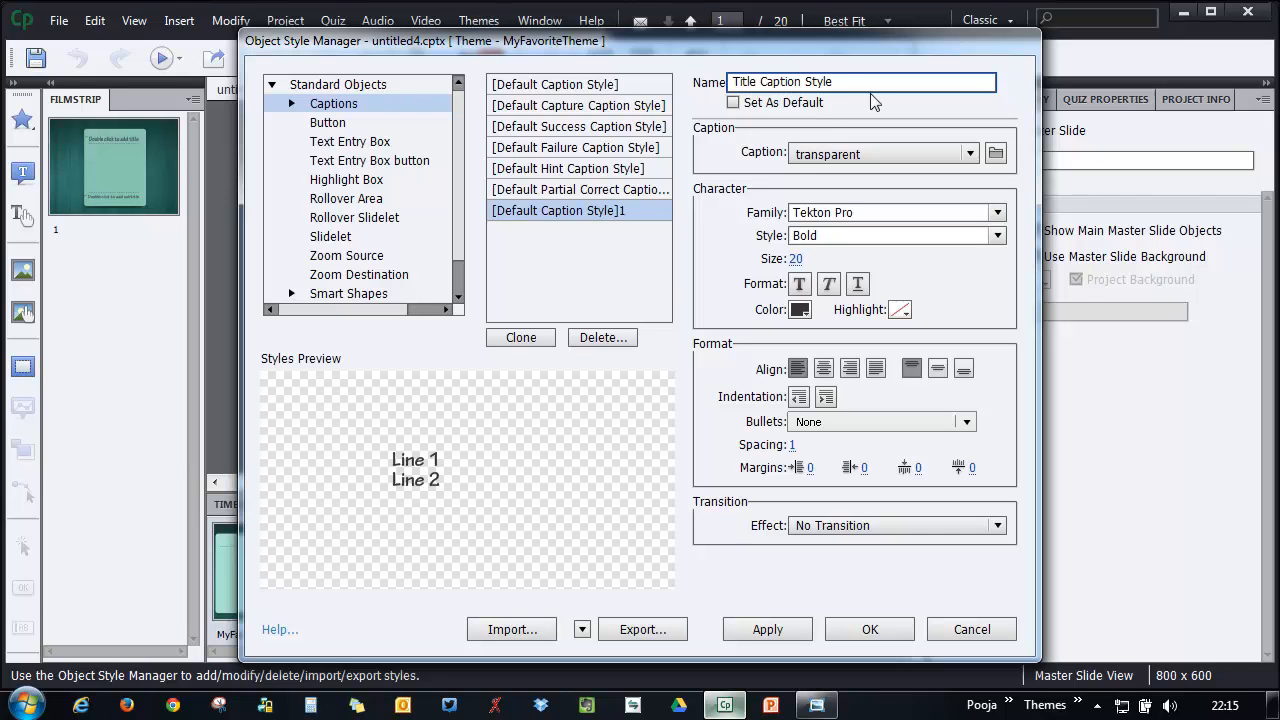
mouse_move(840, 204)
type("3")
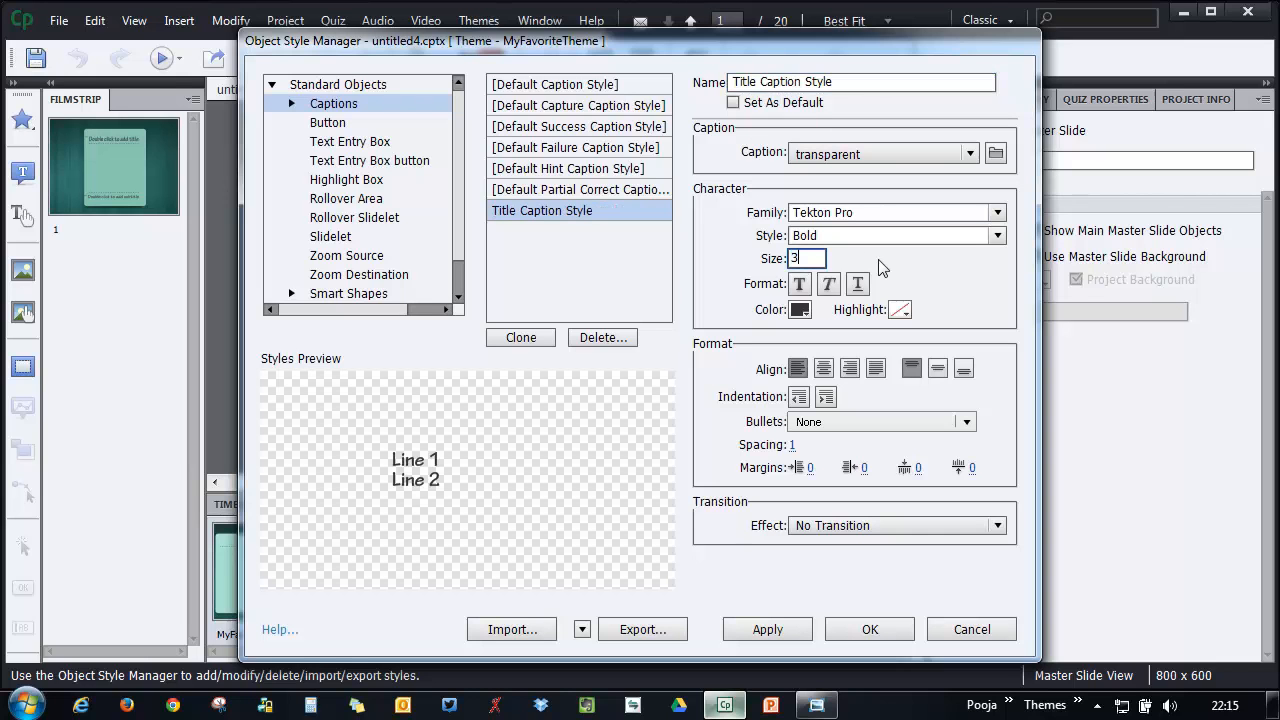
type("4")
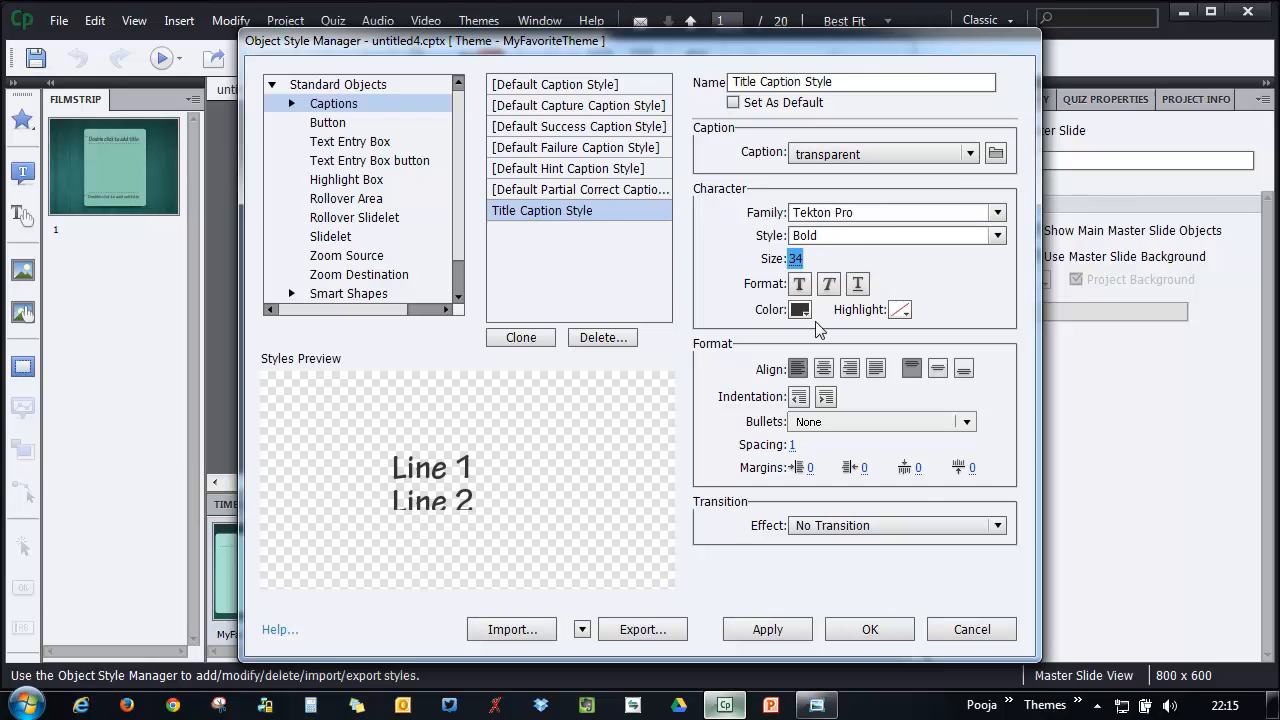
left_click(800, 308)
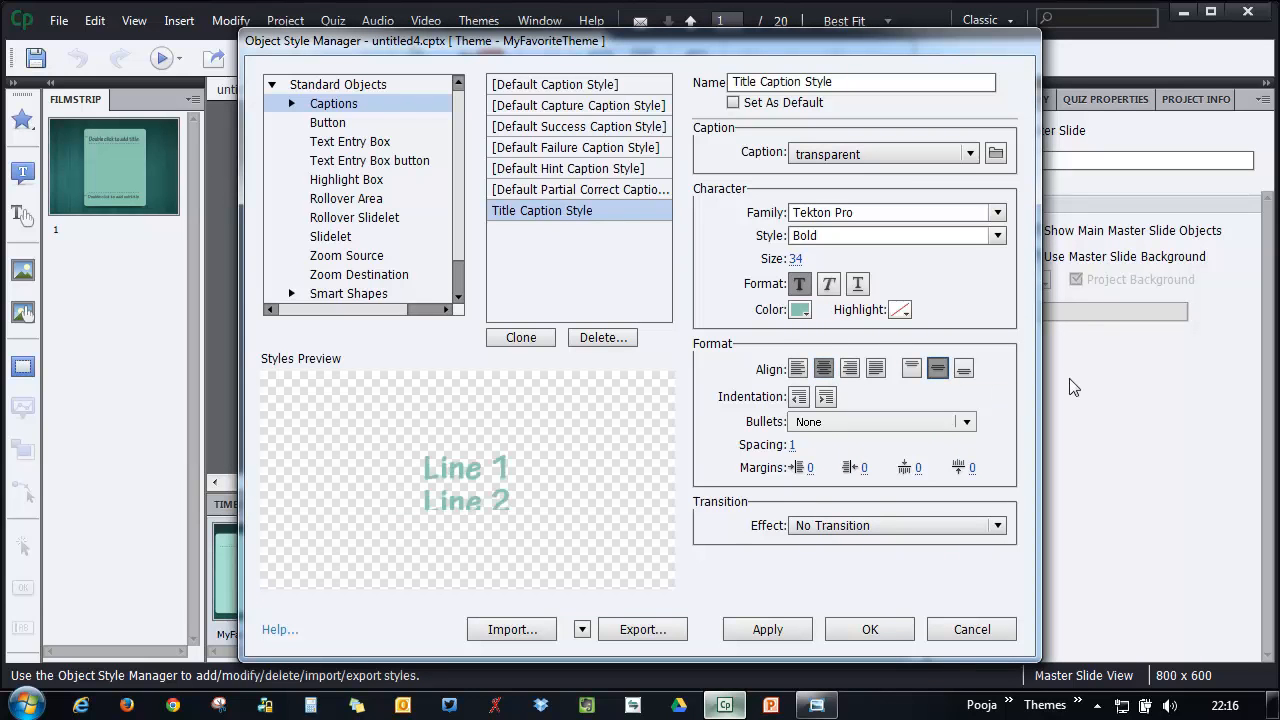
mouse_move(696, 418)
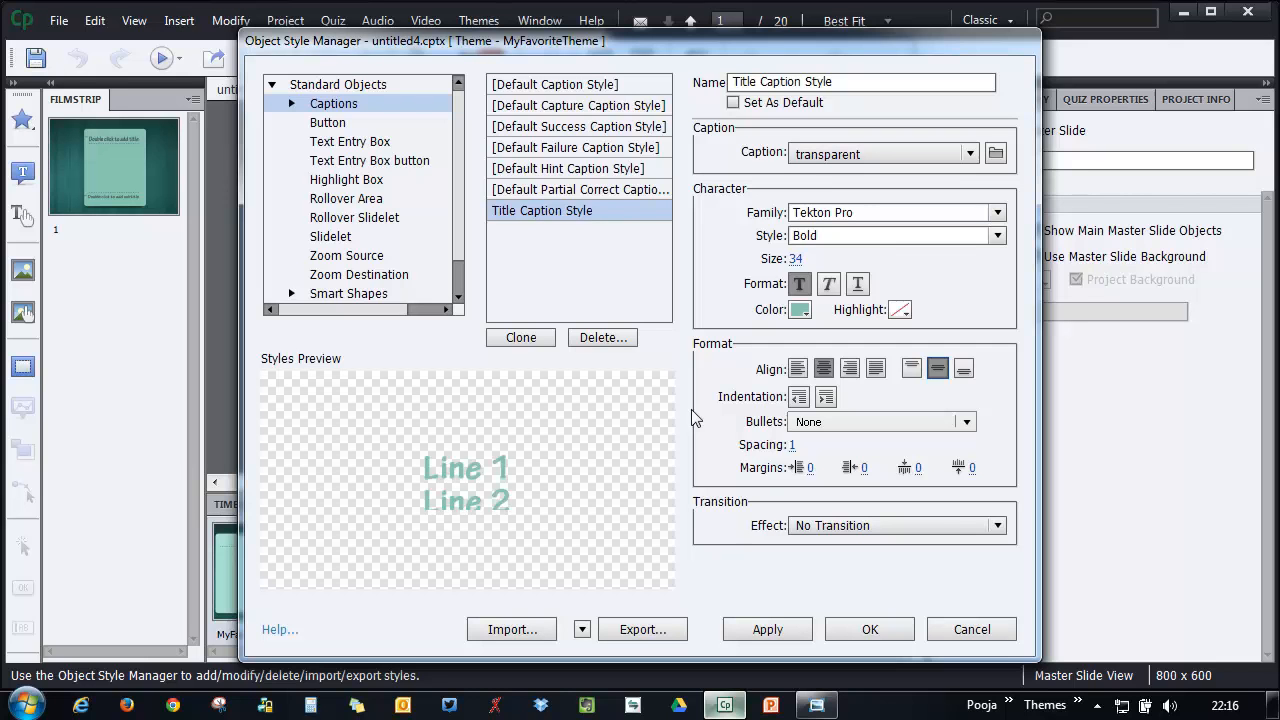
mouse_move(620, 372)
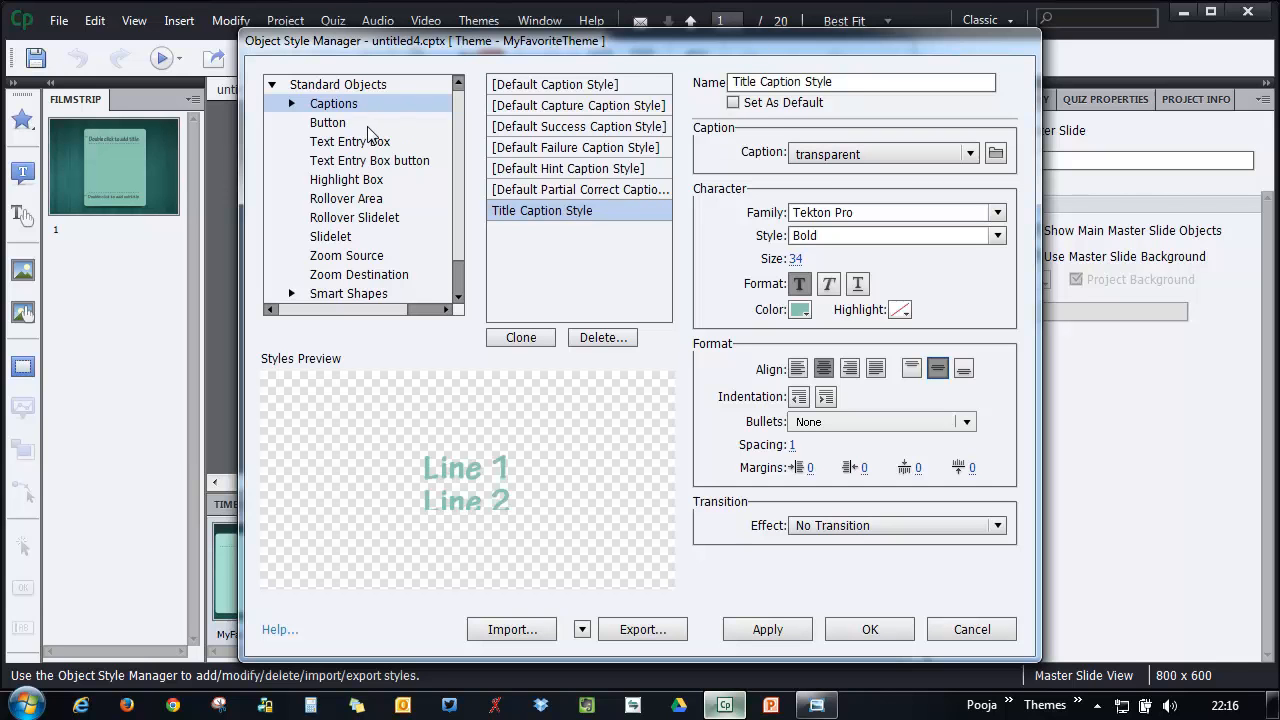
Browse the text, transparent and quiz button styles under Standard Objects
left_click(328, 122)
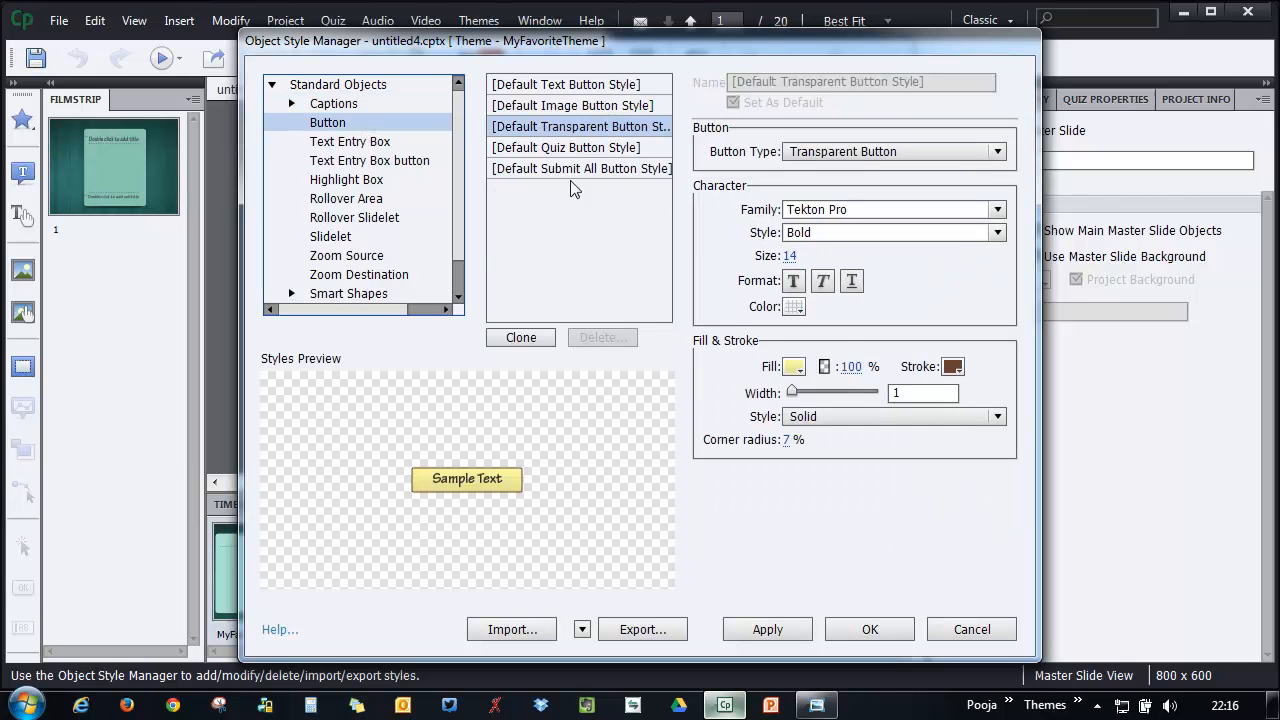
left_click(566, 84)
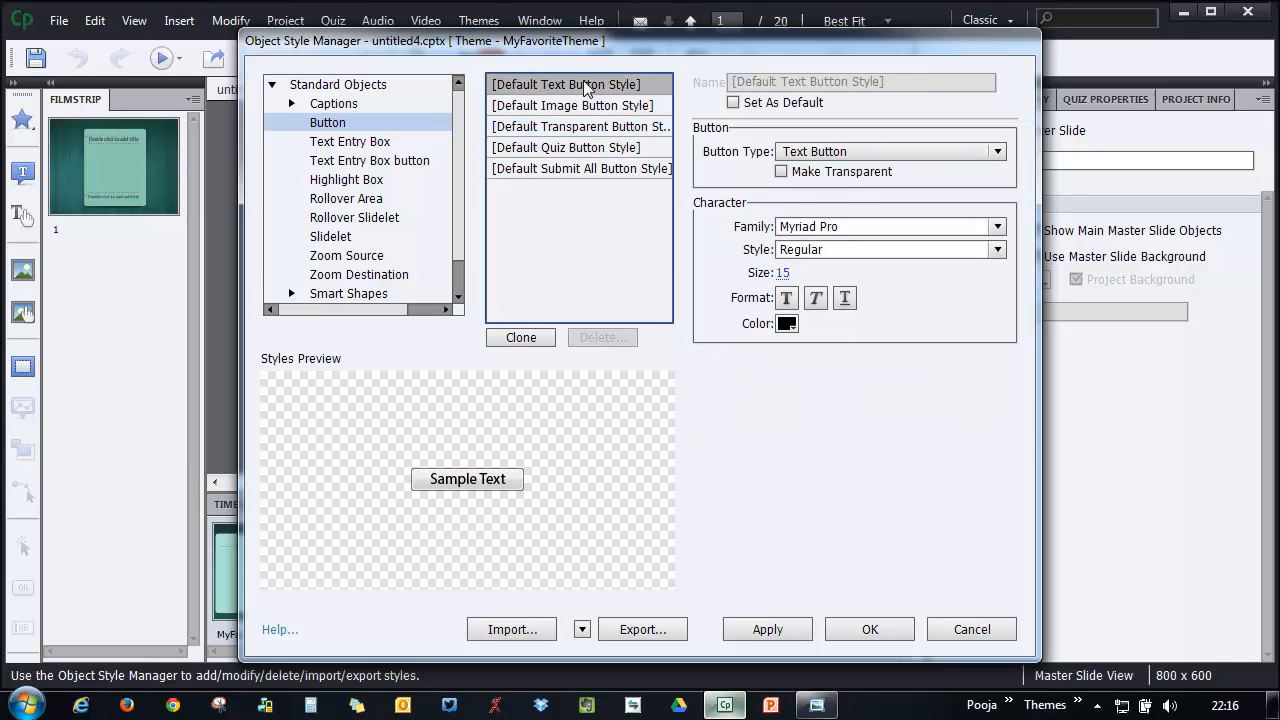
left_click(580, 126)
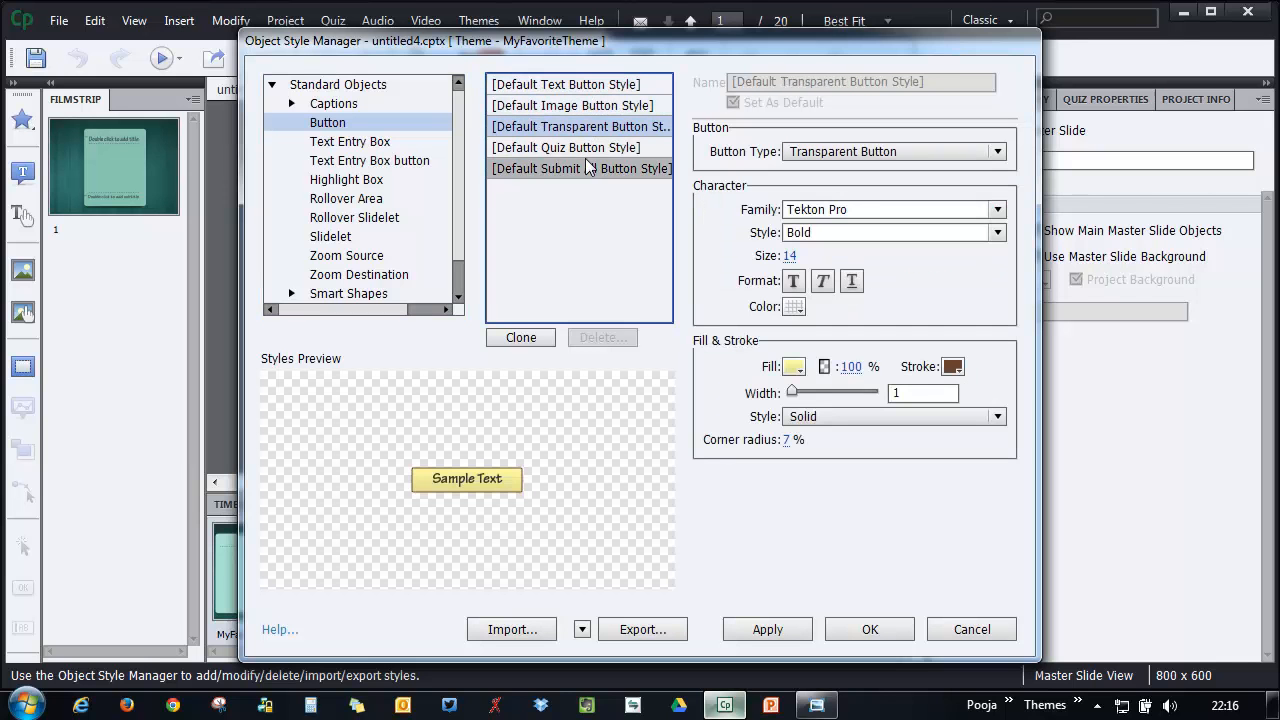
left_click(564, 148)
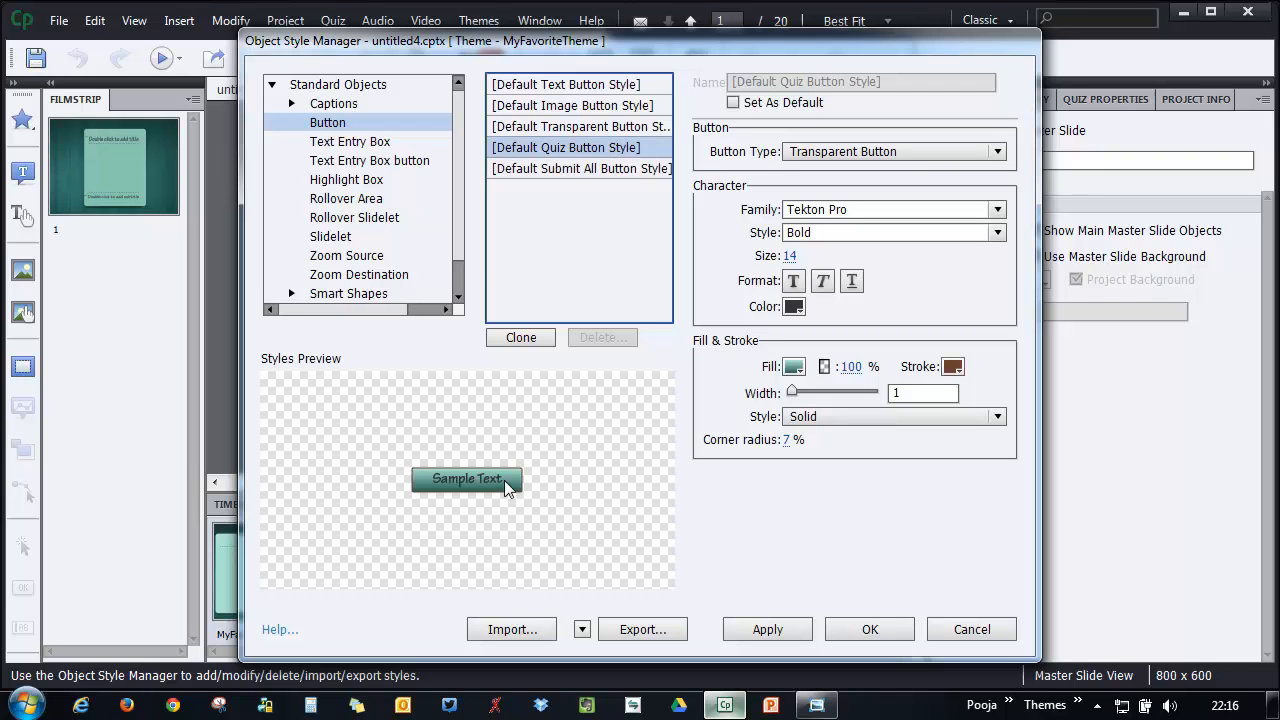
Preview the submit all, transparent and image button styles, ending on the quiz button style
left_click(580, 168)
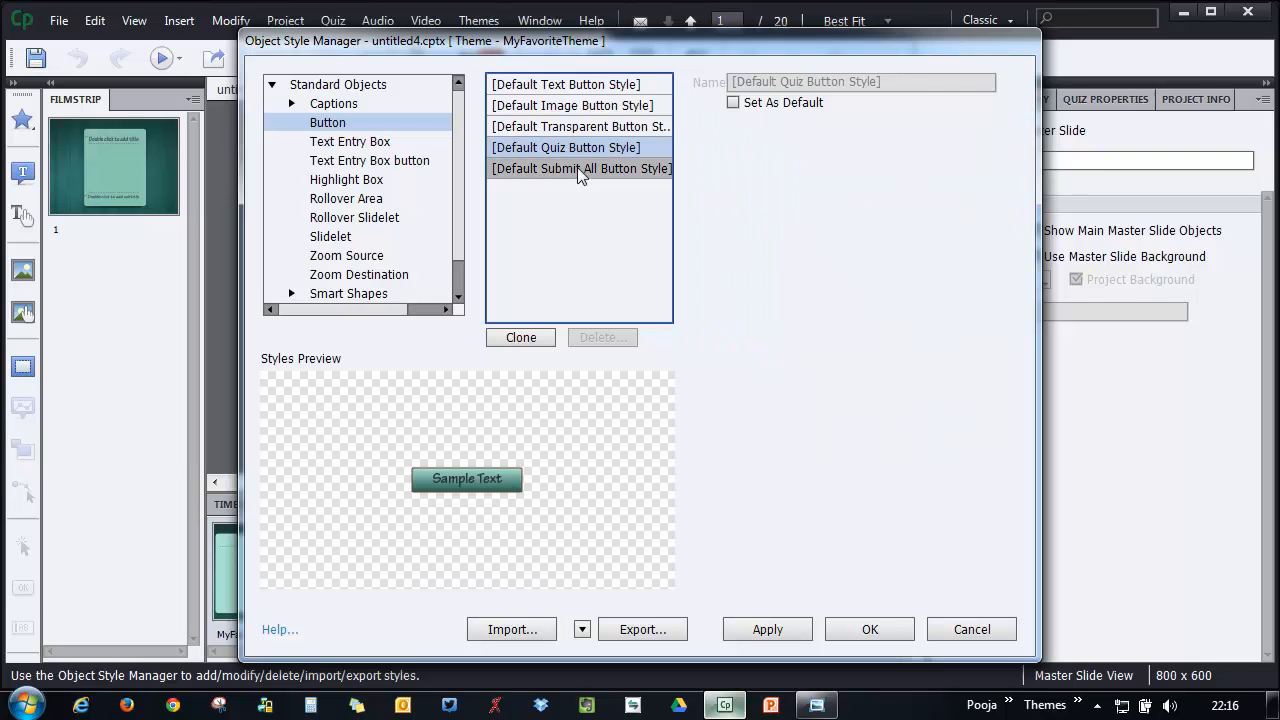
left_click(580, 126)
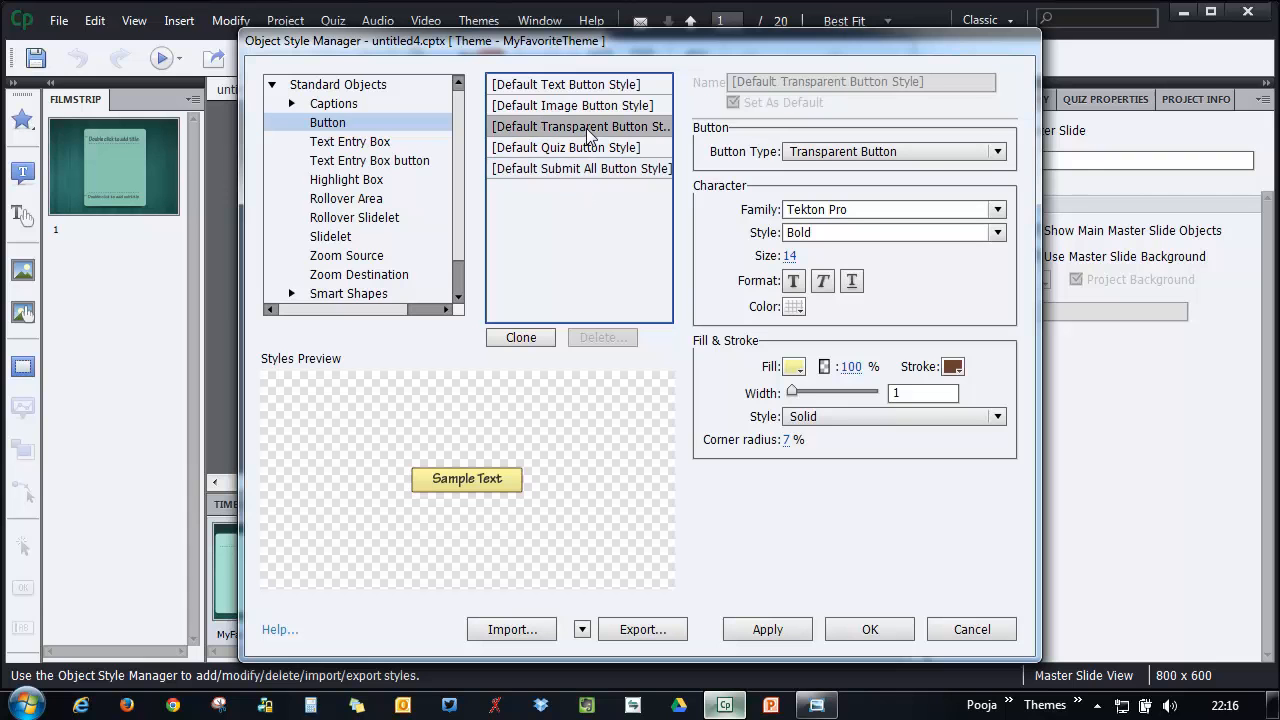
left_click(572, 104)
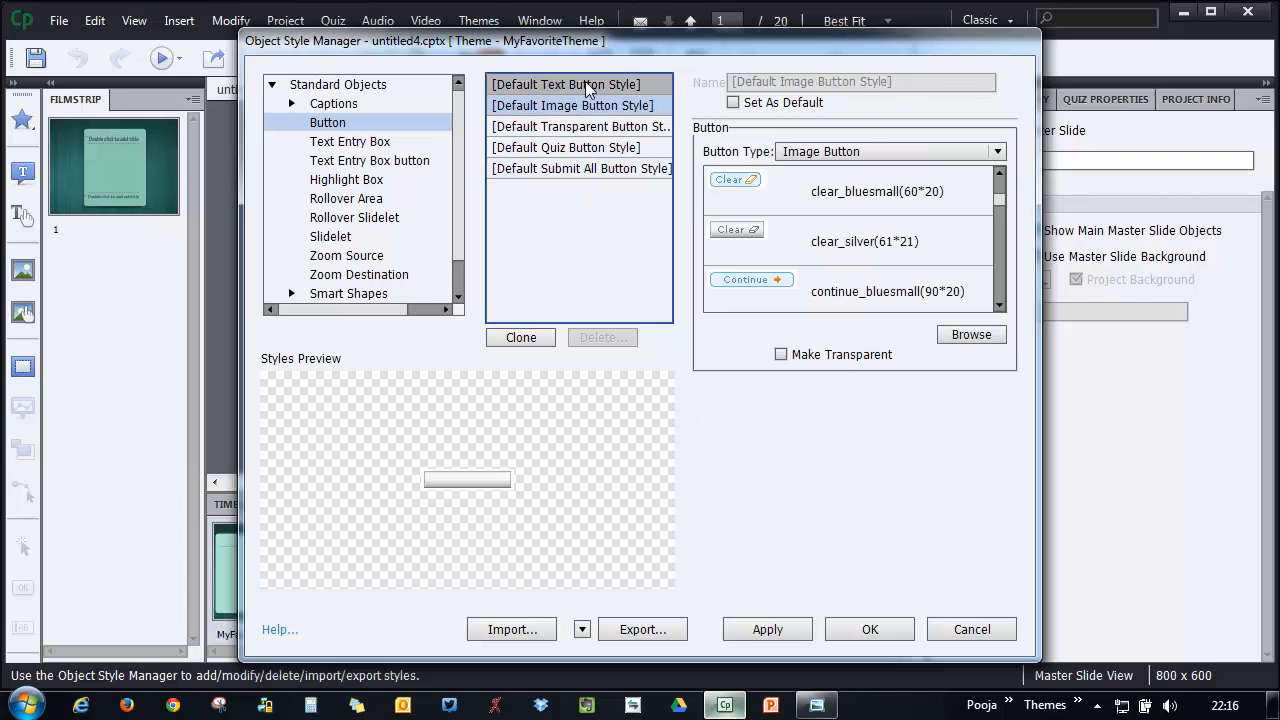
left_click(564, 148)
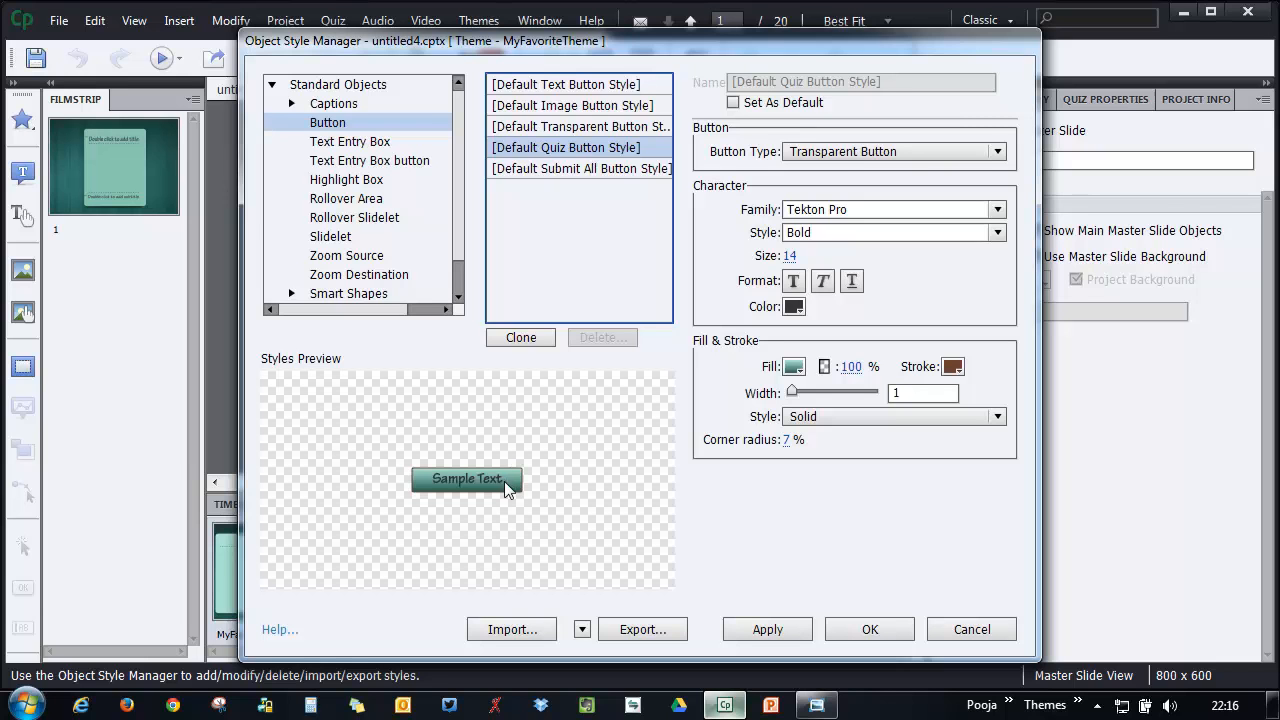
mouse_move(388, 250)
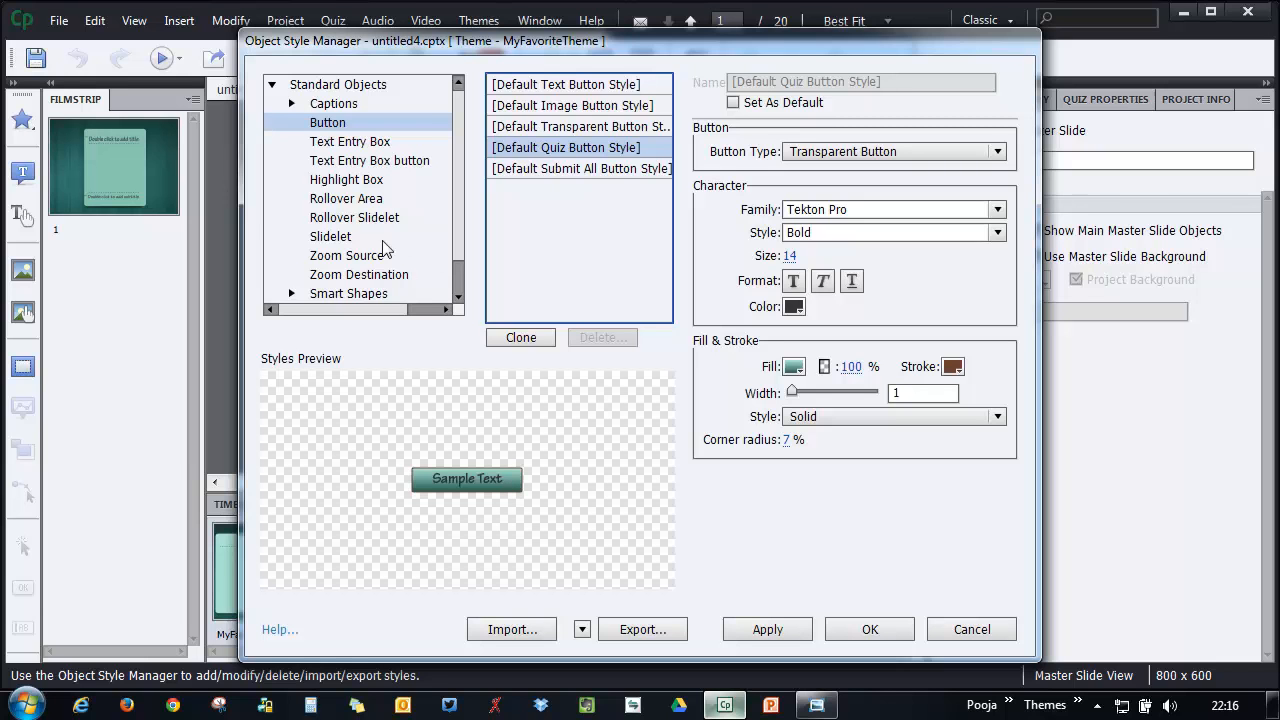
Review the quizzing object styles, including progress indicator and review area
left_click(292, 84)
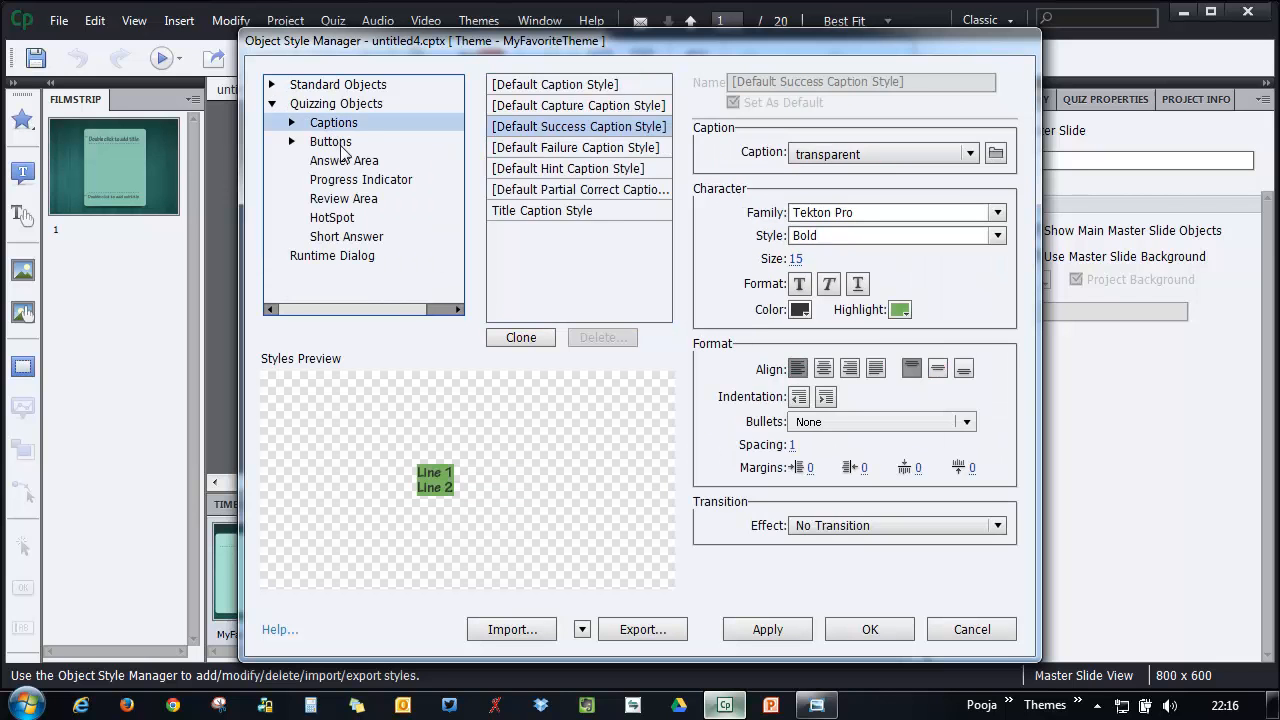
left_click(360, 180)
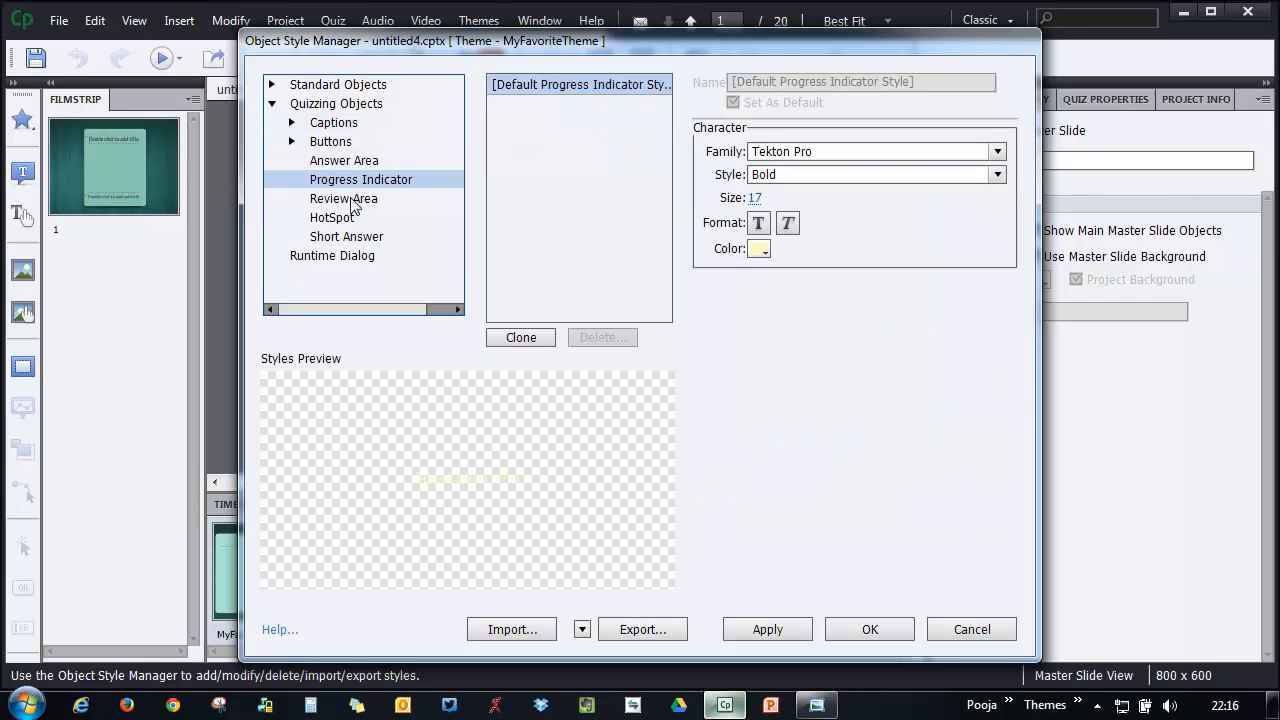
left_click(344, 198)
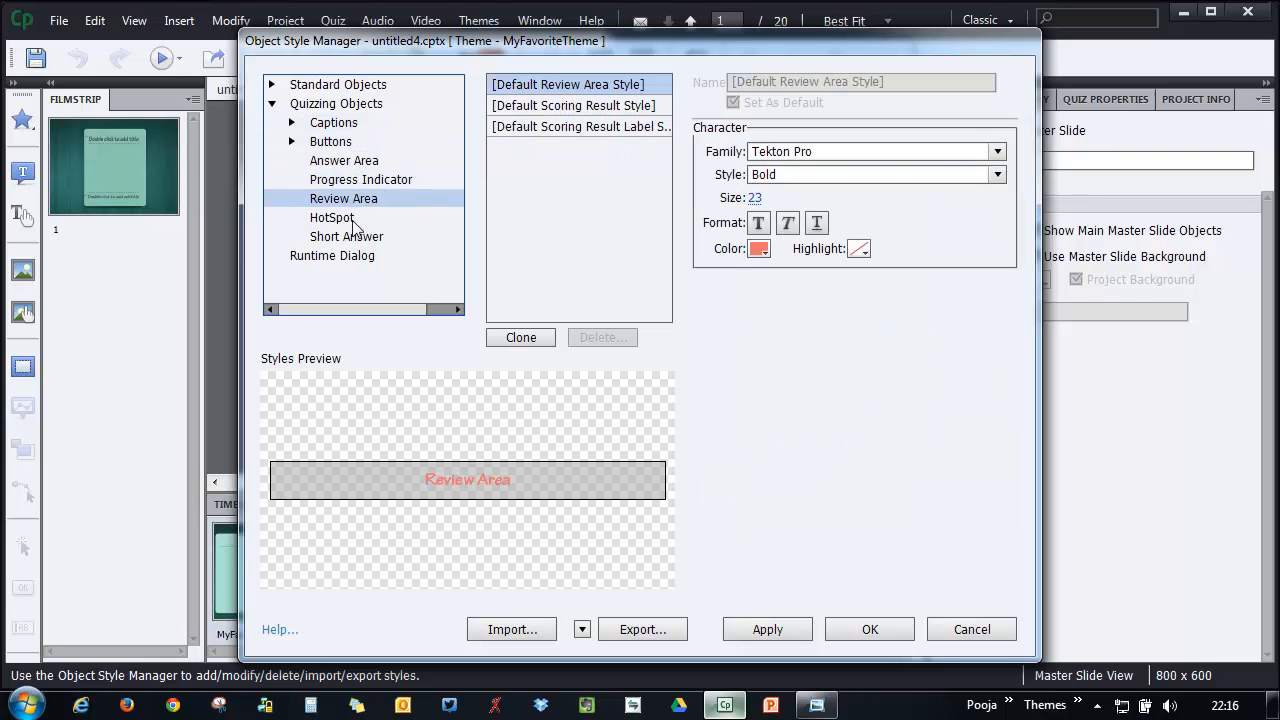
View the Runtime Dialog style and return to the standard object categories
left_click(272, 104)
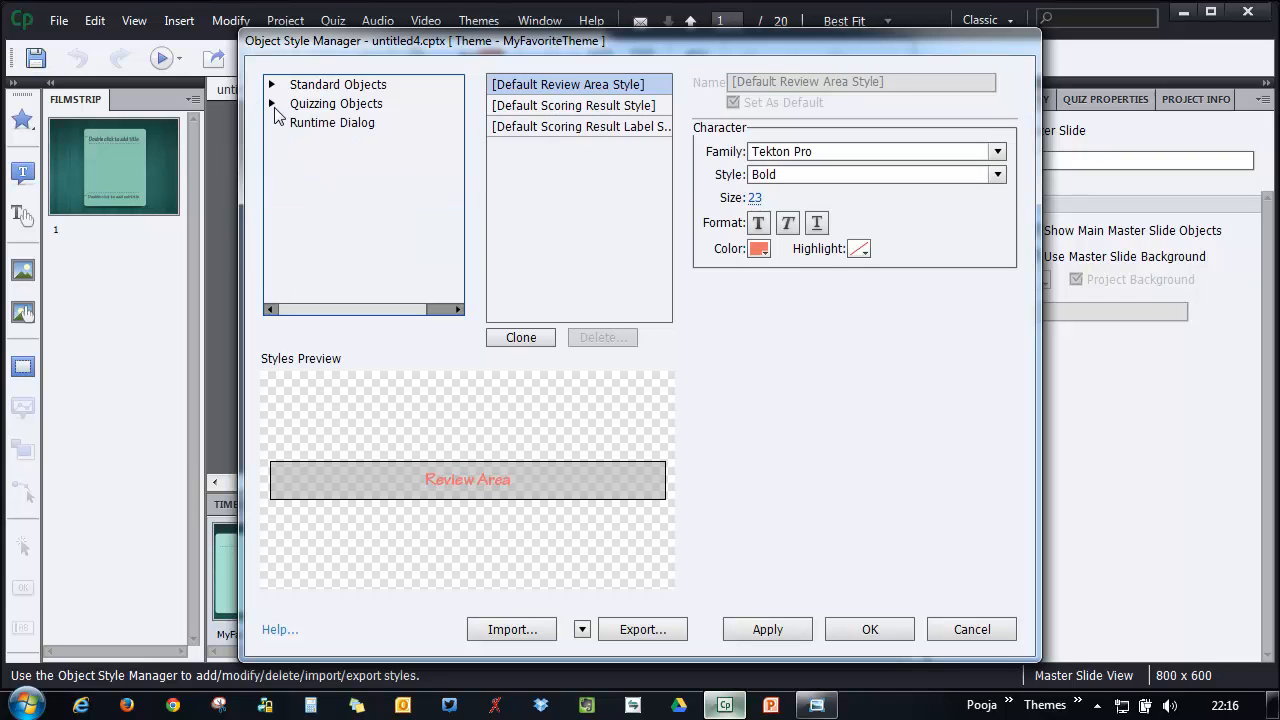
left_click(332, 122)
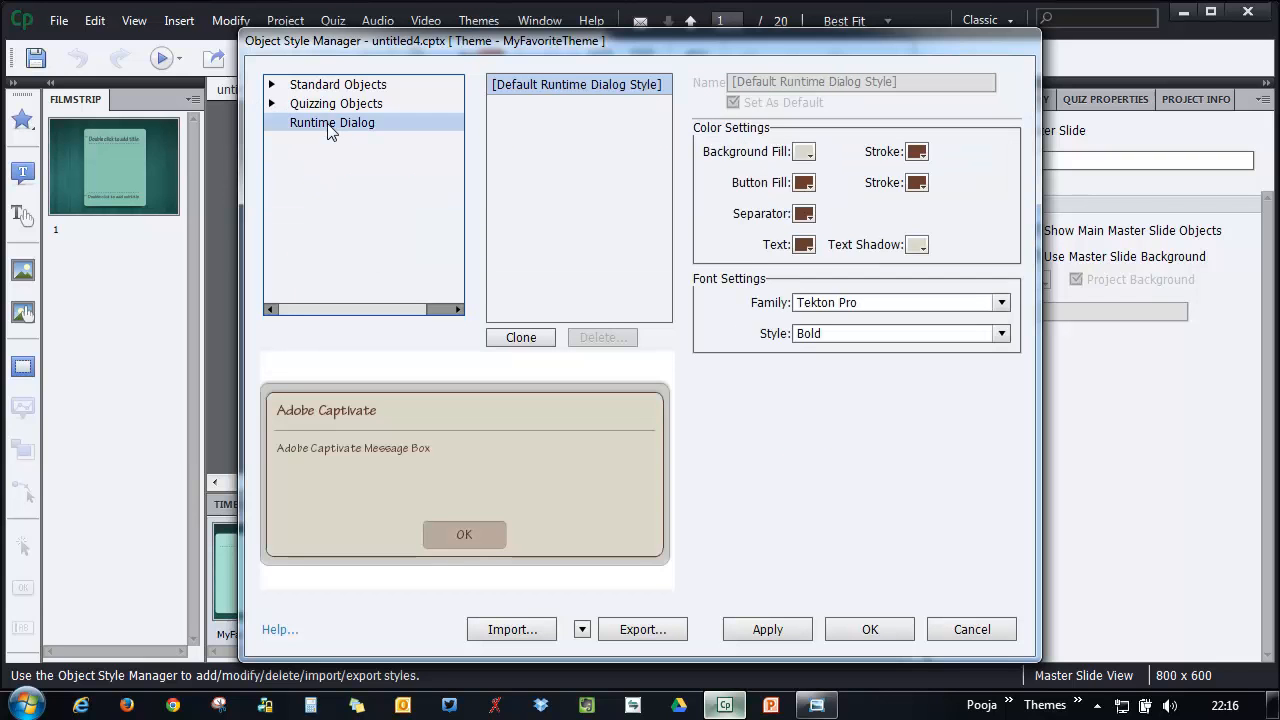
left_click(272, 84)
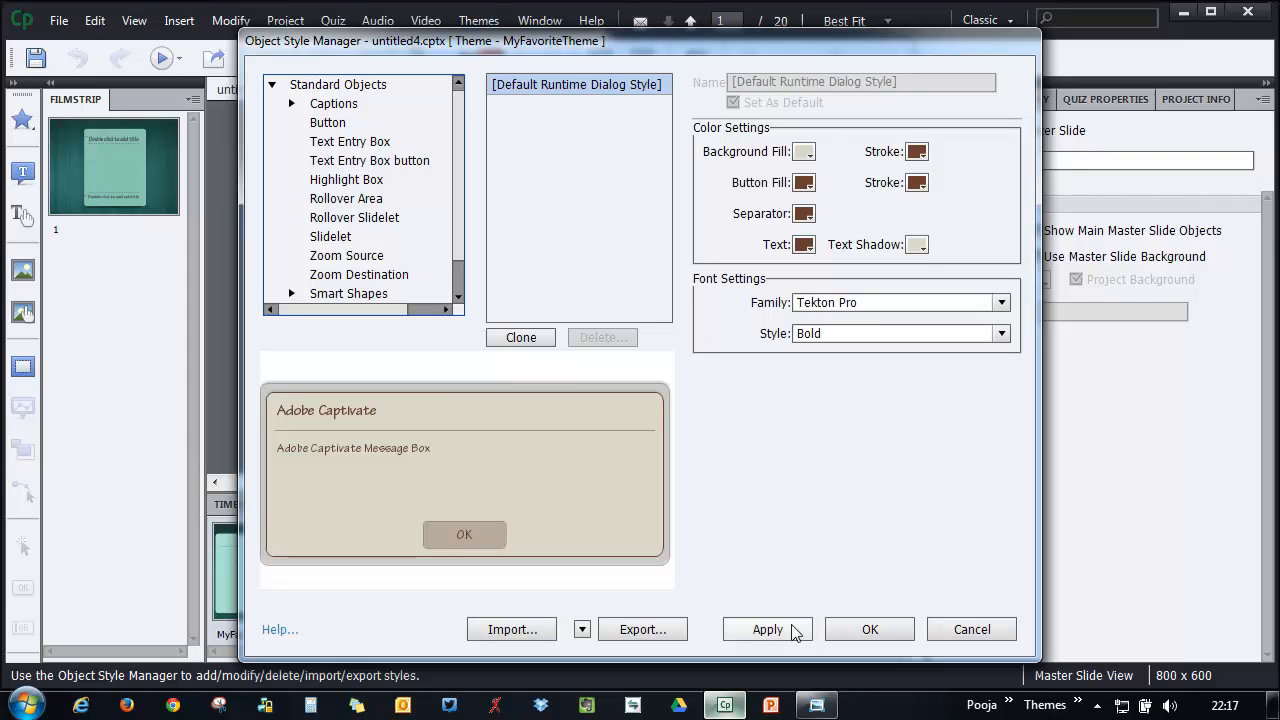
Confirm the style changes and return to the theme's master slide view
left_click(868, 628)
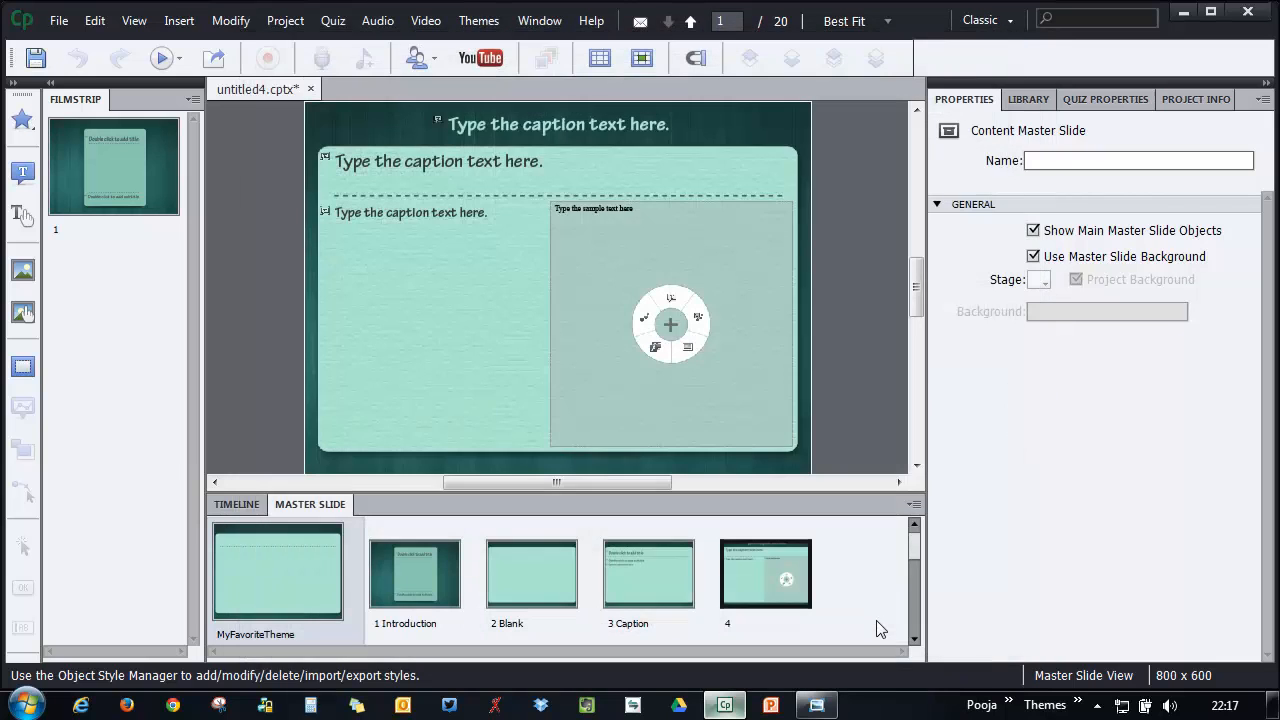
mouse_move(836, 394)
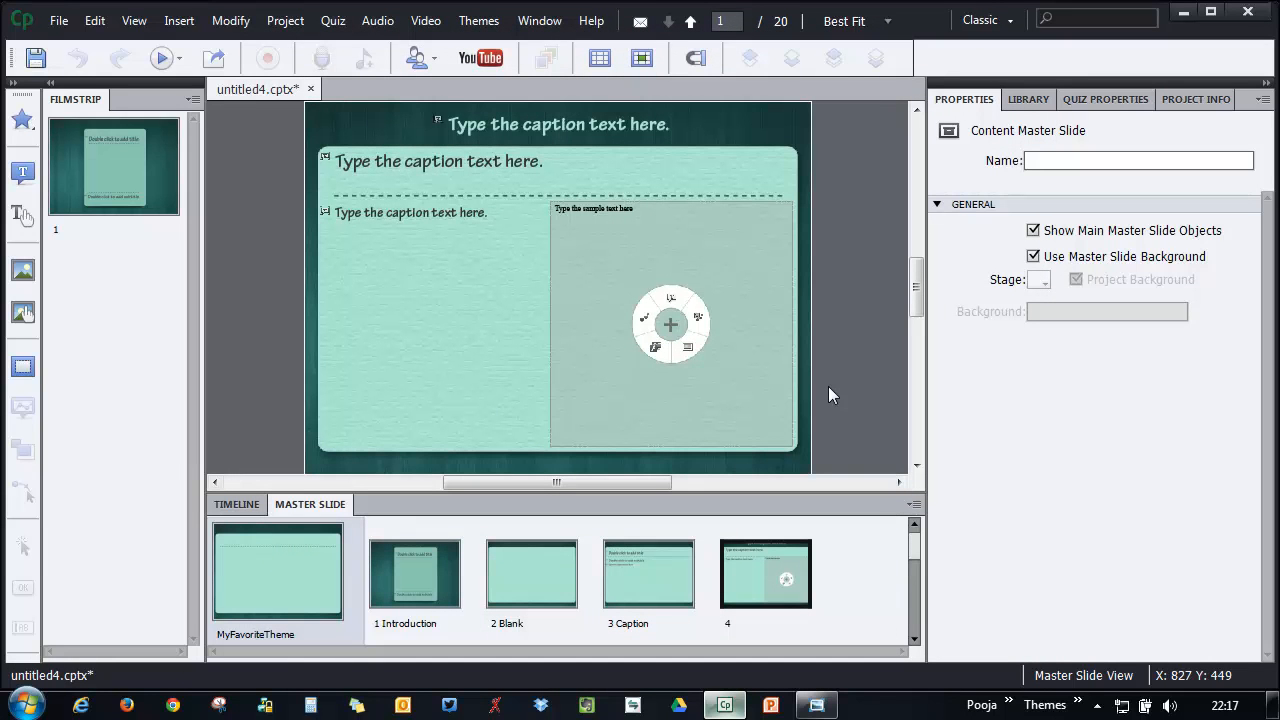
mouse_move(828, 396)
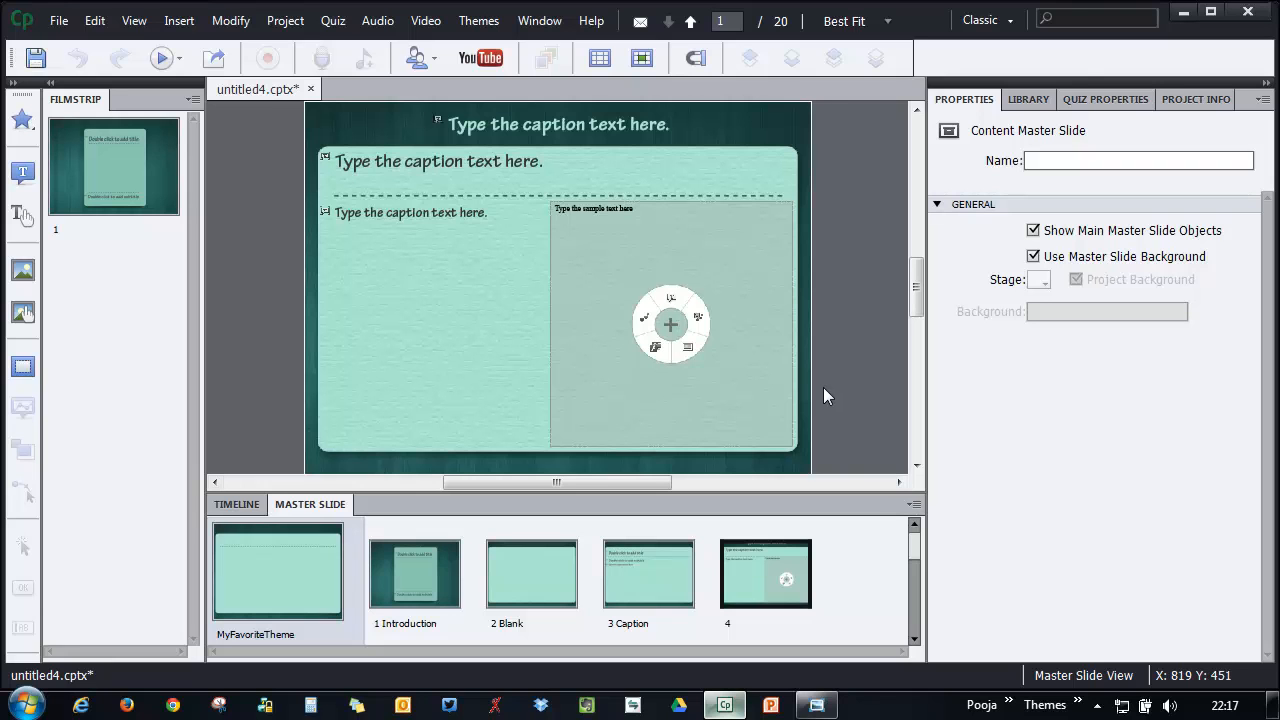
mouse_move(828, 394)
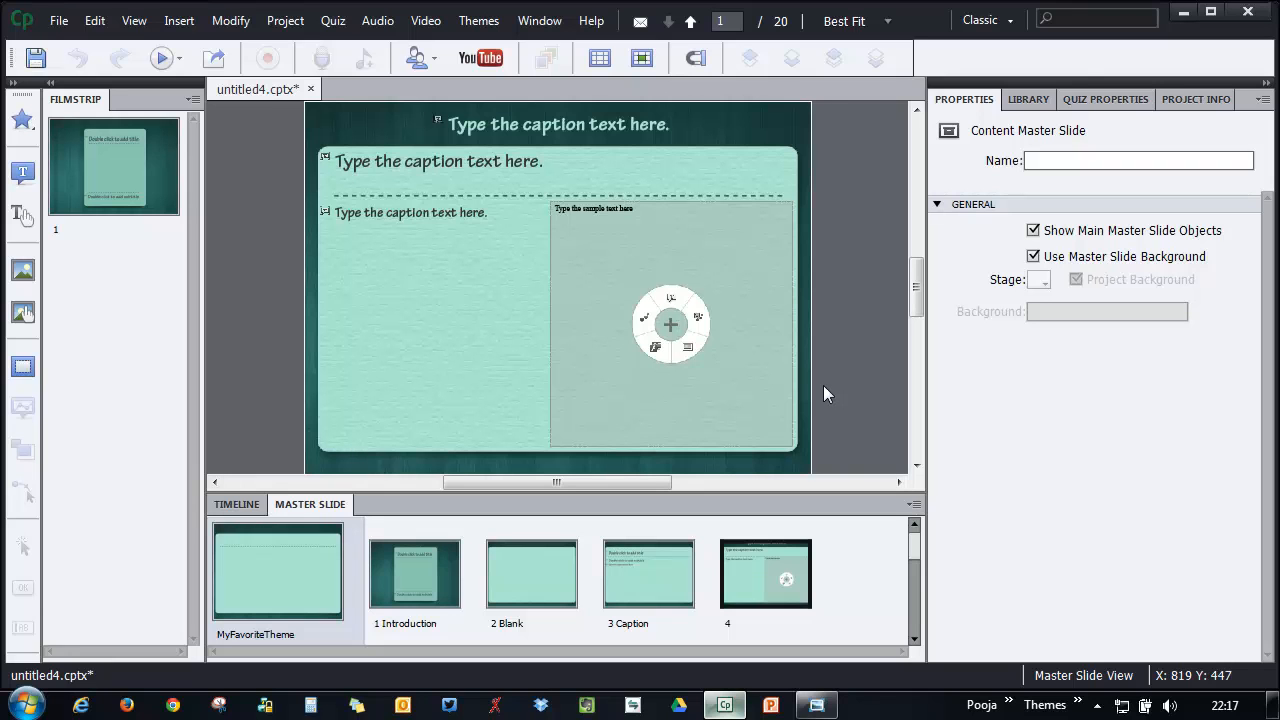
Enable Show TOC in the Skin Editor so Slide 1 appears in the contents preview
left_click(480, 20)
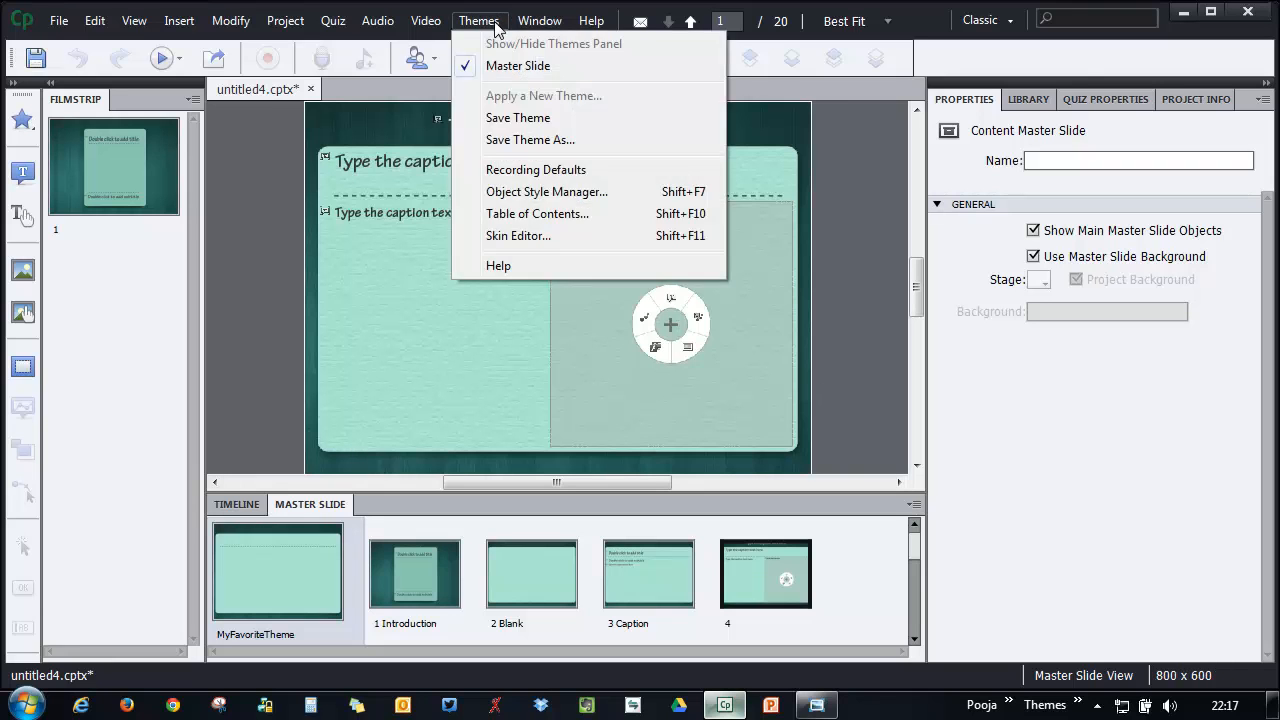
mouse_move(536, 212)
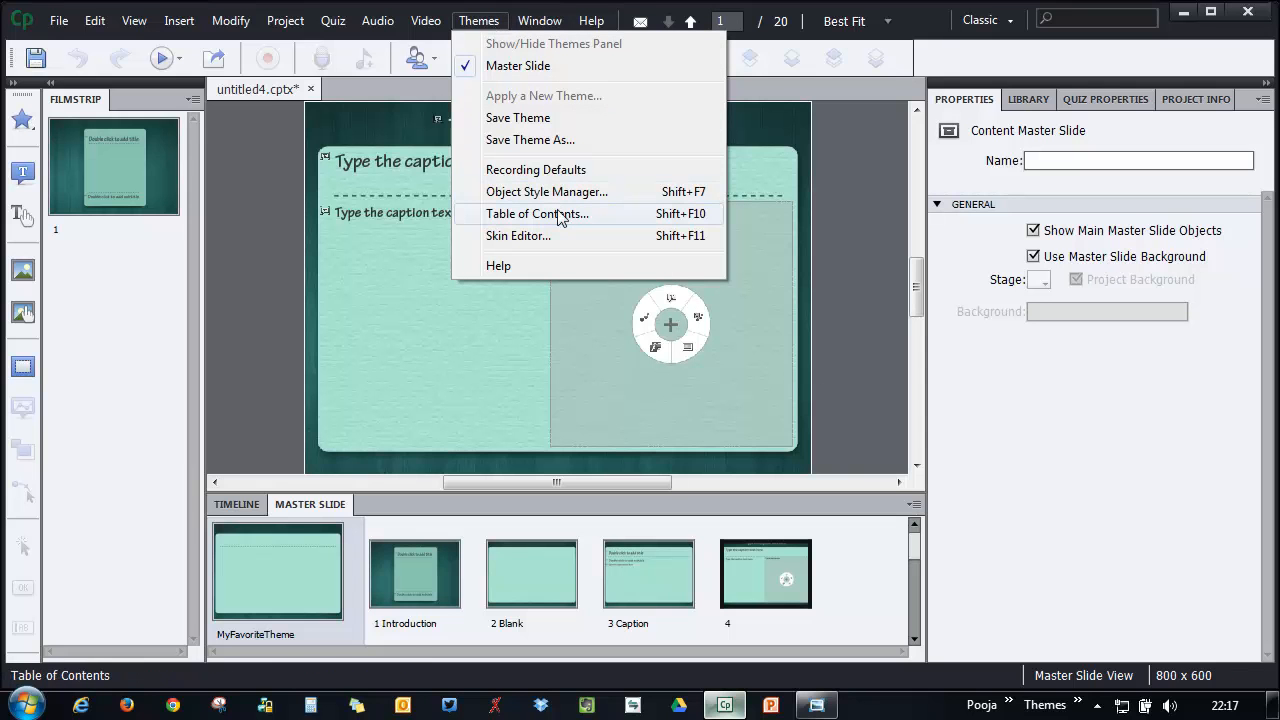
left_click(518, 236)
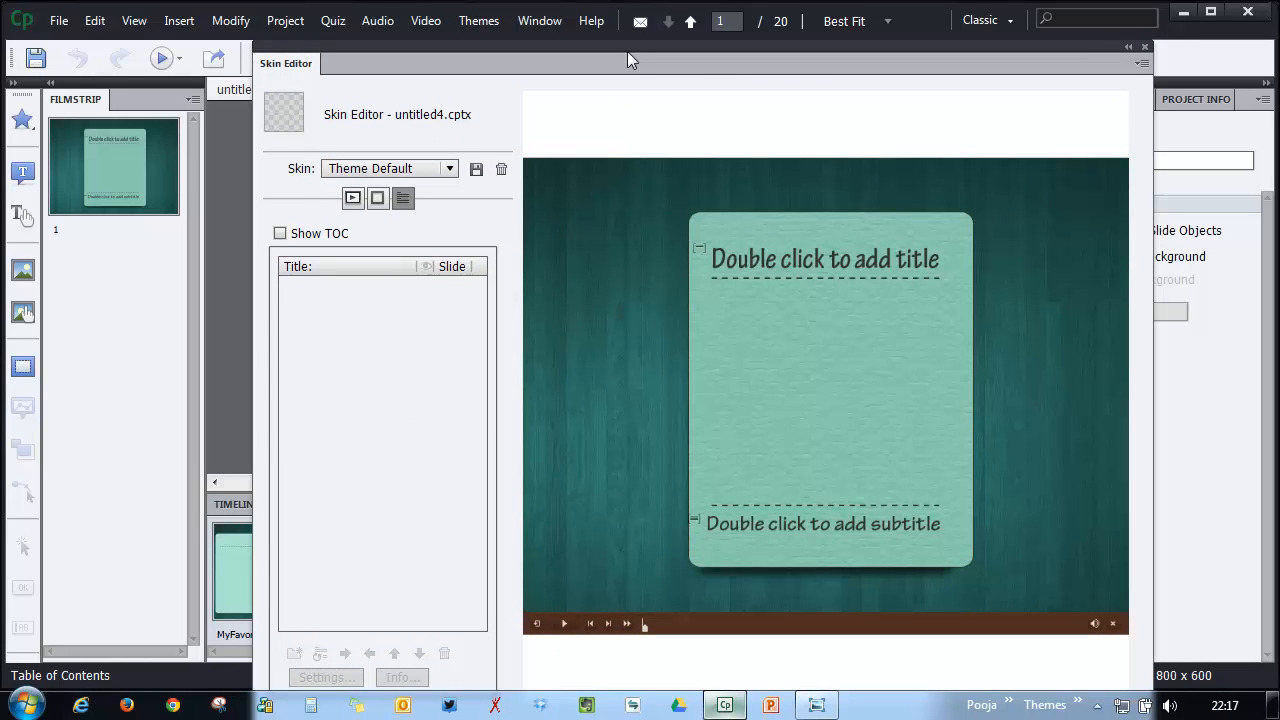
mouse_move(516, 584)
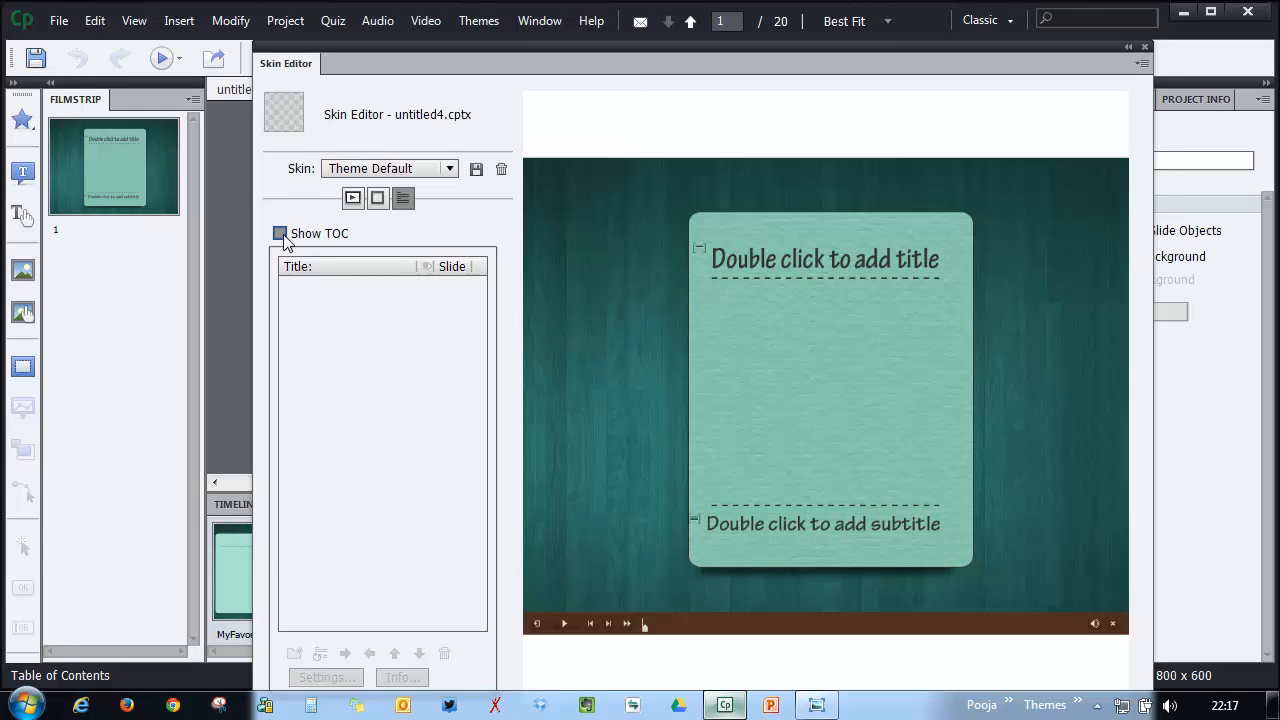
left_click(280, 232)
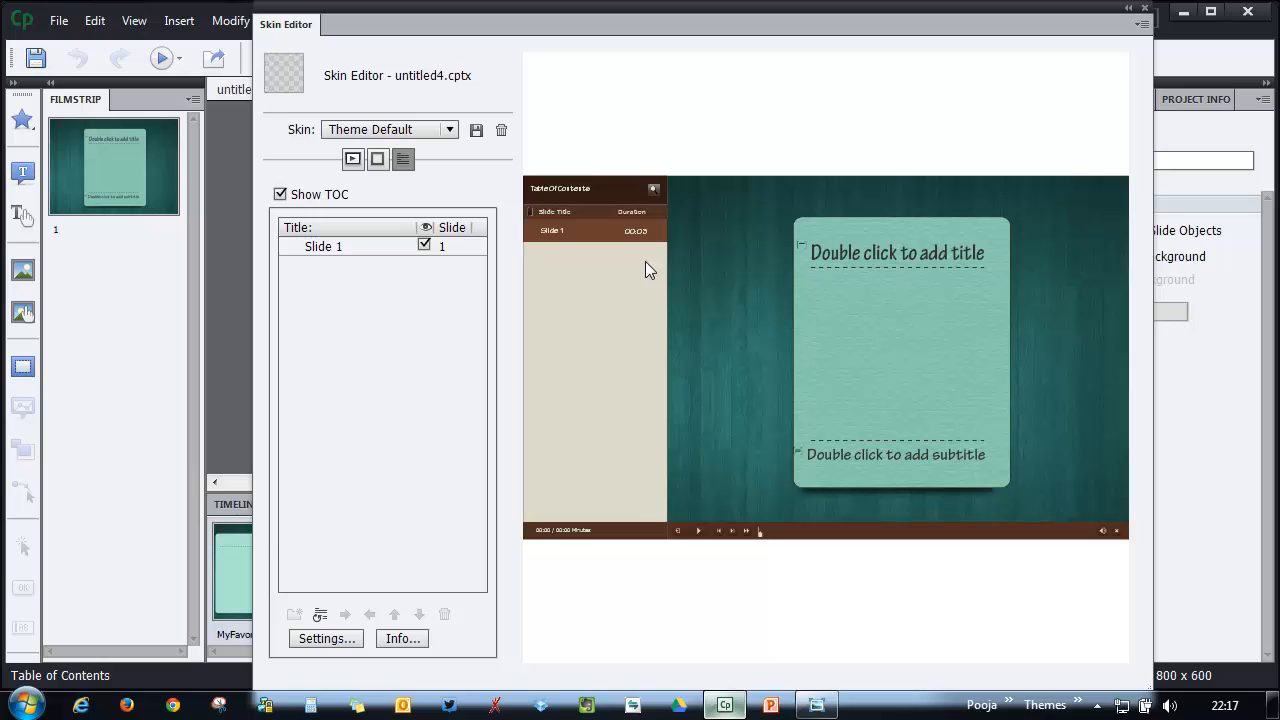
Set the TOC background, heading and outline colours to the theme's teal shades
left_click(326, 638)
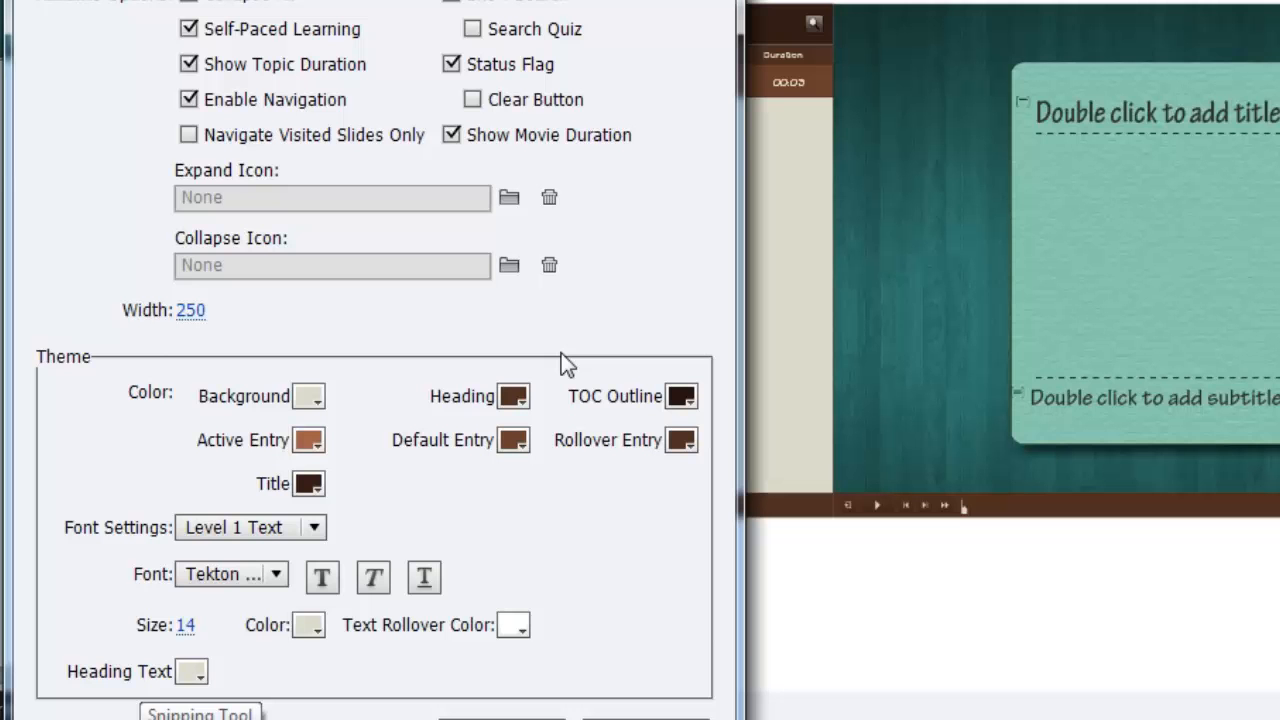
mouse_move(566, 364)
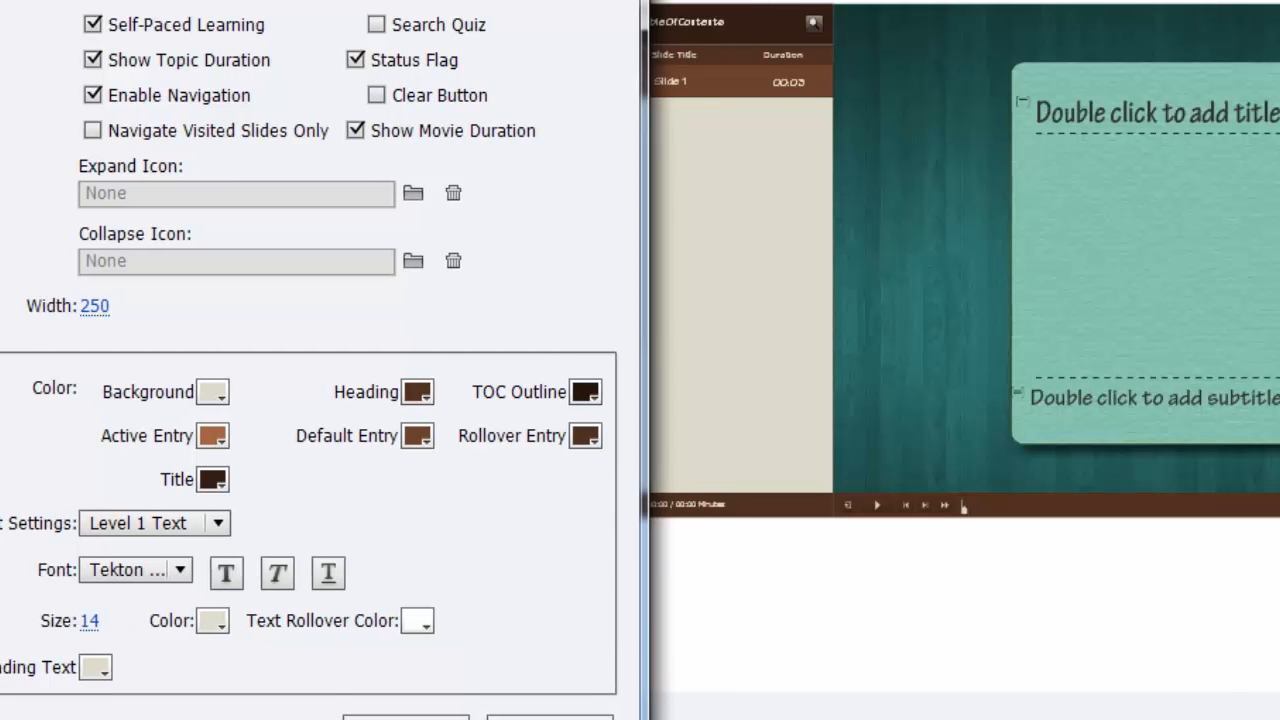
left_click(212, 390)
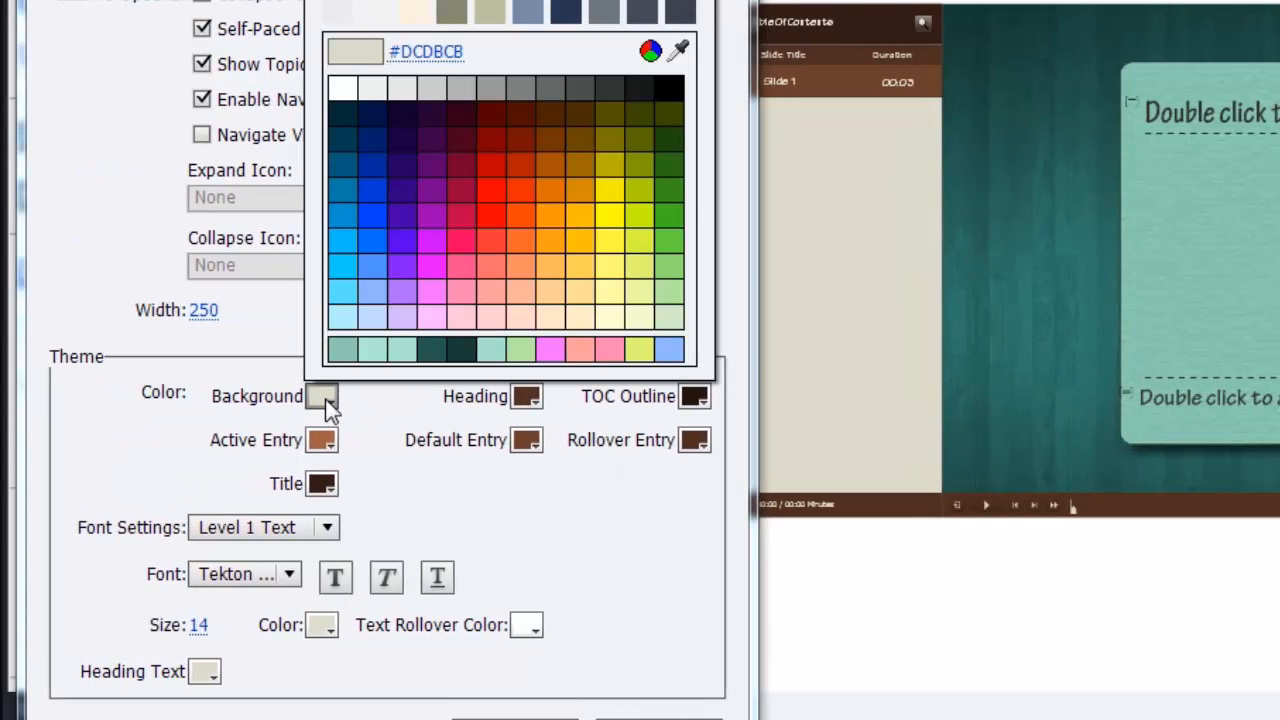
mouse_move(560, 56)
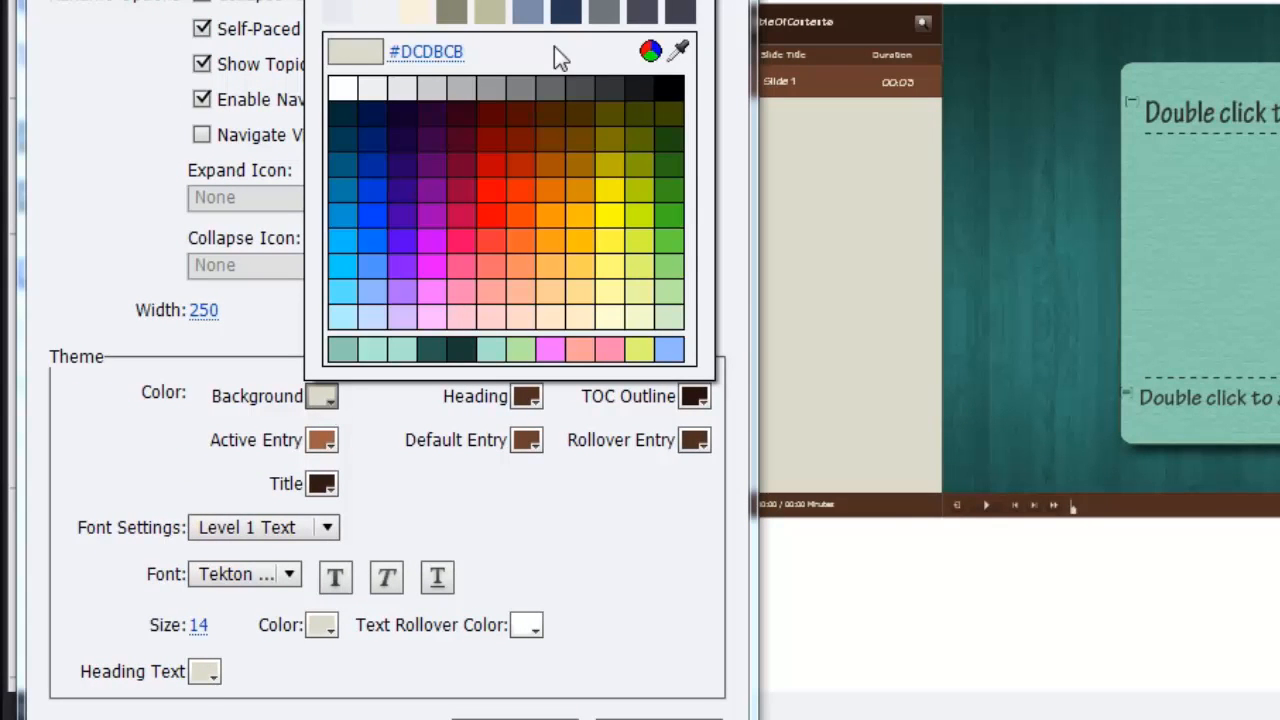
left_click(402, 88)
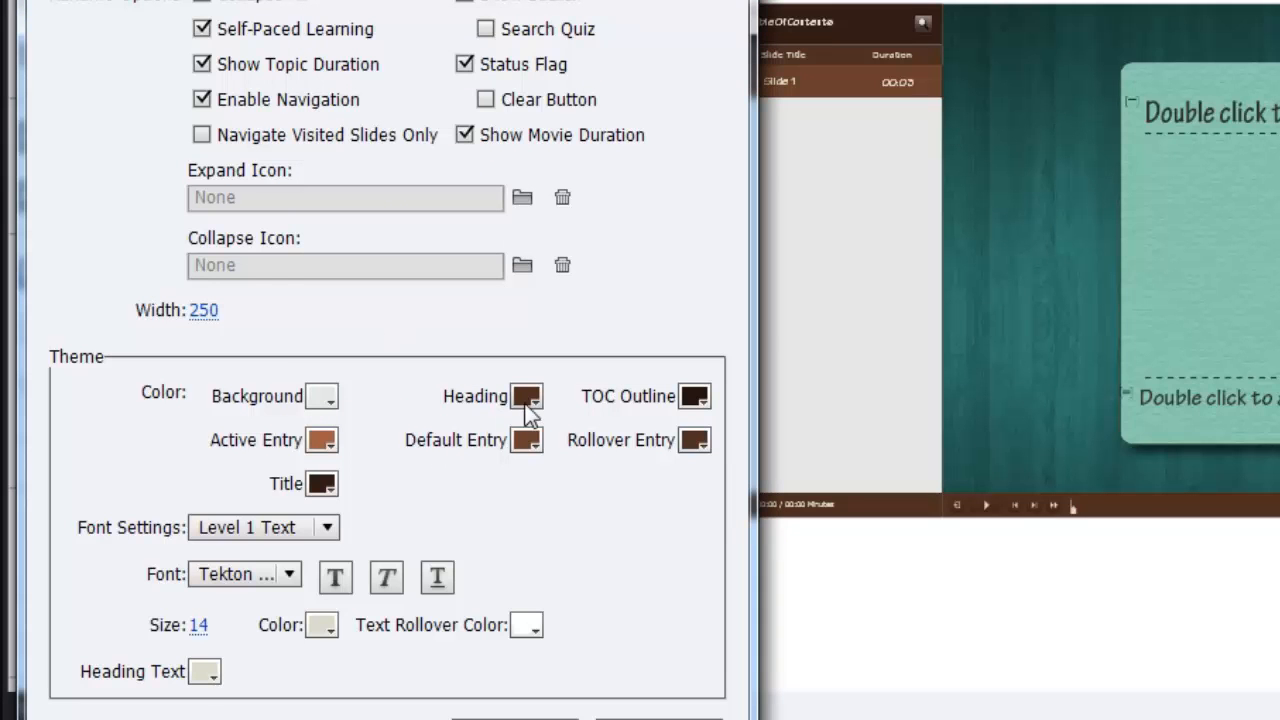
left_click(528, 396)
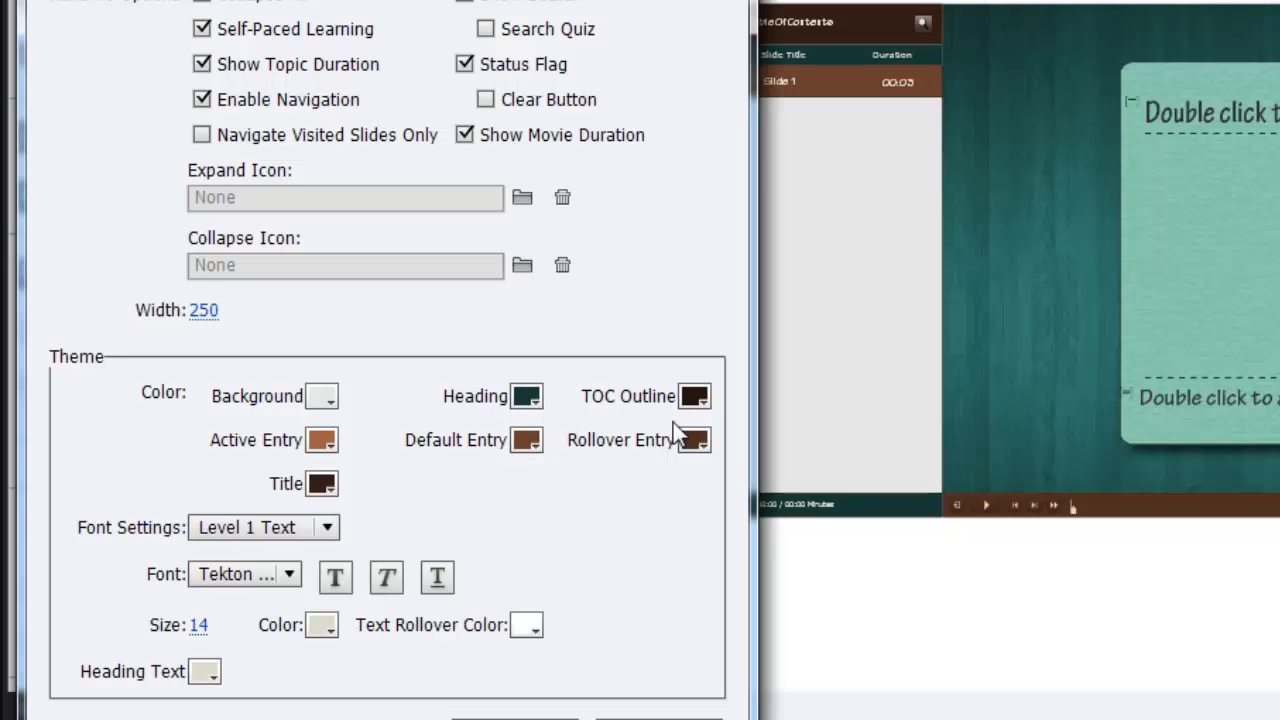
left_click(694, 396)
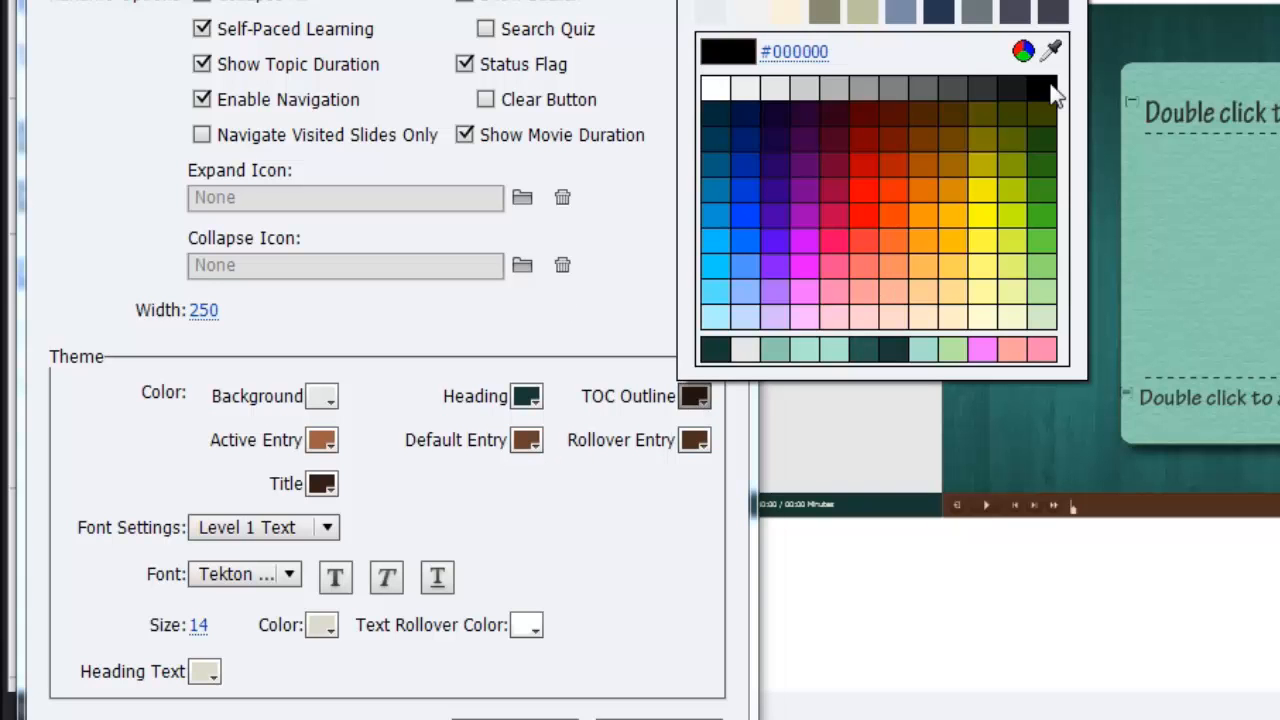
left_click(1050, 52)
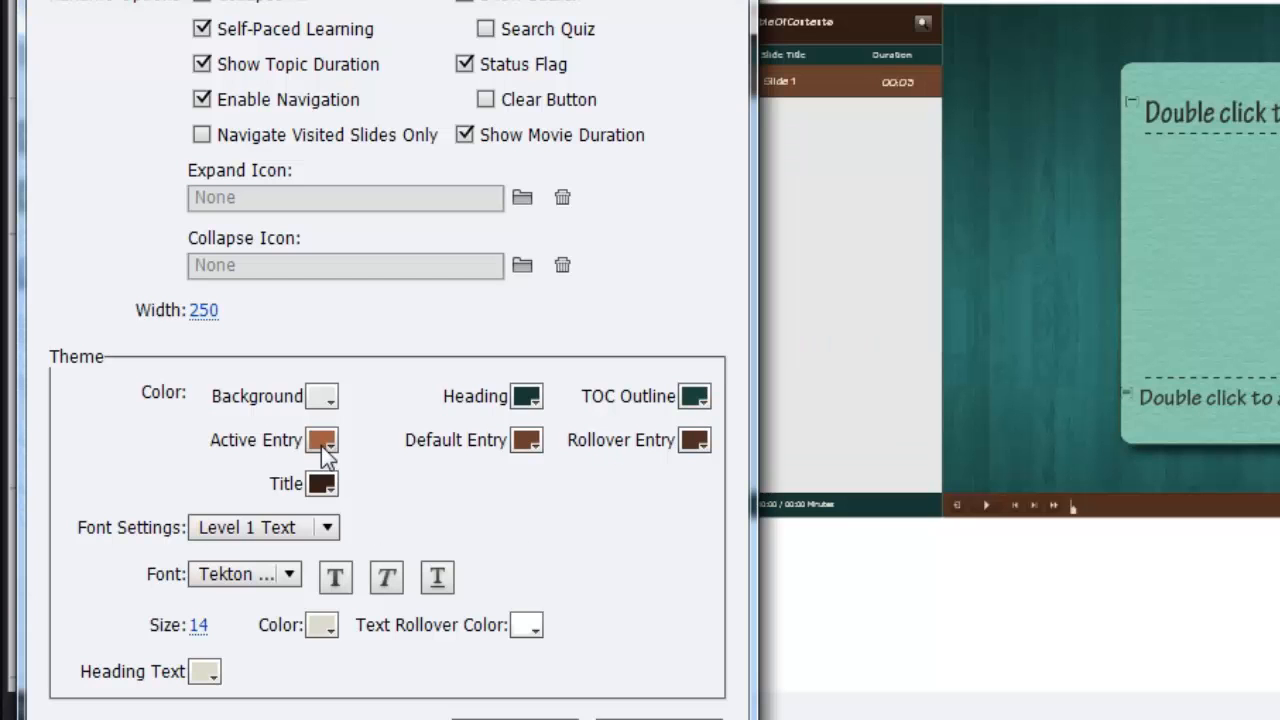
Recolour the active, default and rollover TOC entries to match the theme
left_click(320, 440)
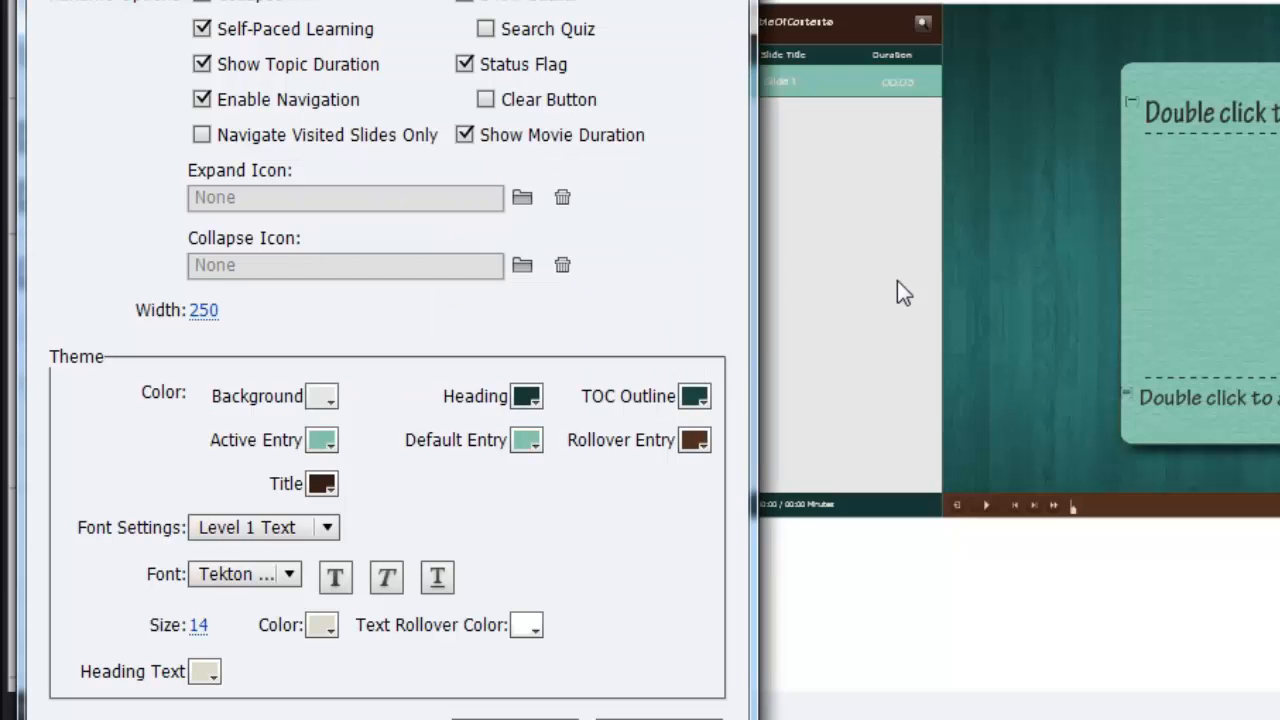
mouse_move(672, 460)
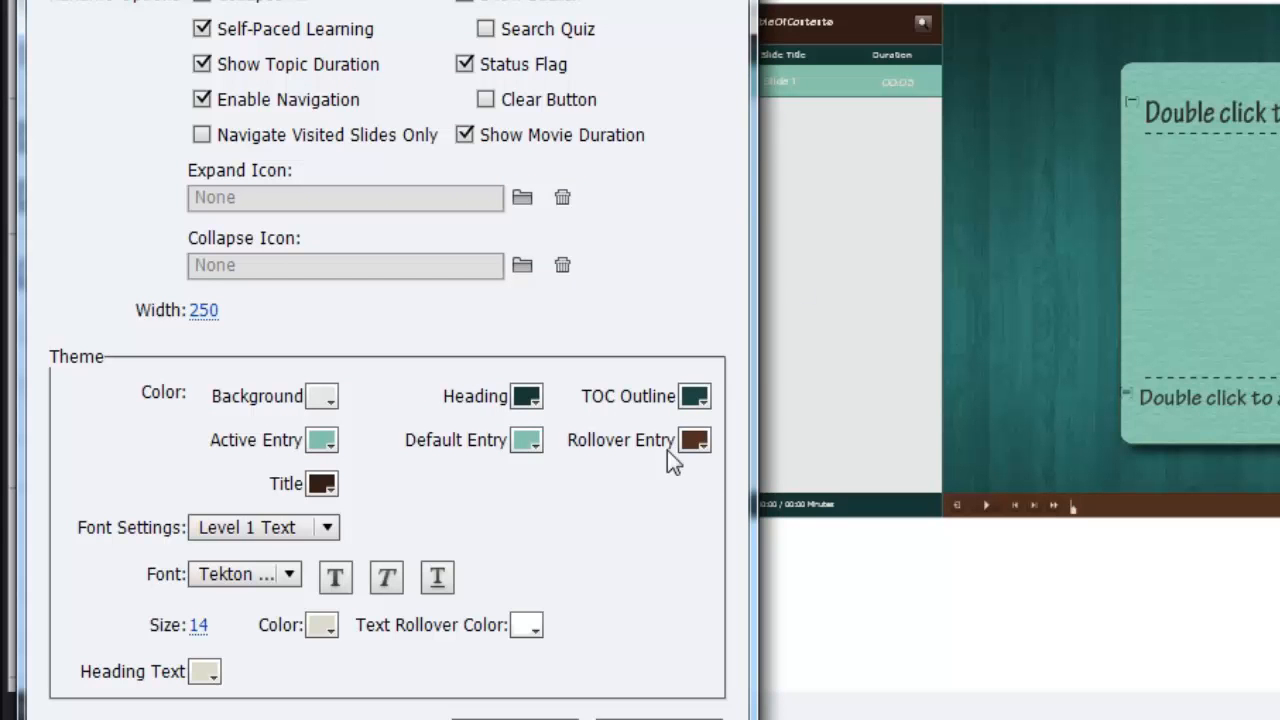
left_click(694, 440)
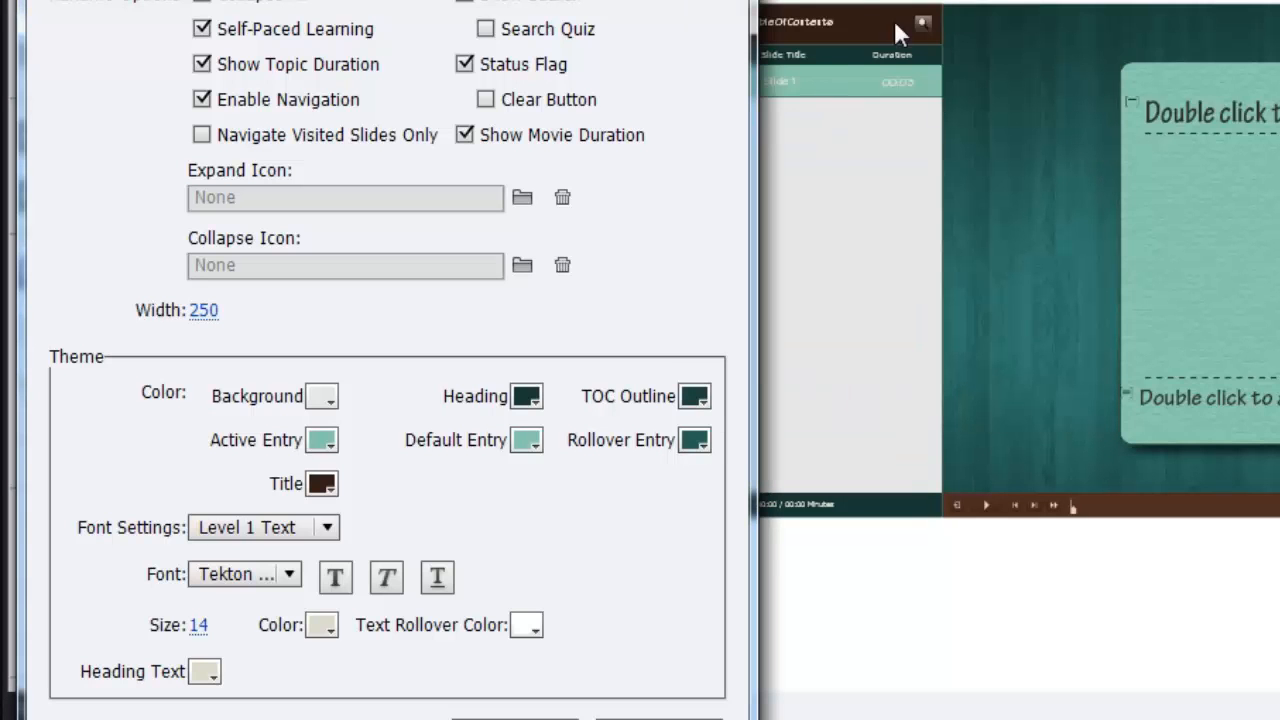
left_click(320, 484)
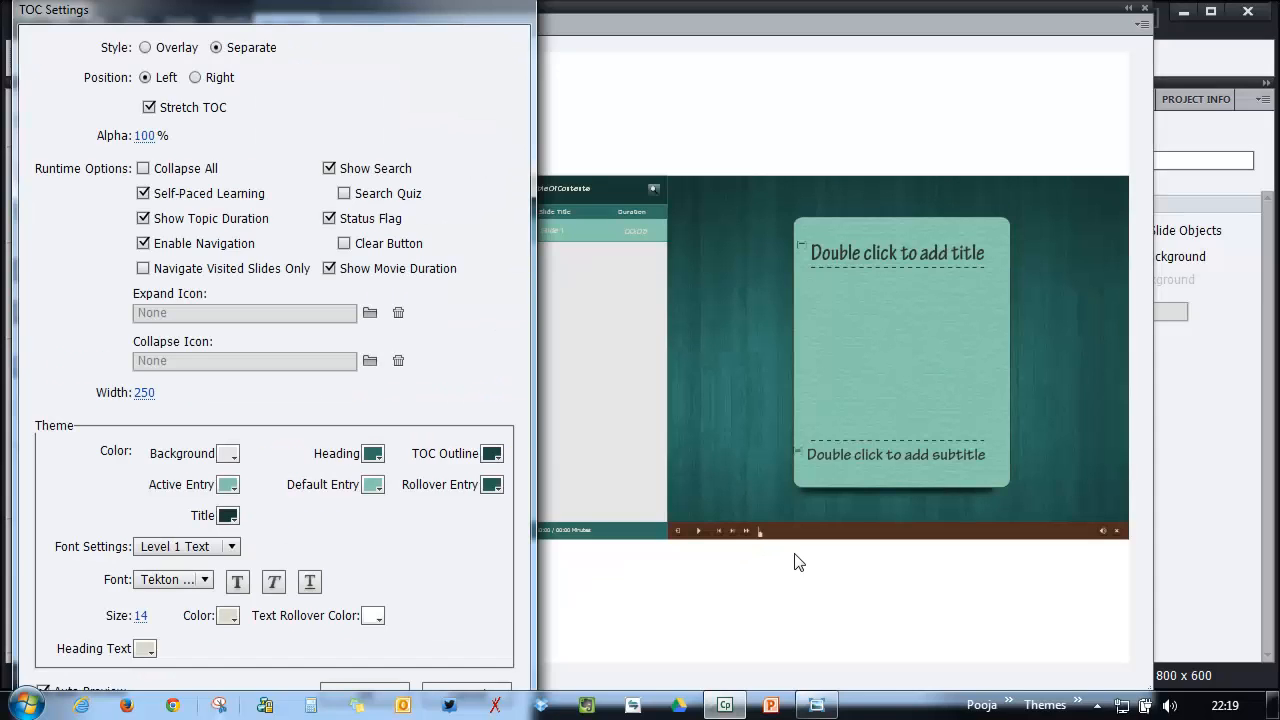
mouse_move(928, 532)
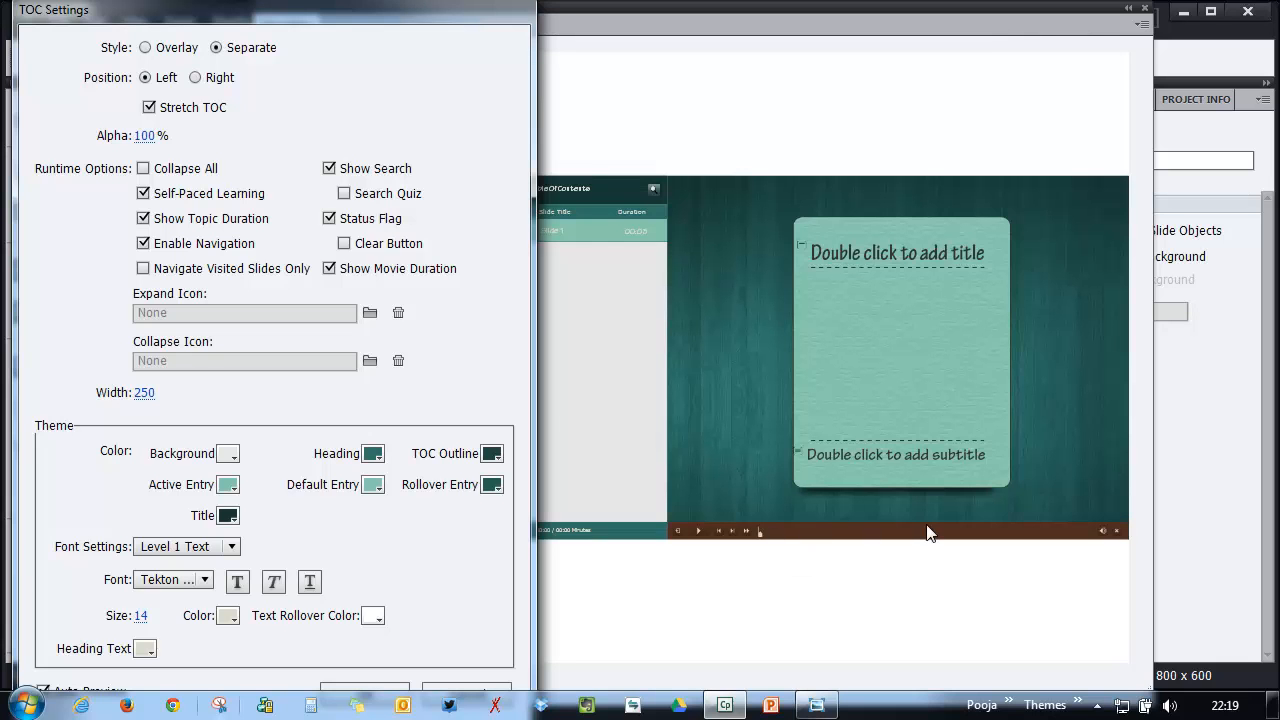
mouse_move(722, 512)
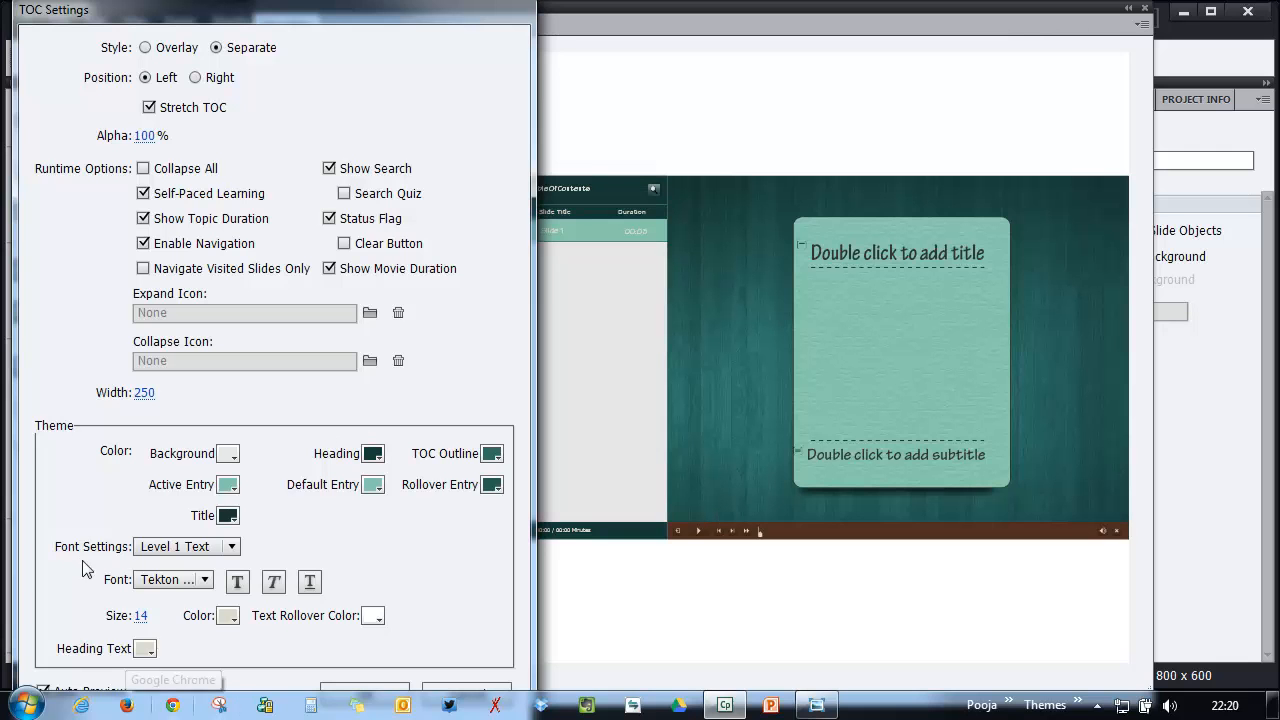
mouse_move(232, 548)
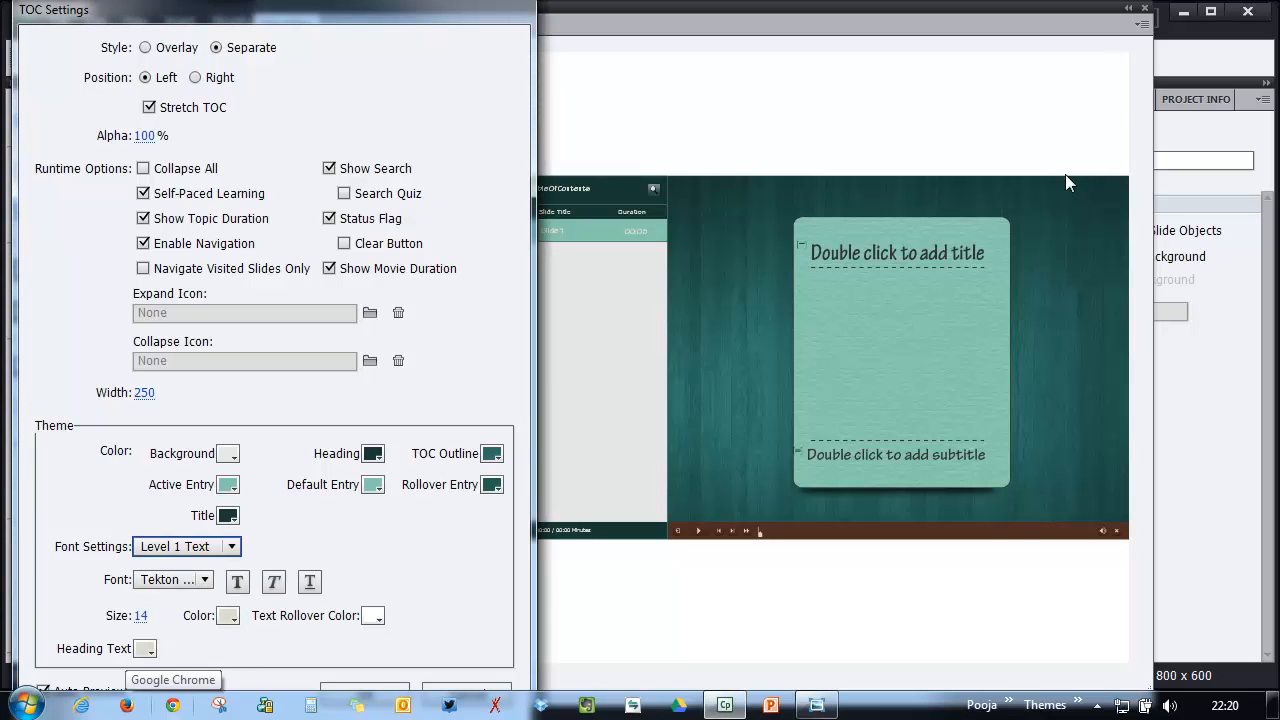
mouse_move(452, 280)
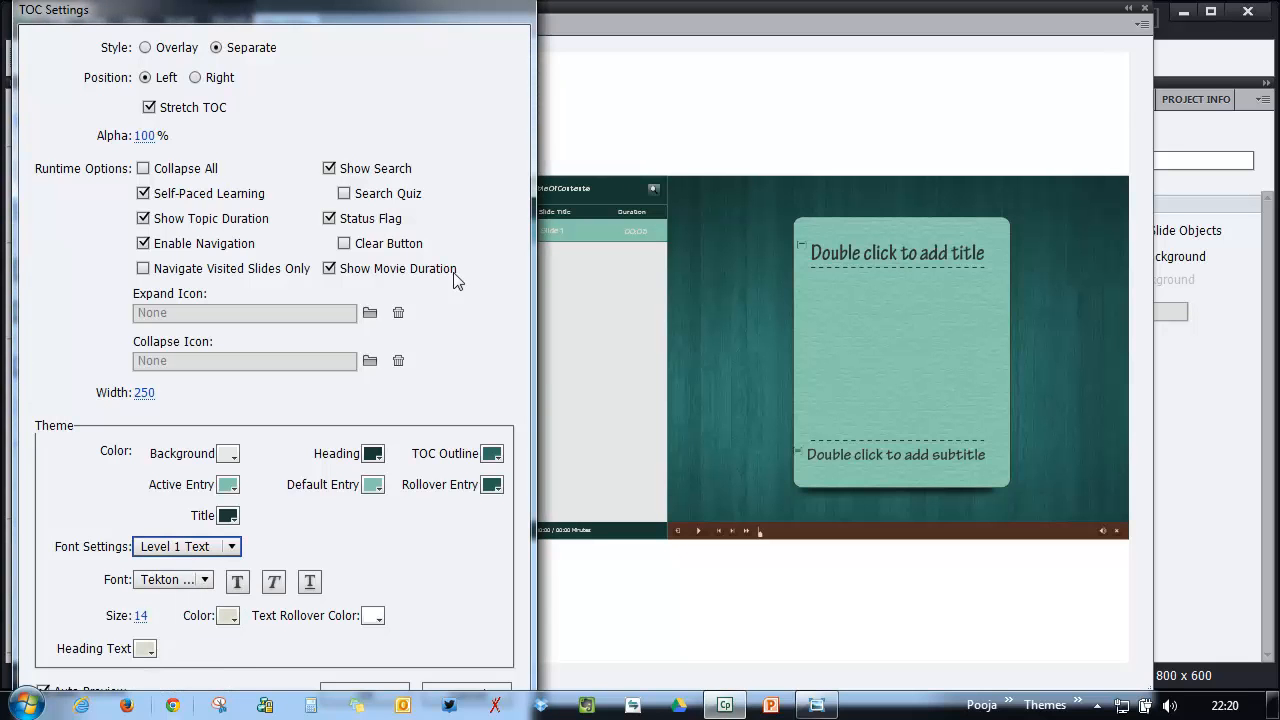
Check the TOC text levels and keep the font settings on Level 1 Text
left_click(232, 546)
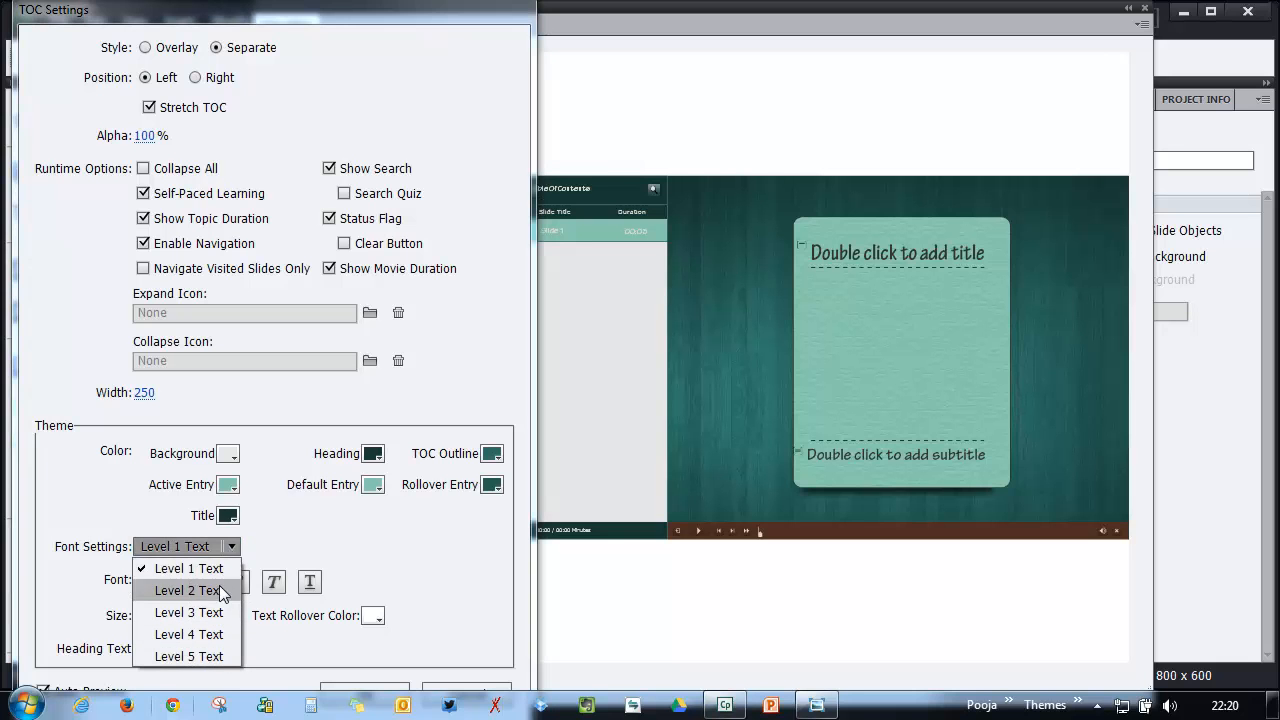
left_click(188, 568)
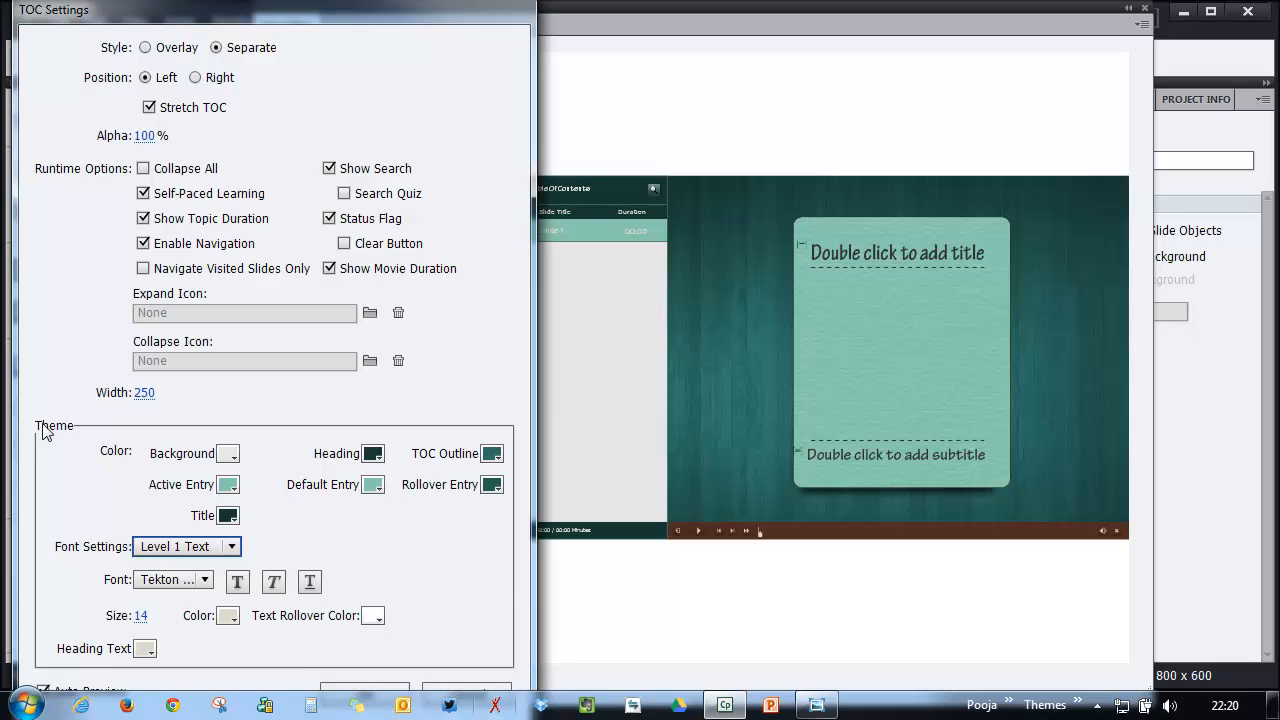
mouse_move(230, 680)
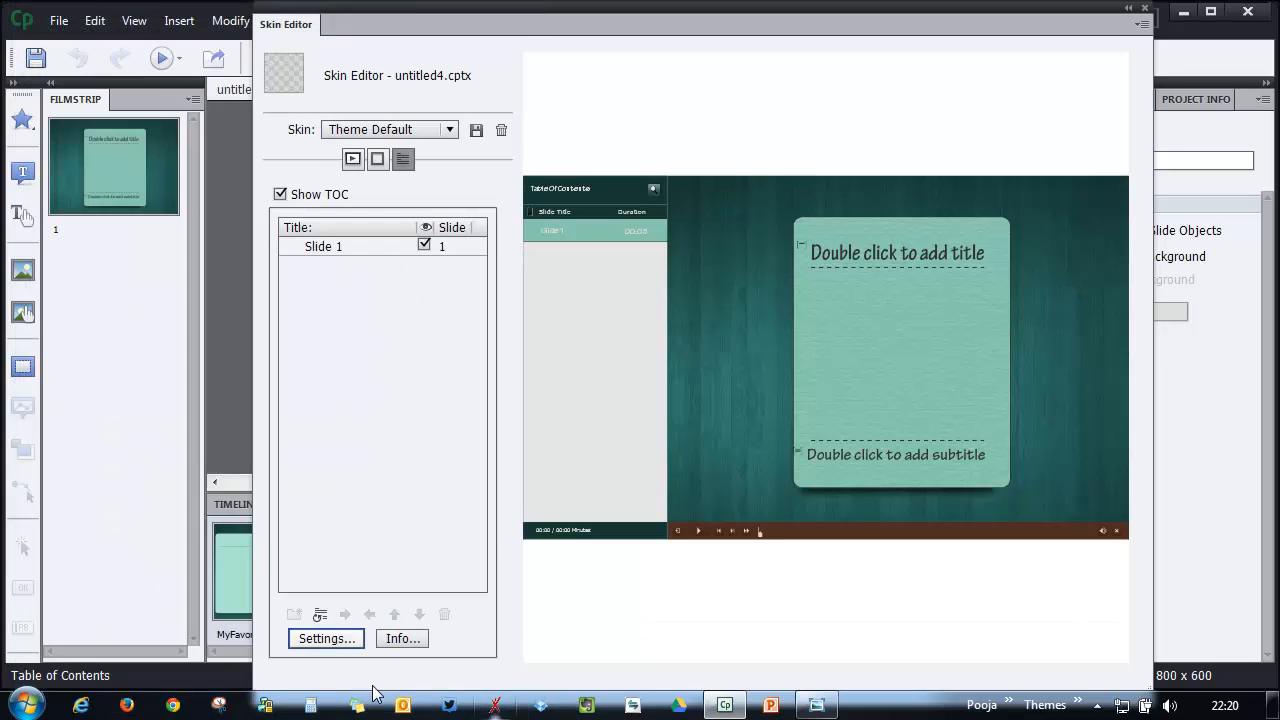
mouse_move(490, 284)
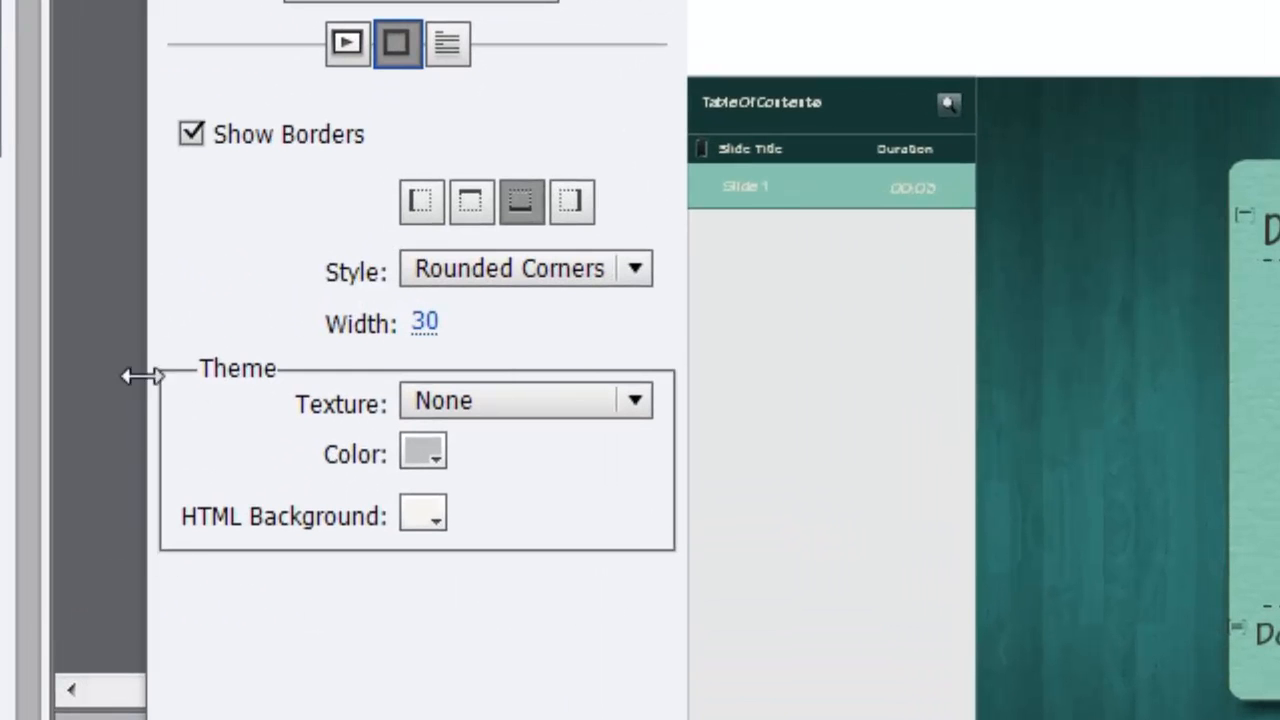
mouse_move(198, 384)
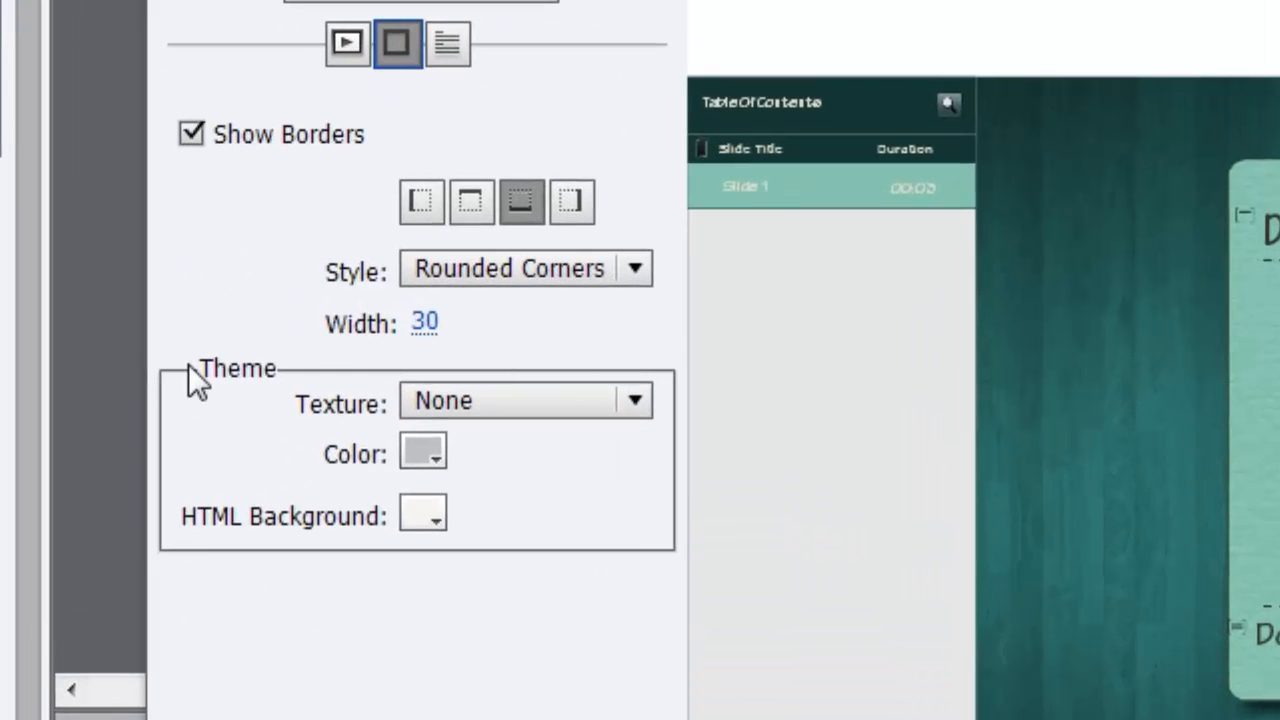
Make the skin border dark teal, taken from the TOC heading, with no texture and a small width
left_click(524, 400)
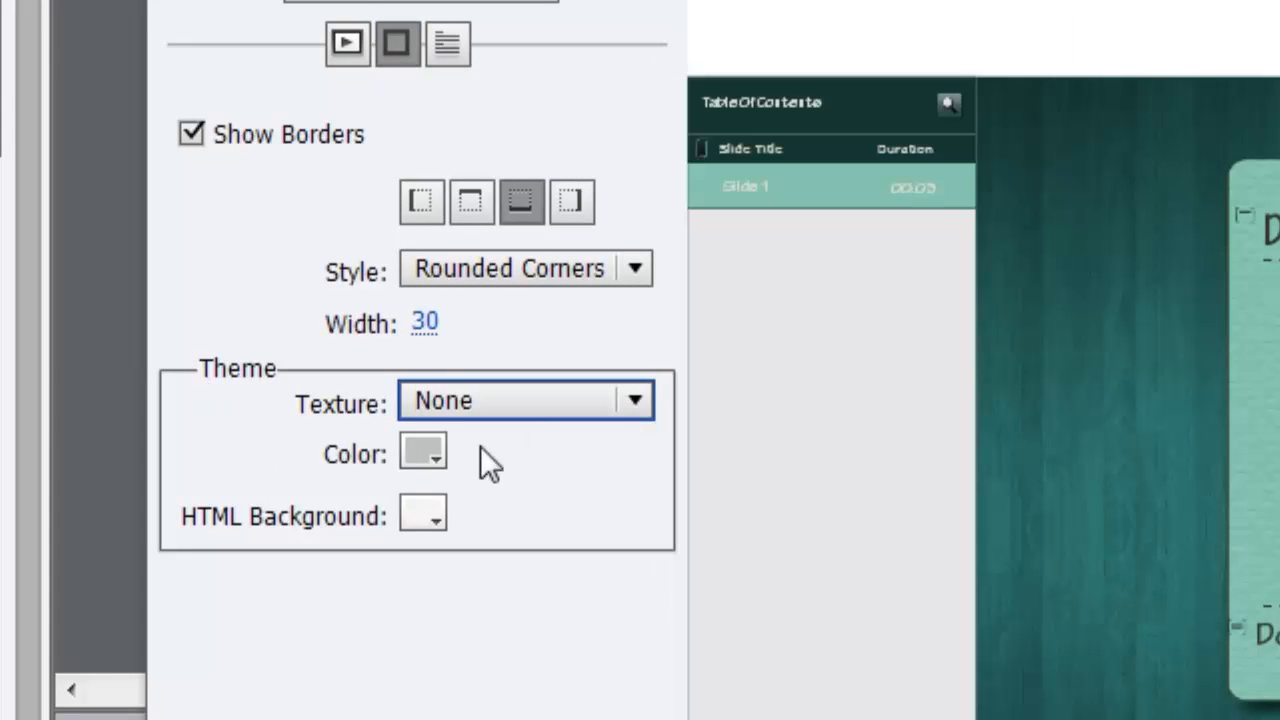
left_click(436, 452)
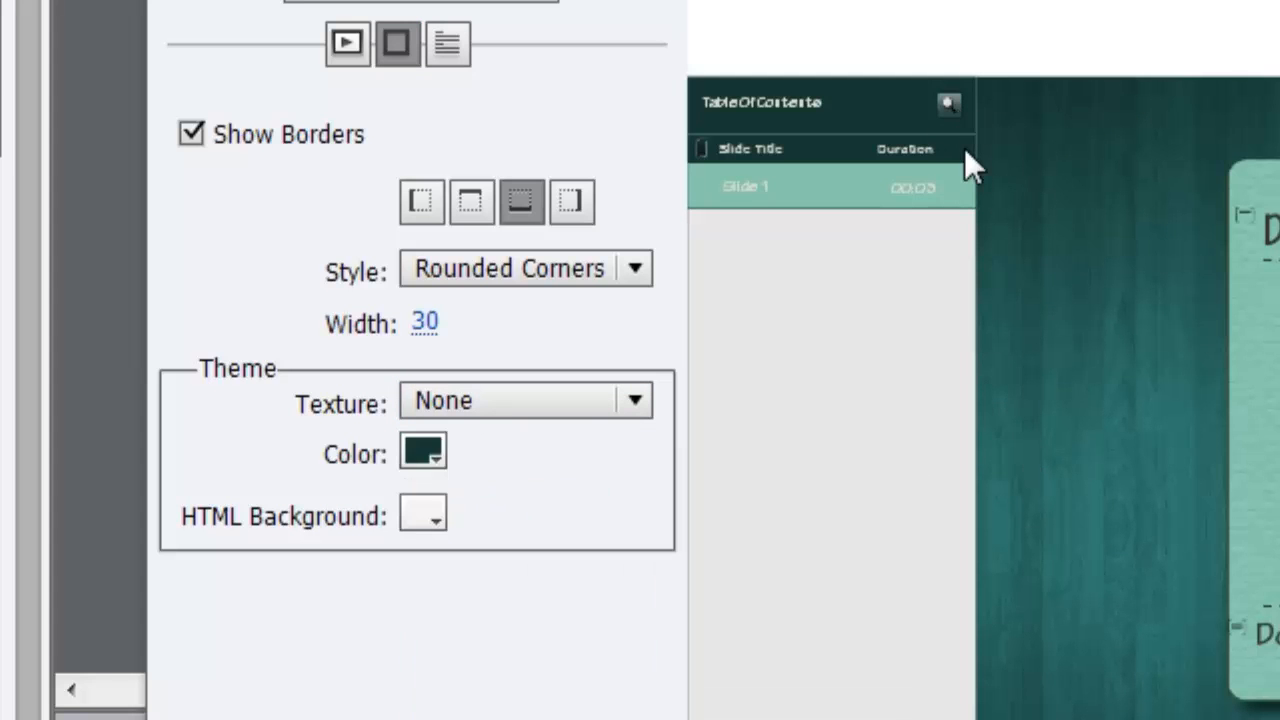
left_click(572, 200)
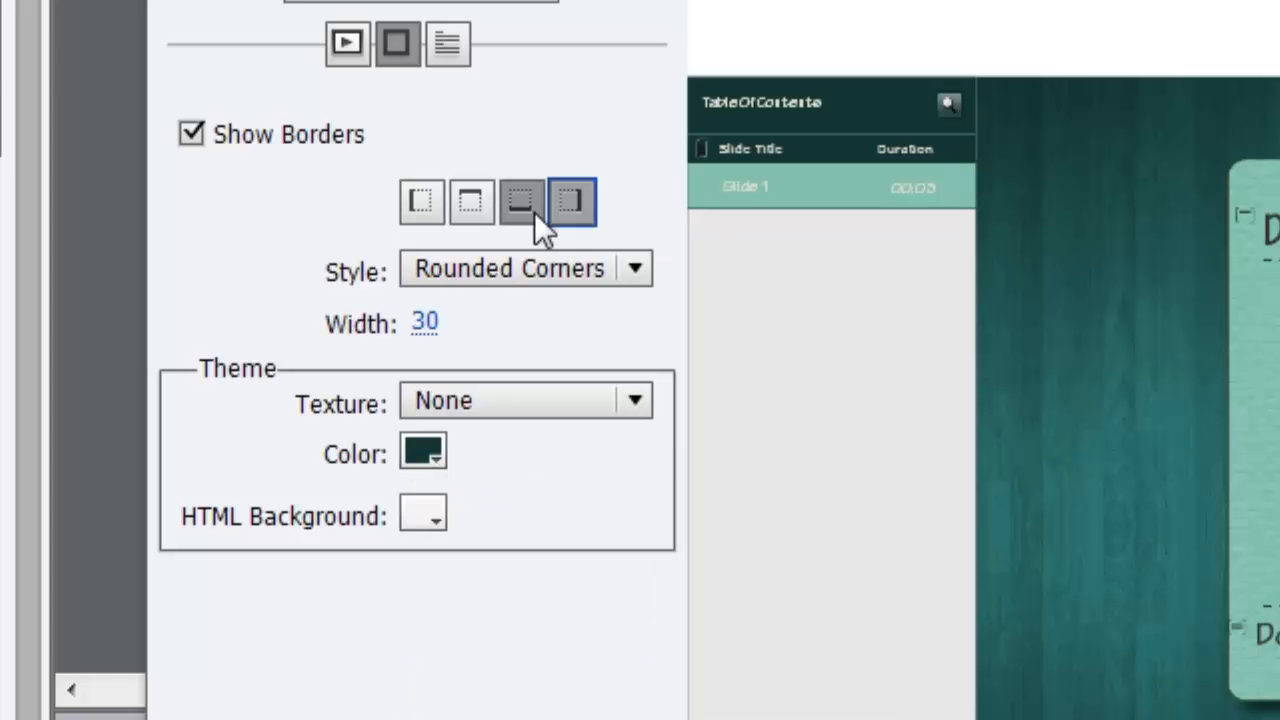
left_click(420, 200)
type("4")
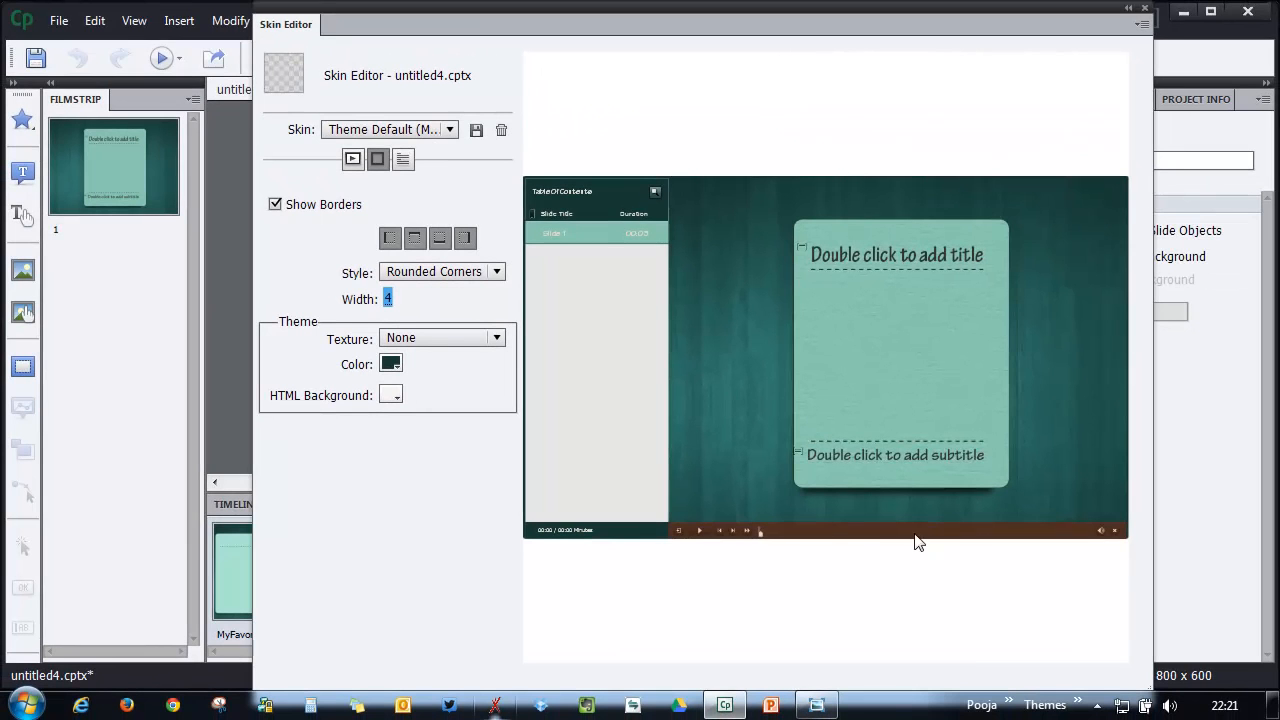
mouse_move(240, 170)
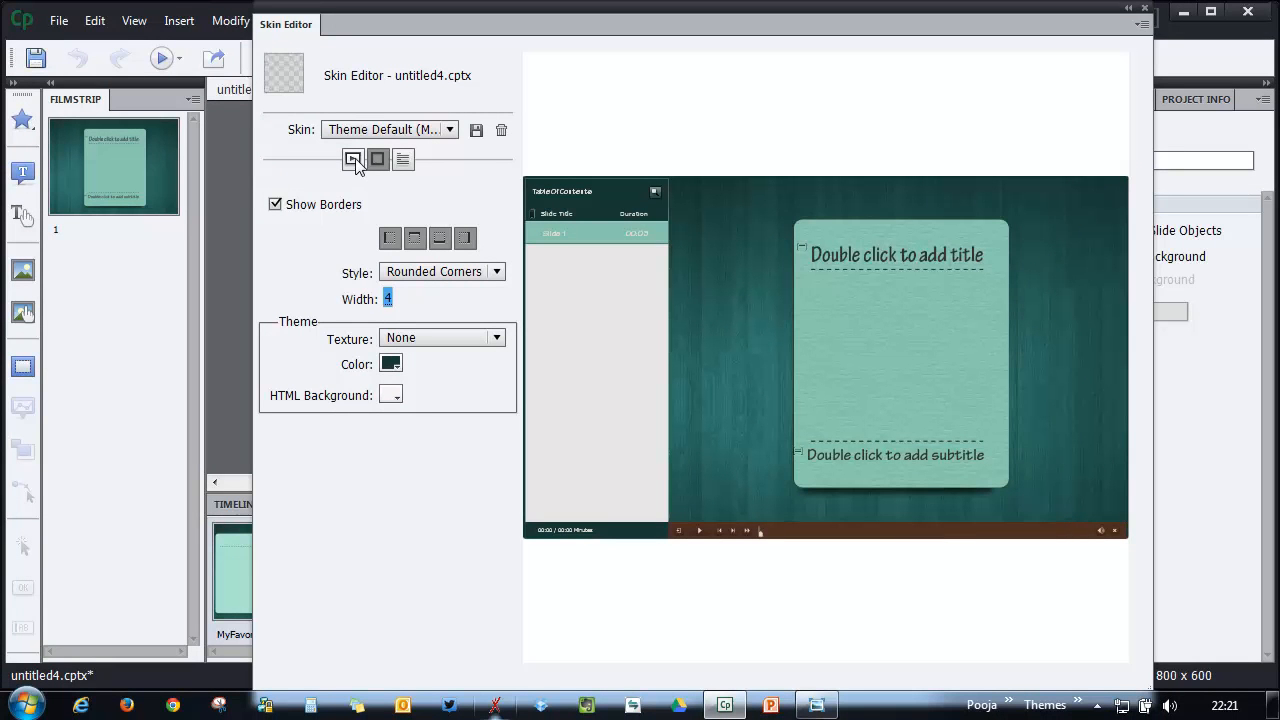
Look through the playbar designs and available skins without changing them
left_click(356, 160)
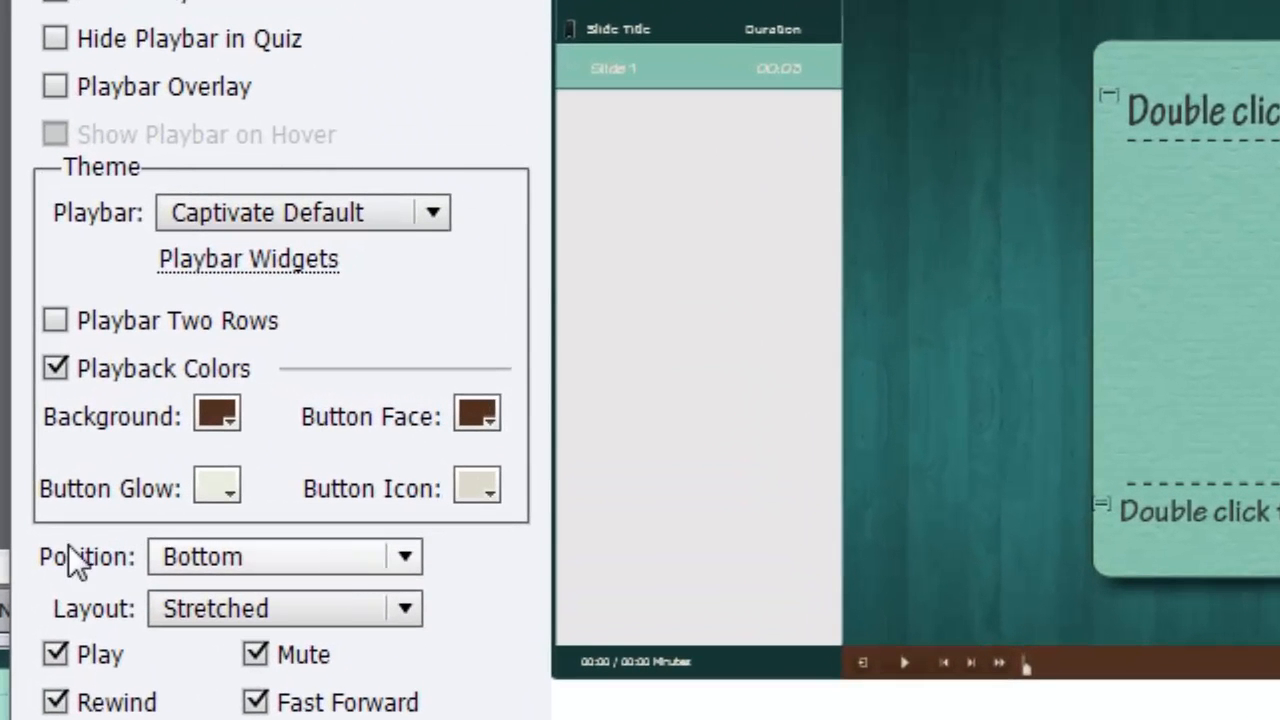
mouse_move(440, 224)
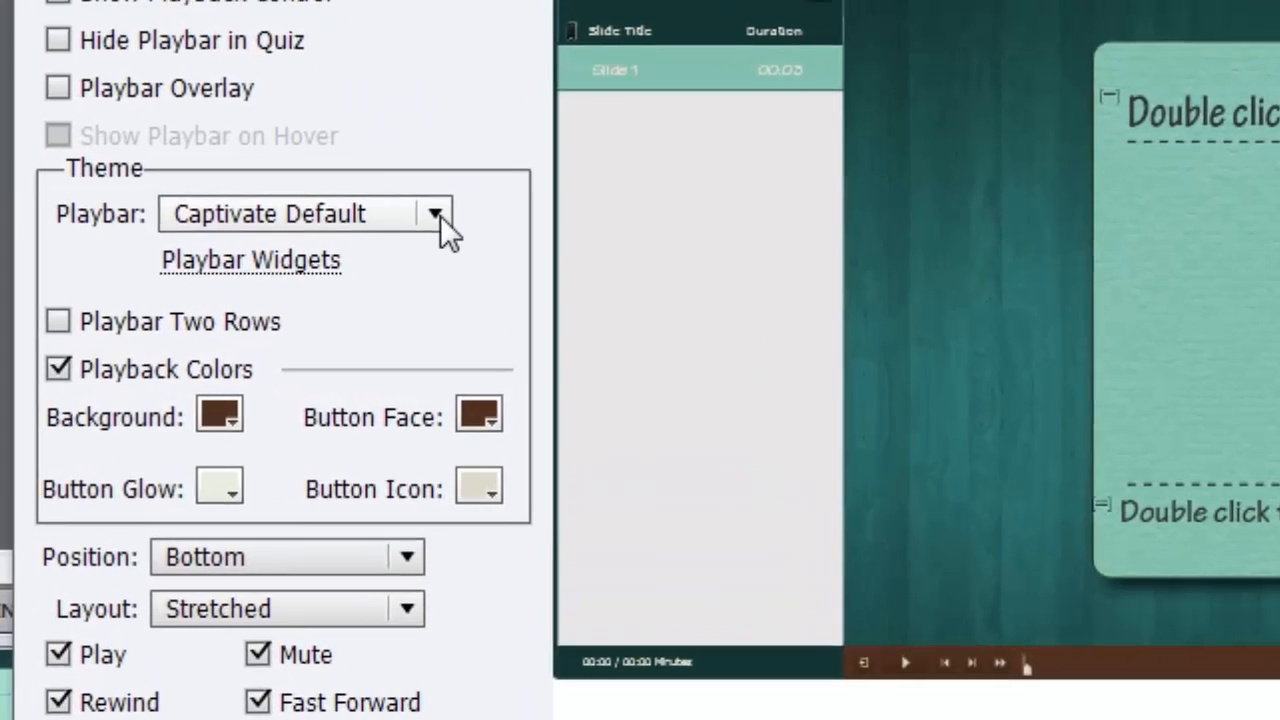
left_click(434, 212)
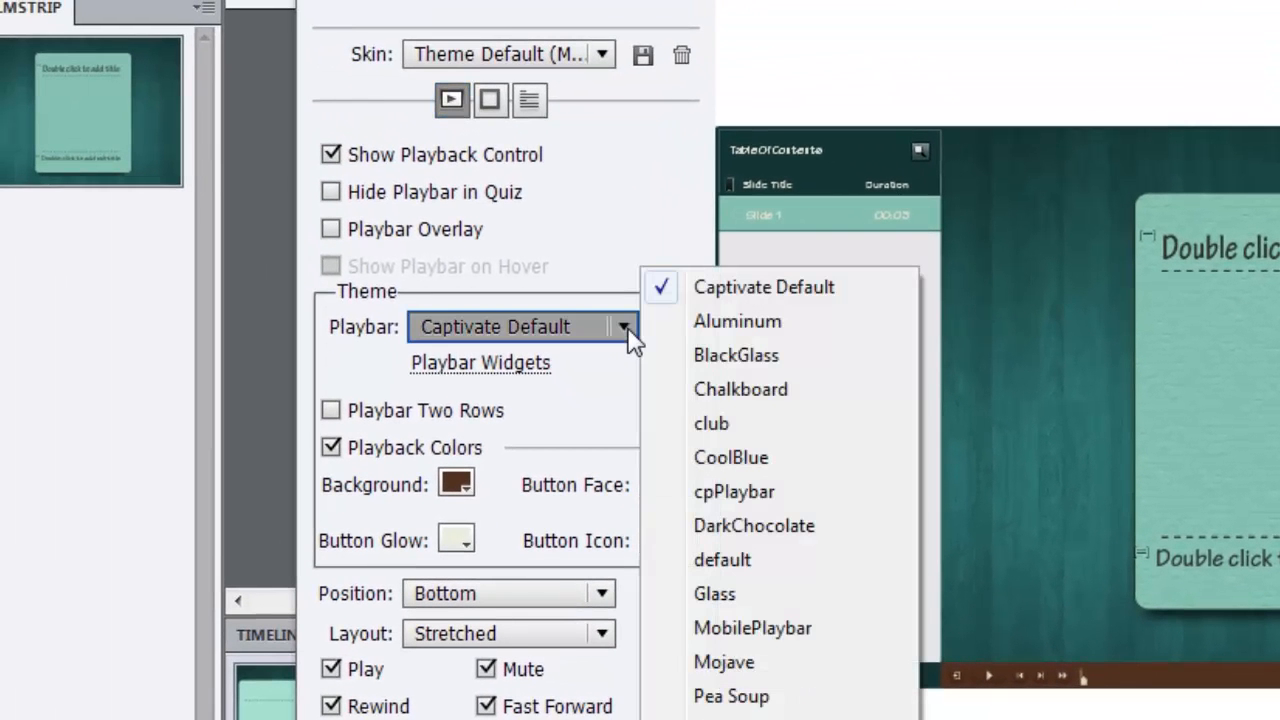
left_click(764, 288)
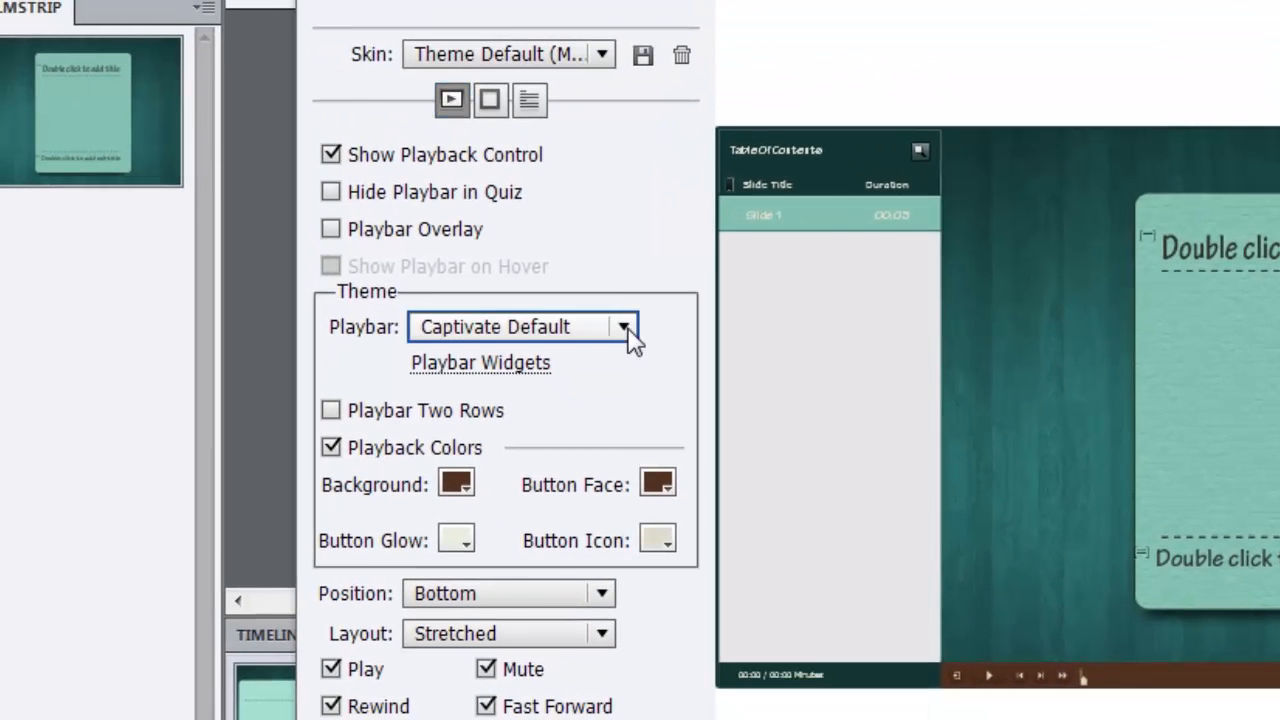
mouse_move(604, 68)
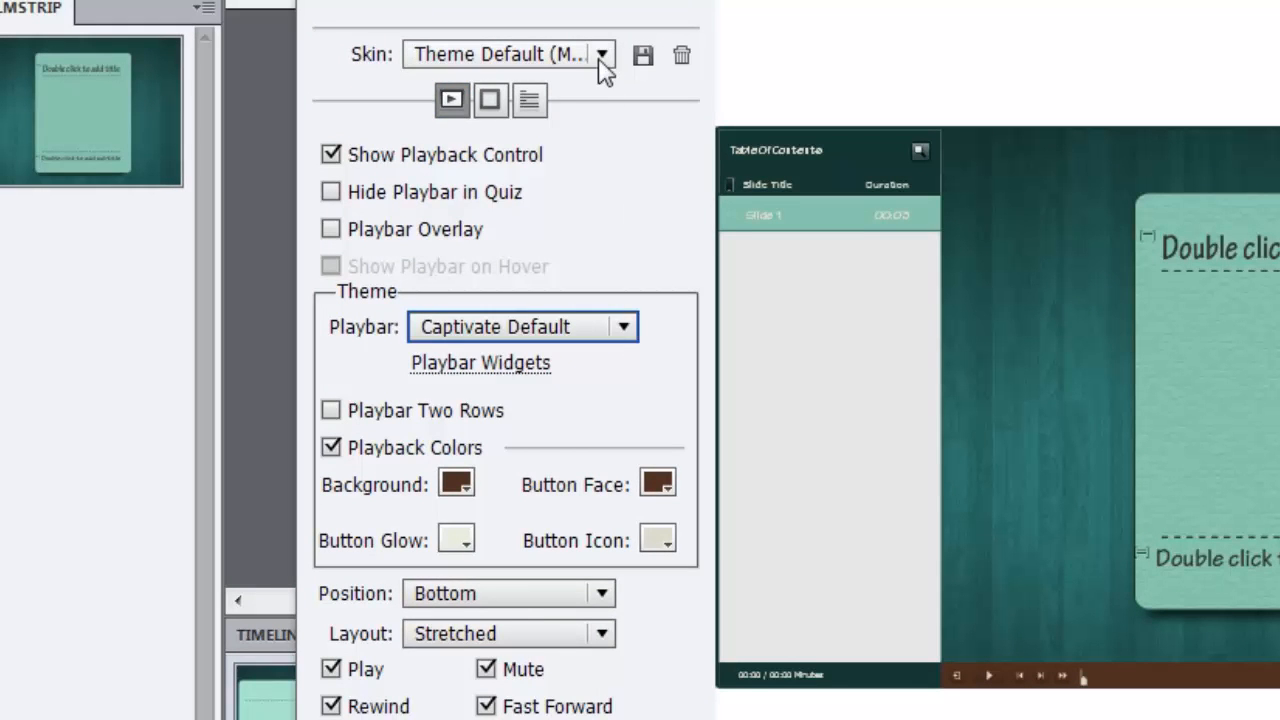
left_click(600, 54)
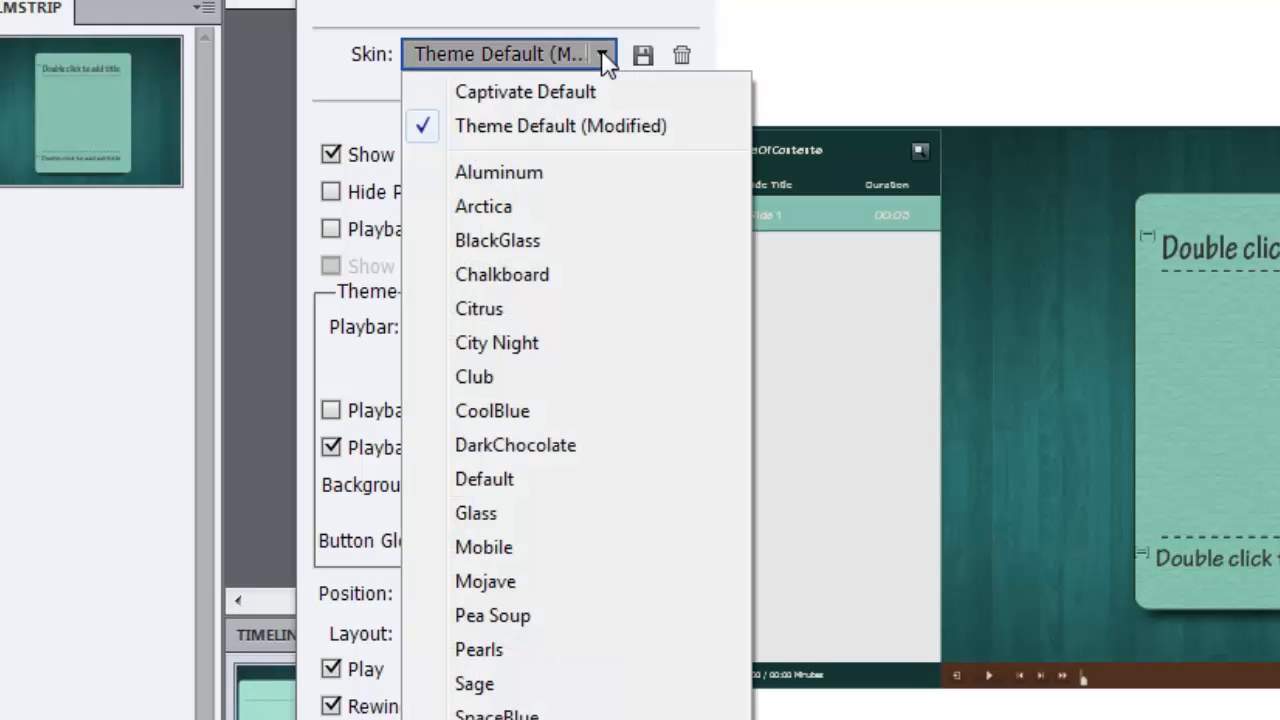
mouse_move(560, 710)
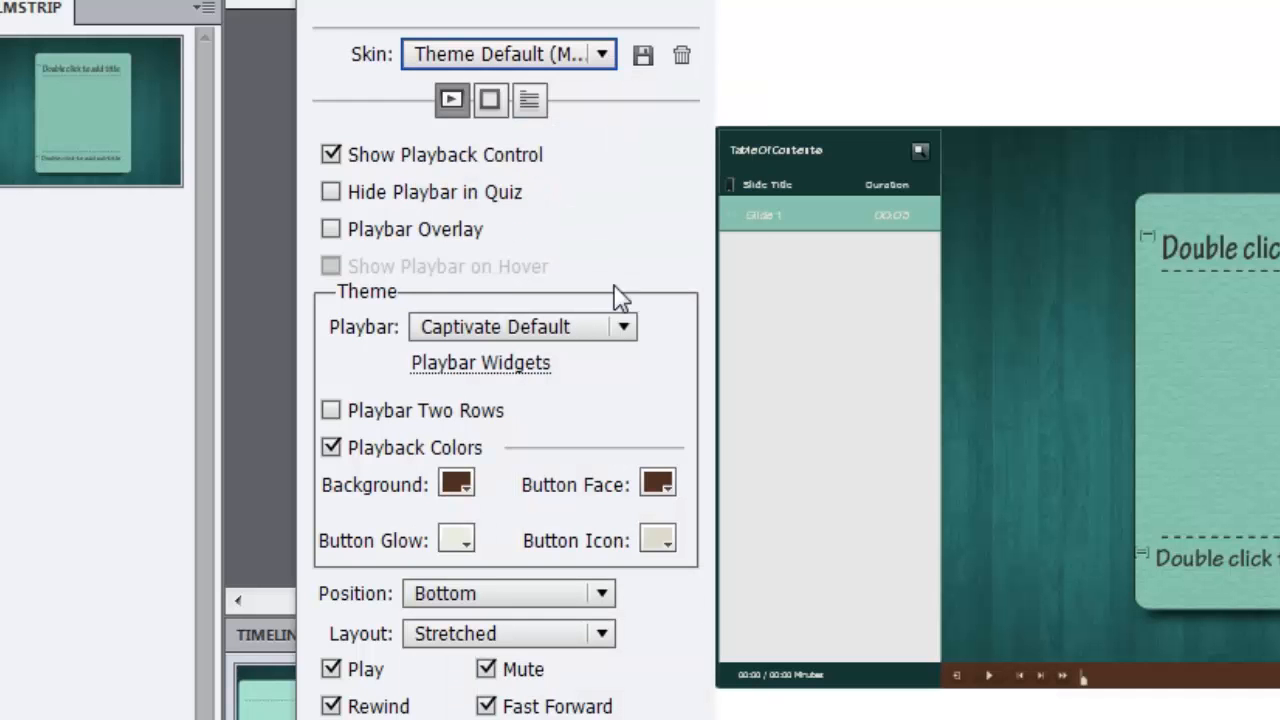
Set the playbar theme to Chalkboard instead of Captivate Default
left_click(624, 328)
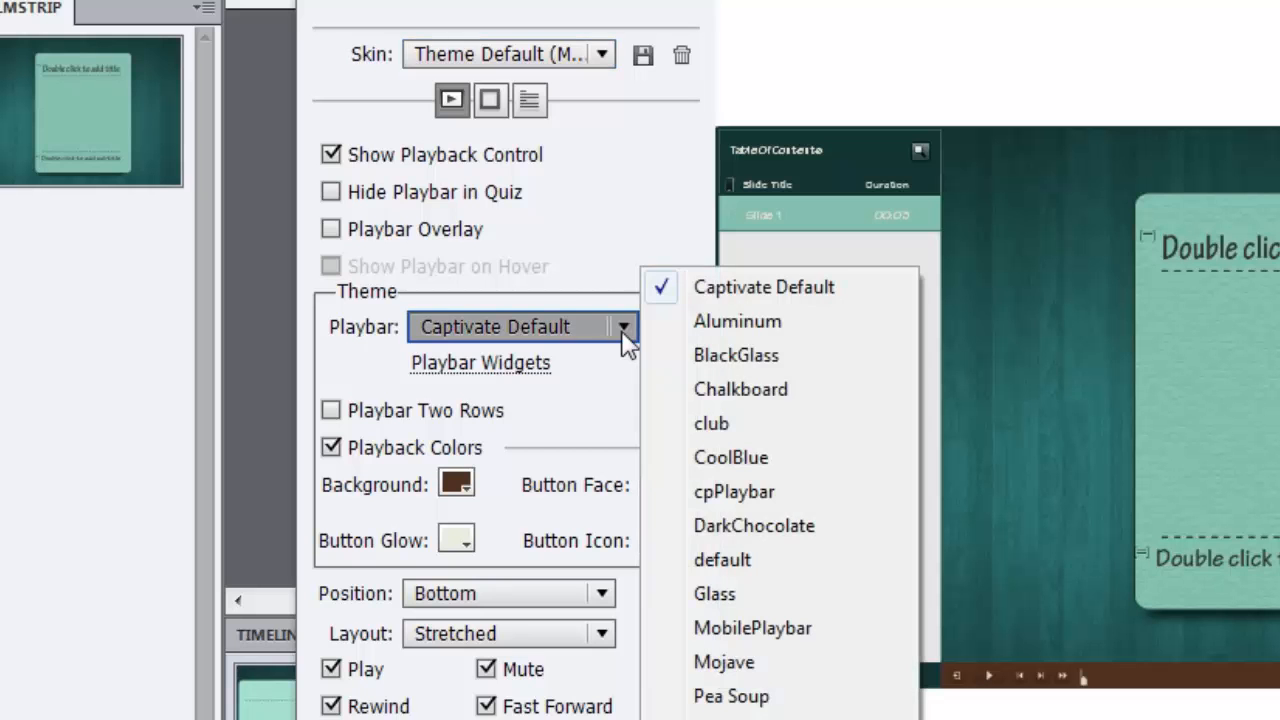
mouse_move(780, 456)
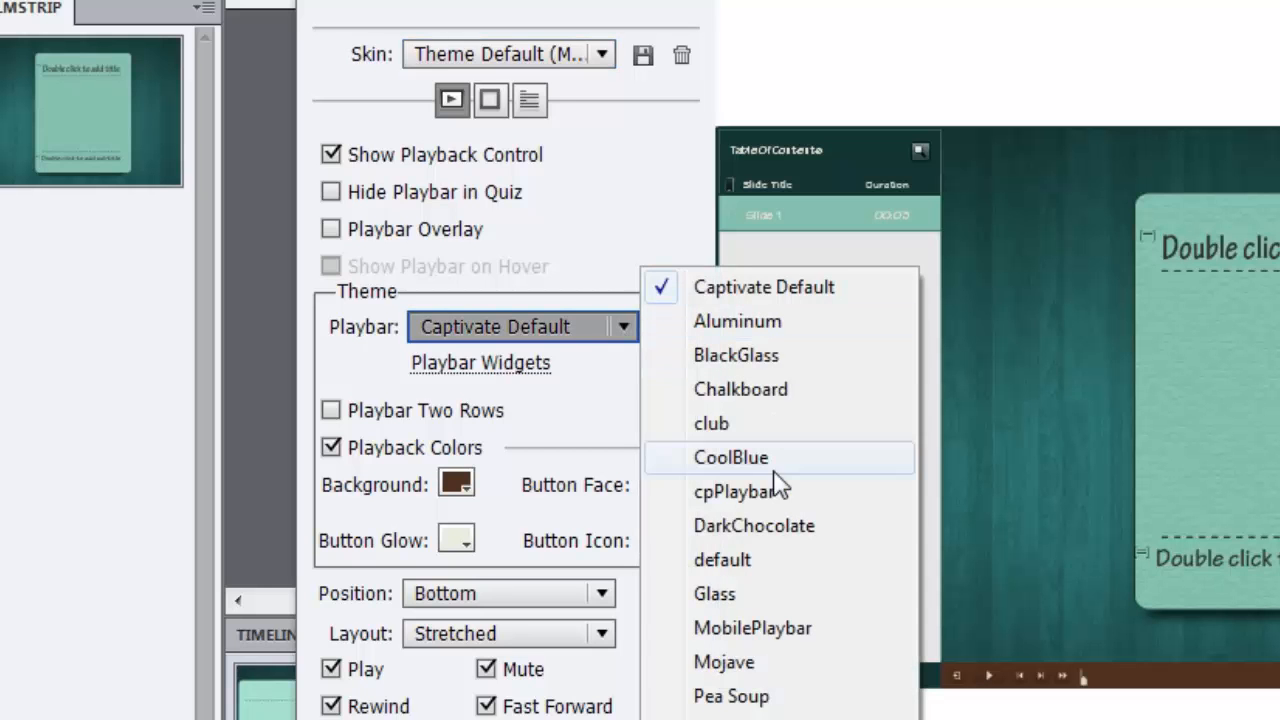
mouse_move(780, 628)
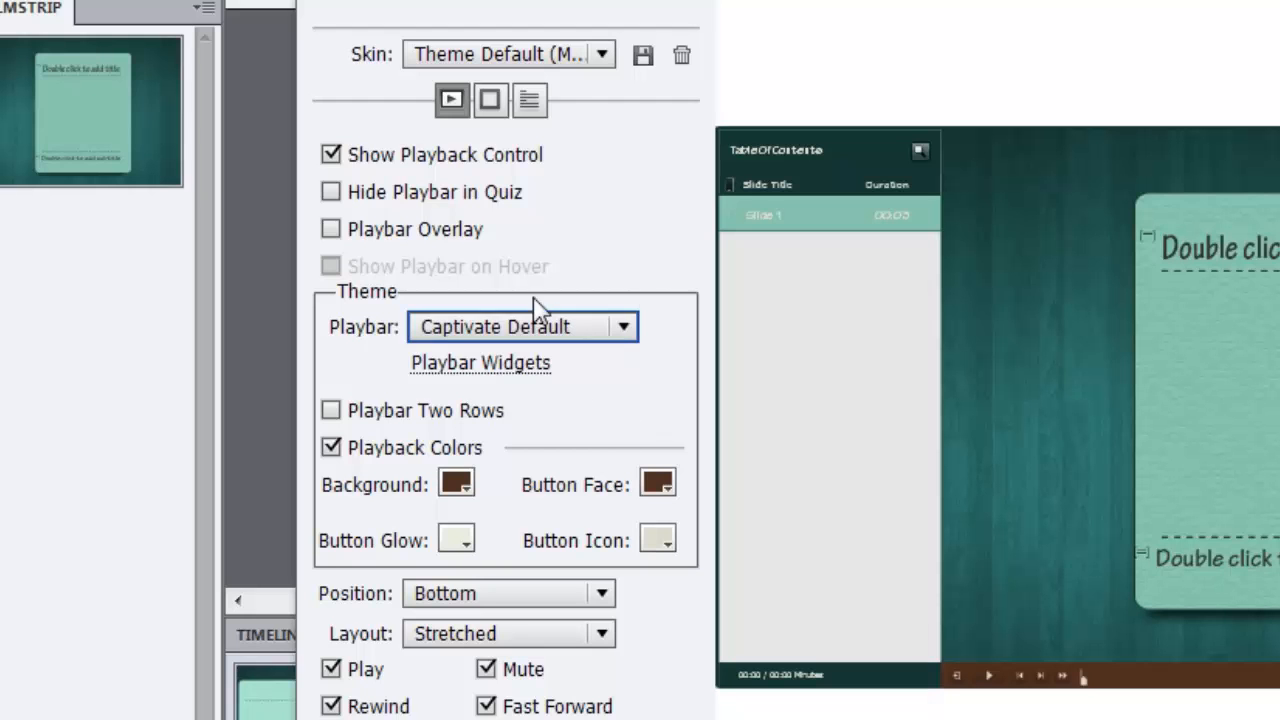
mouse_move(444, 56)
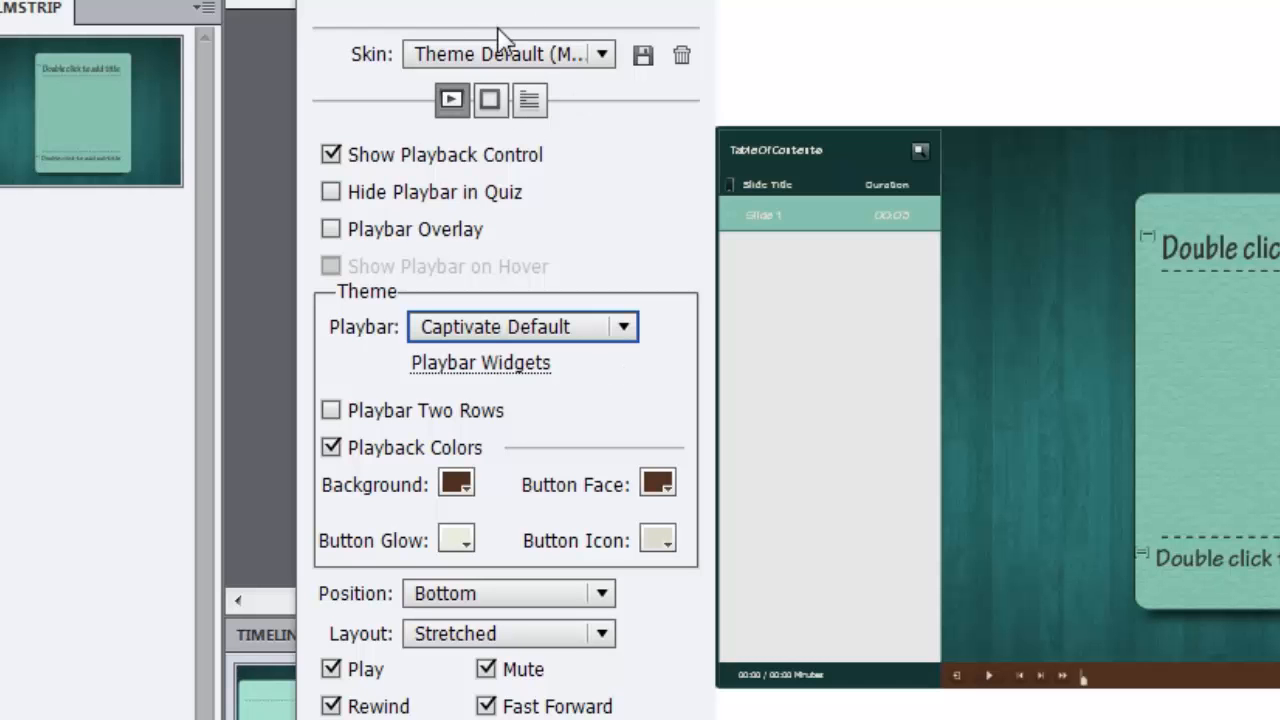
mouse_move(644, 444)
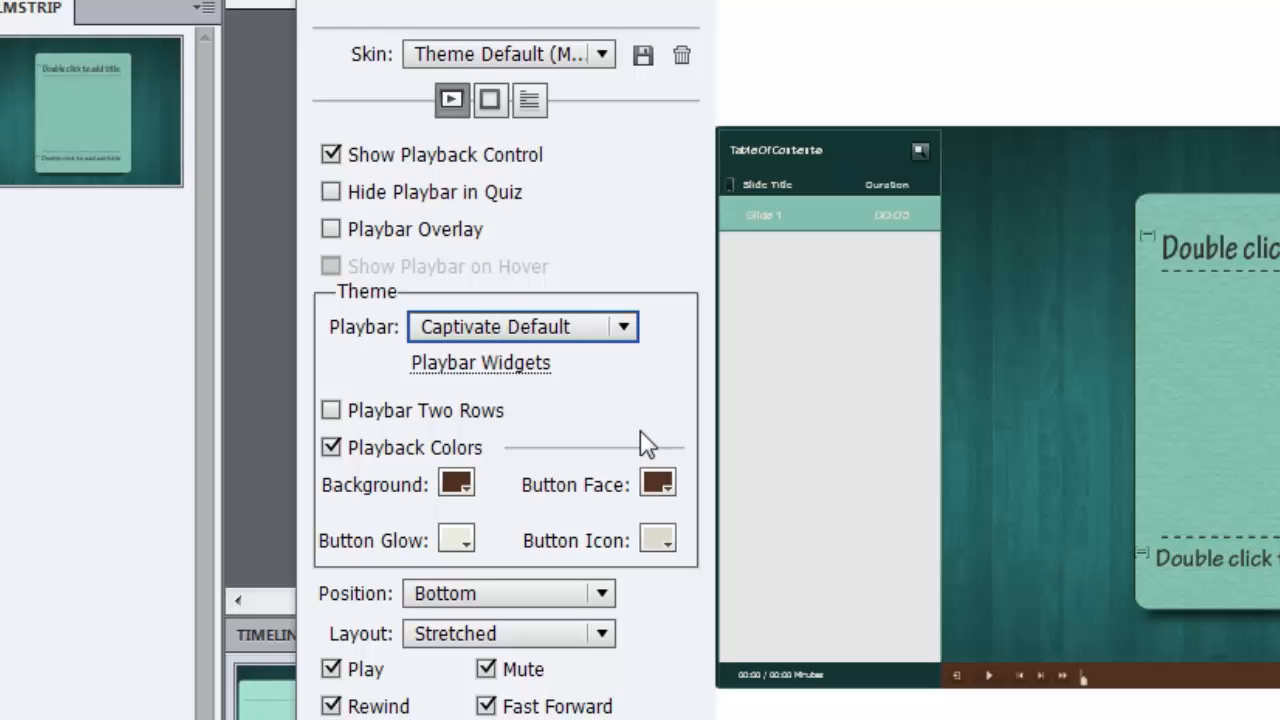
left_click(622, 326)
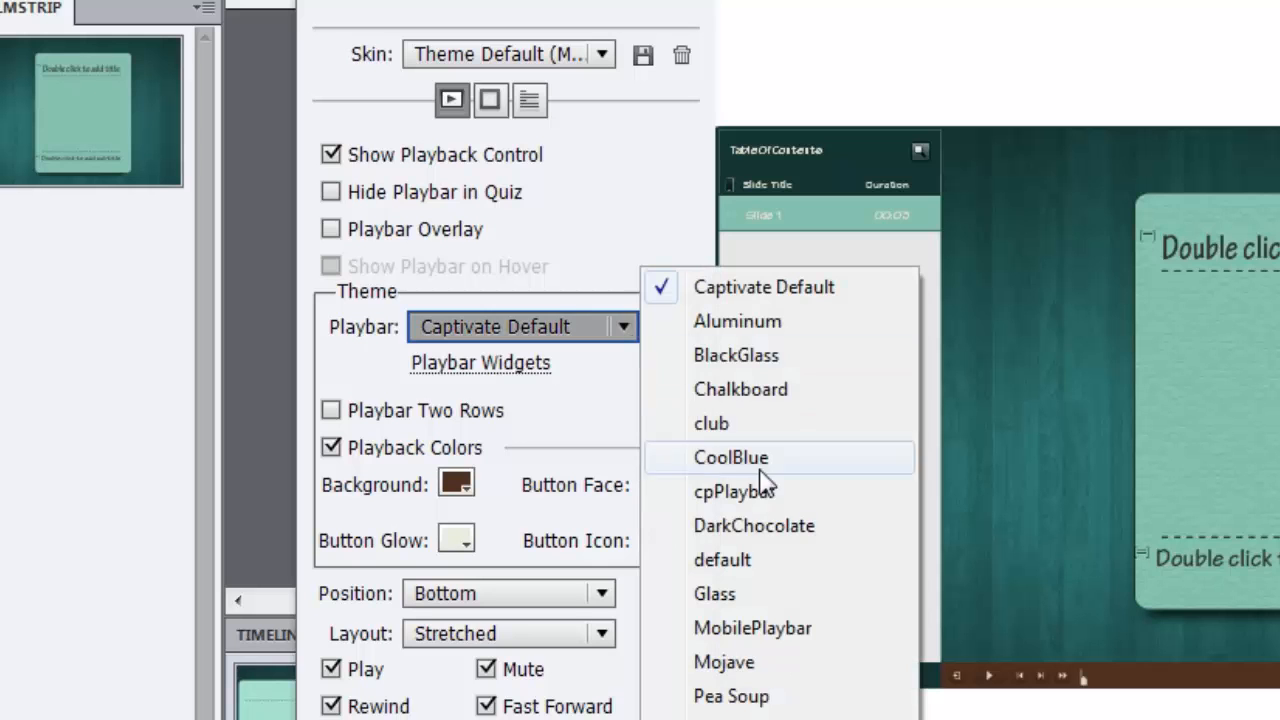
left_click(754, 524)
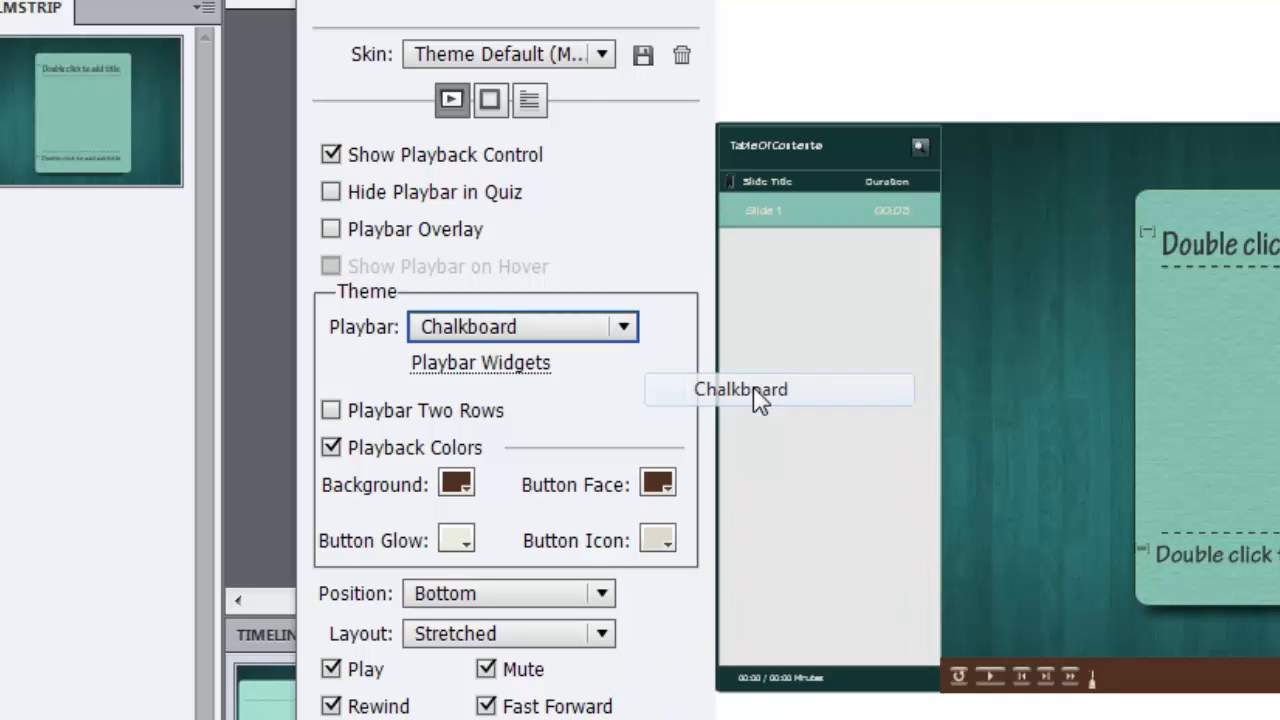
Make the Chalkboard playbar background dark teal
left_click(740, 388)
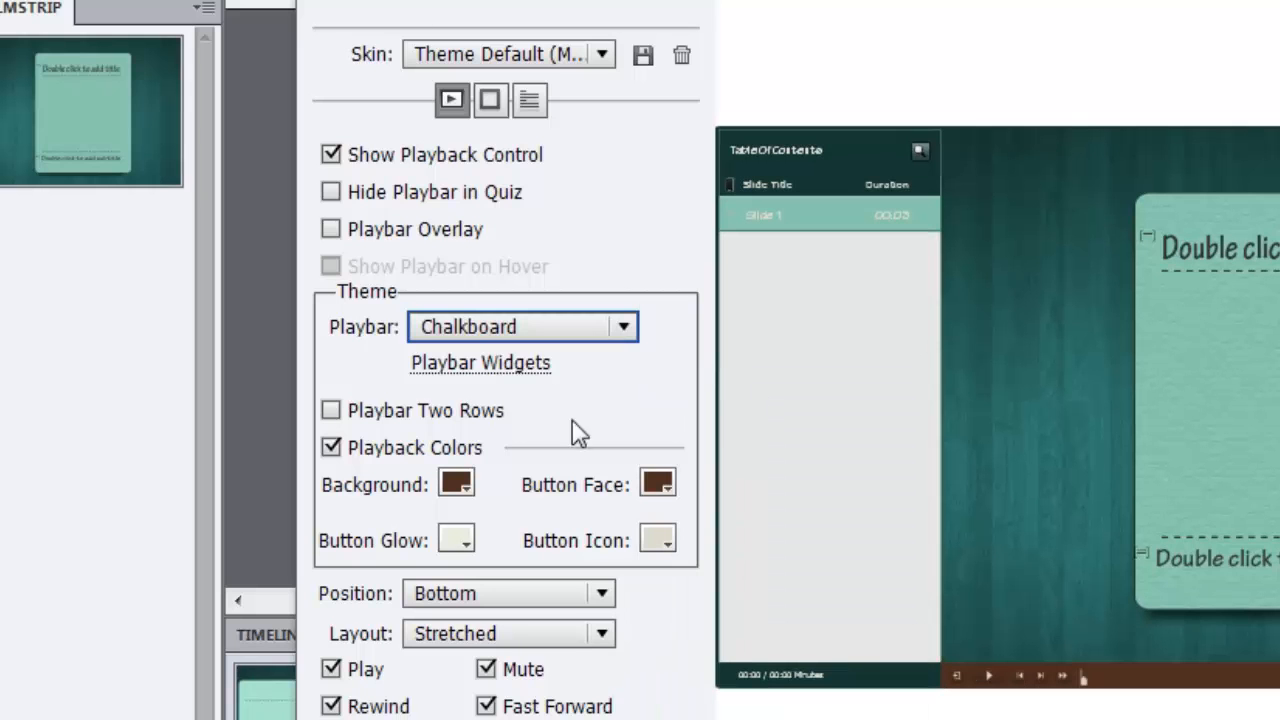
mouse_move(1228, 664)
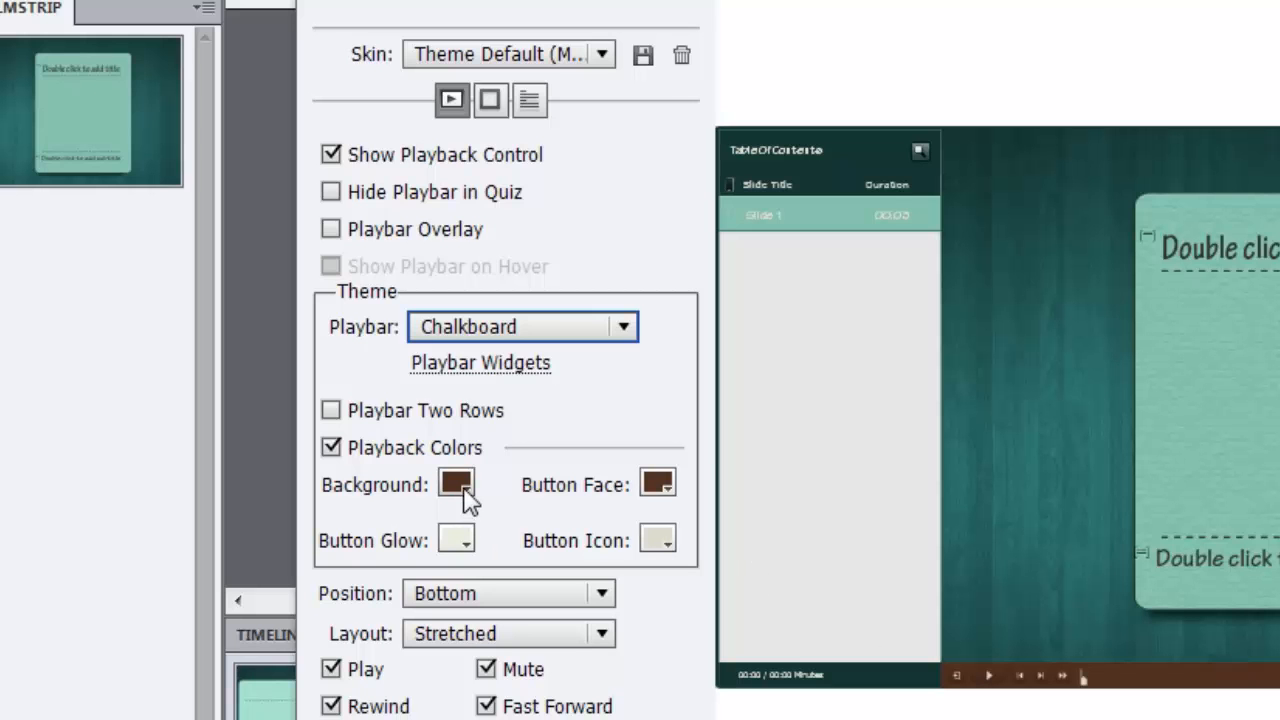
left_click(456, 482)
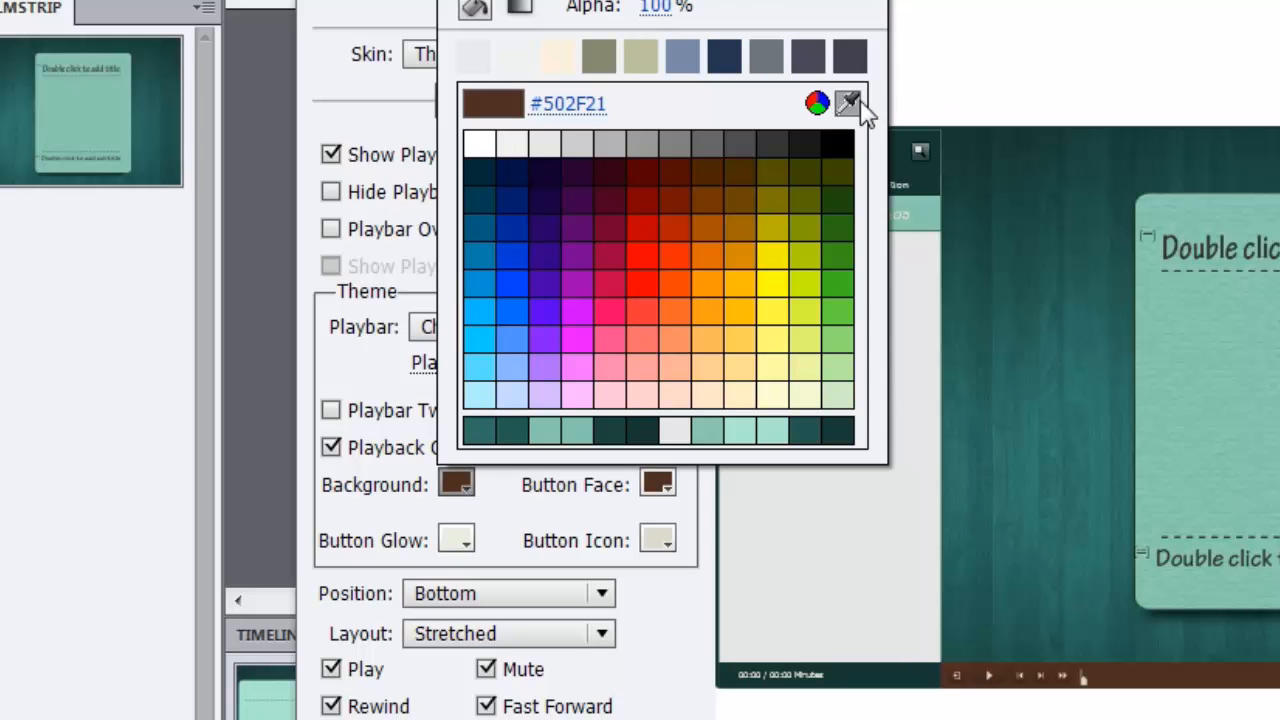
left_click(848, 102)
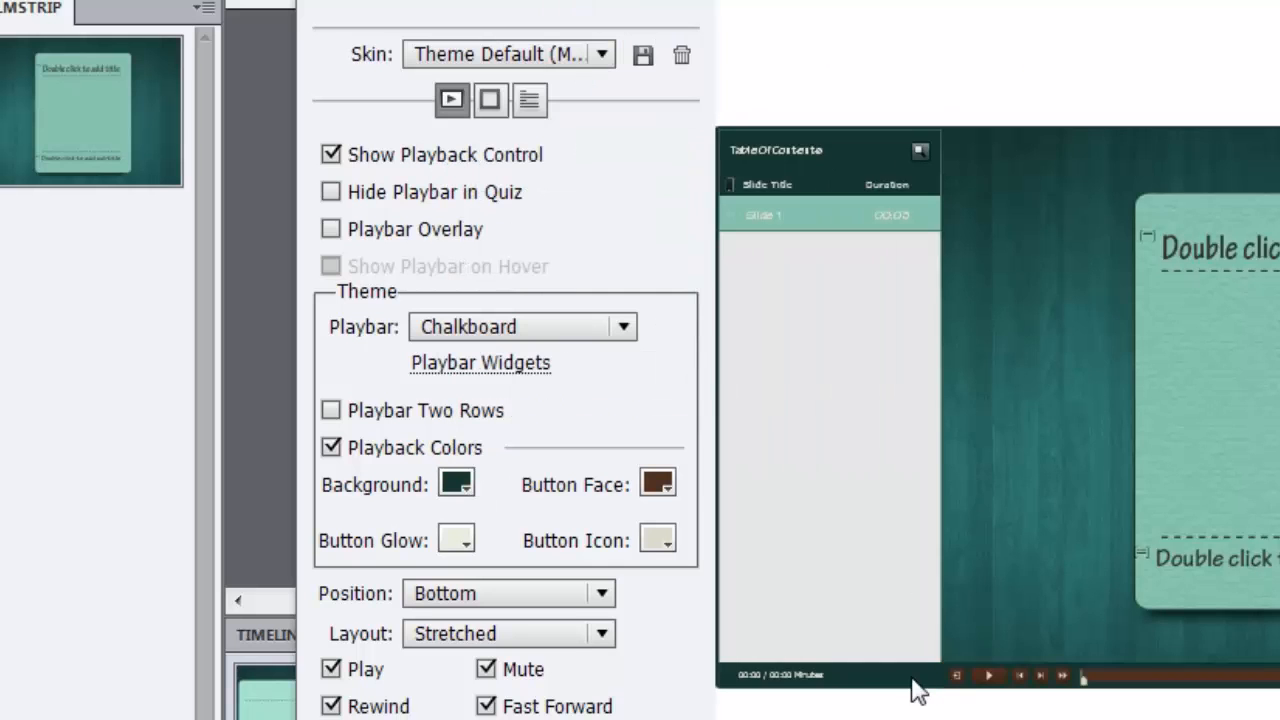
mouse_move(664, 512)
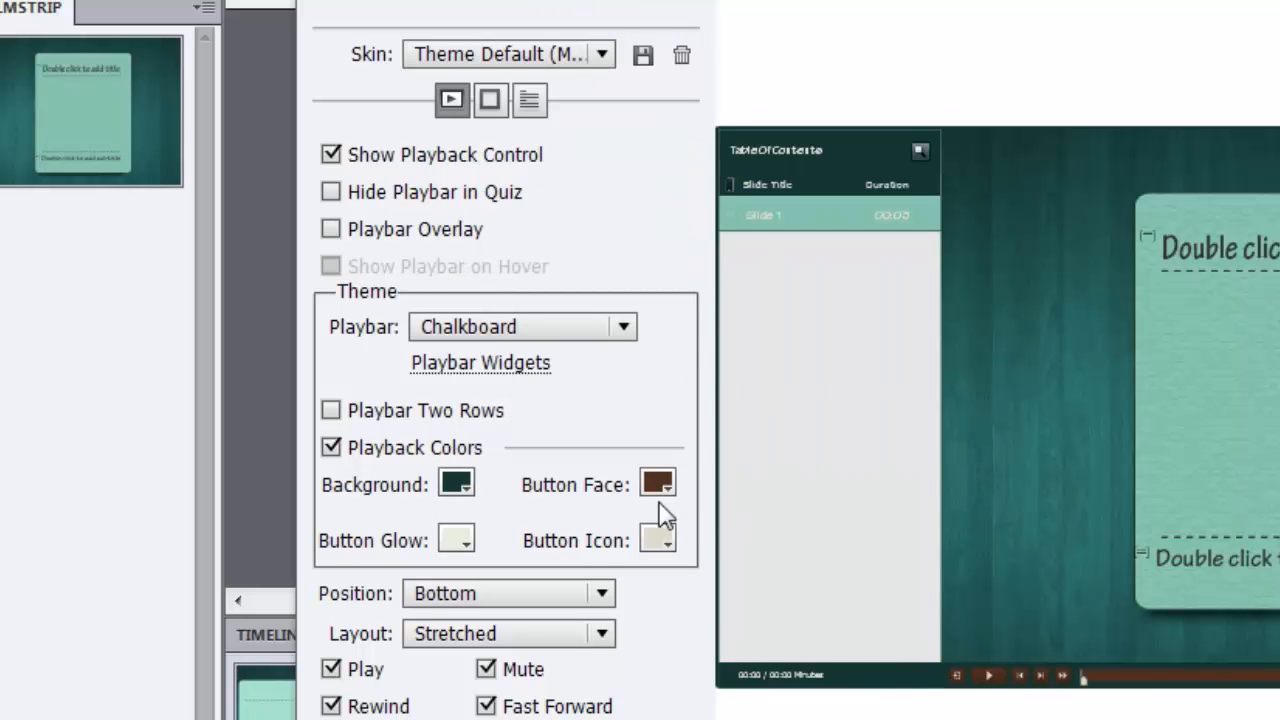
Set the button face to teal sampled from the slide with the eyedropper
left_click(656, 482)
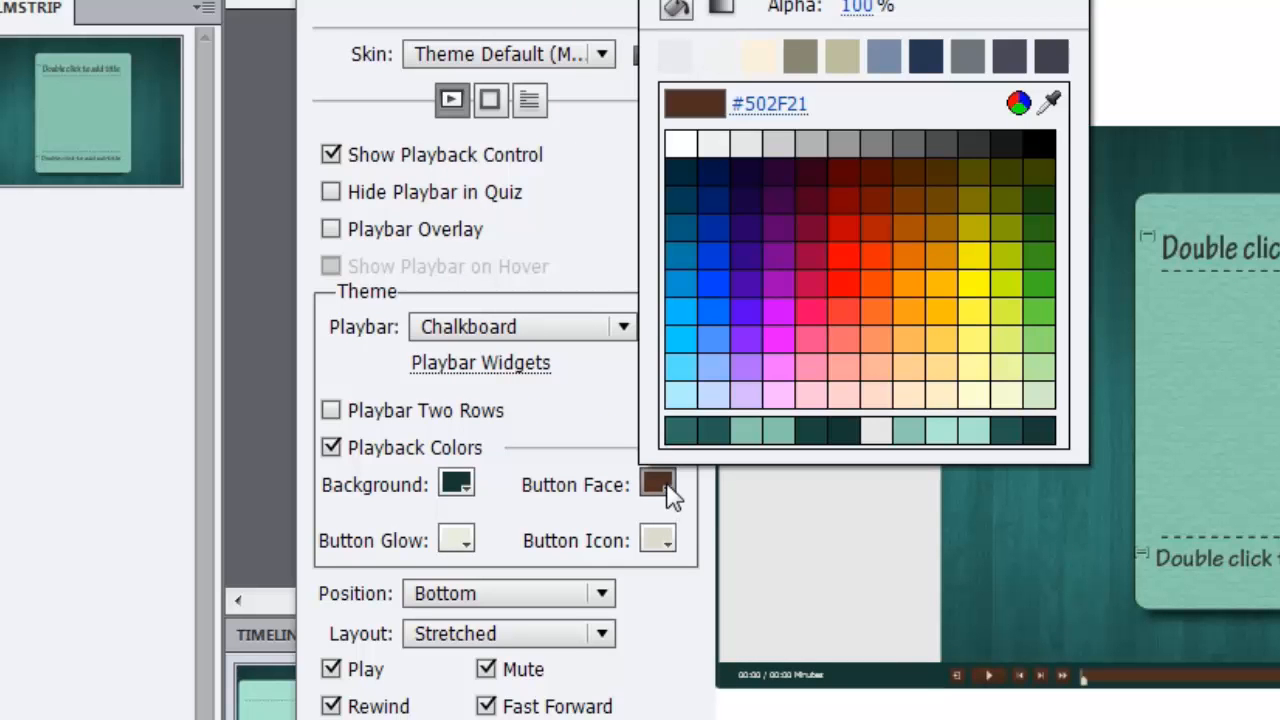
mouse_move(1100, 300)
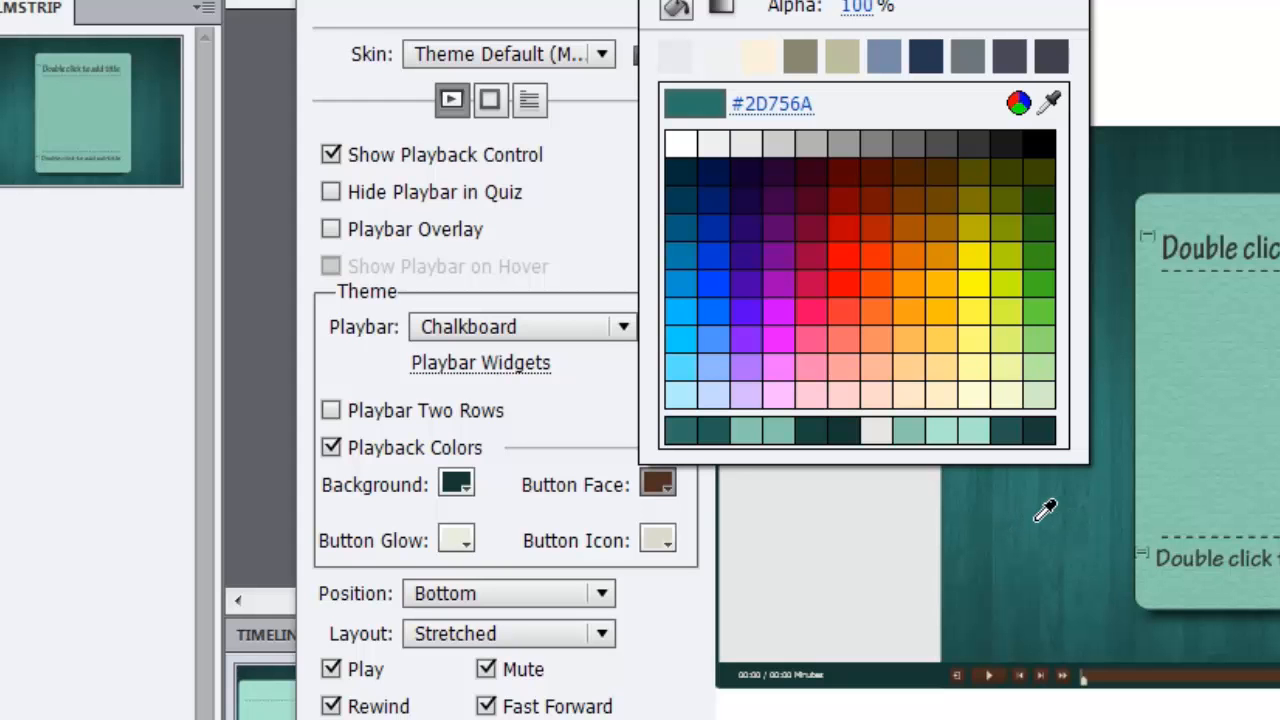
left_click(1020, 456)
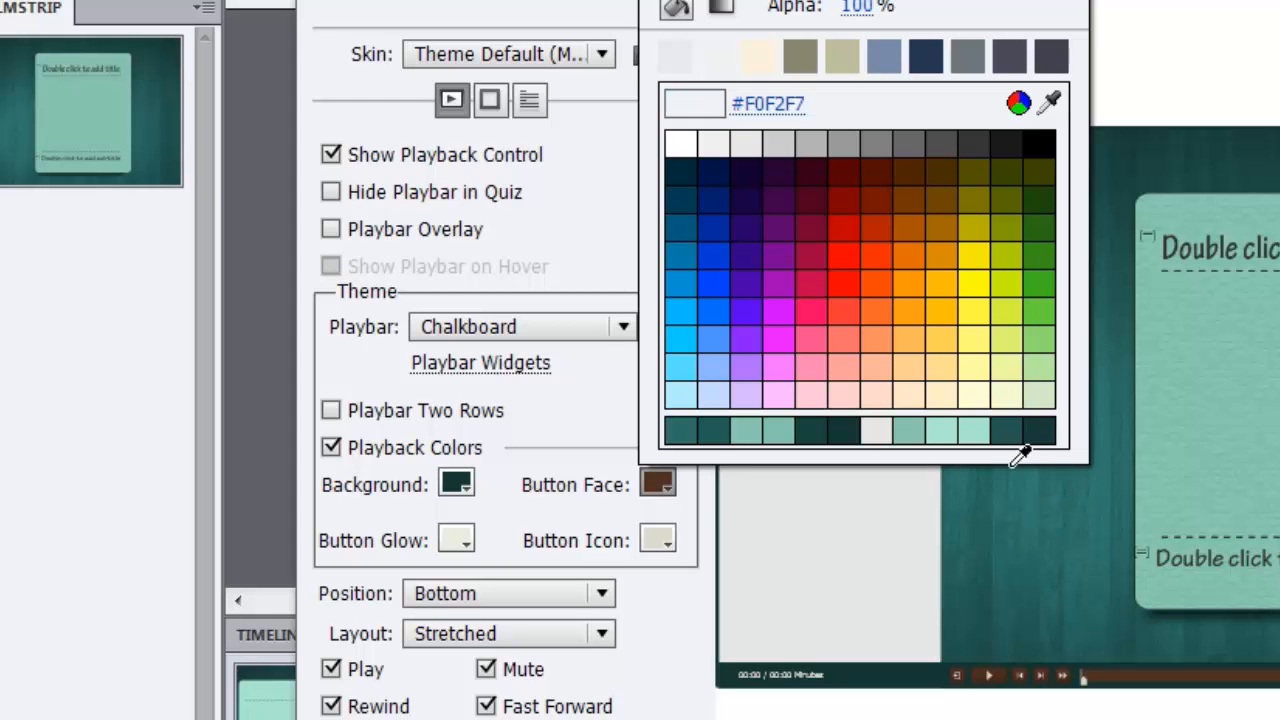
left_click(776, 424)
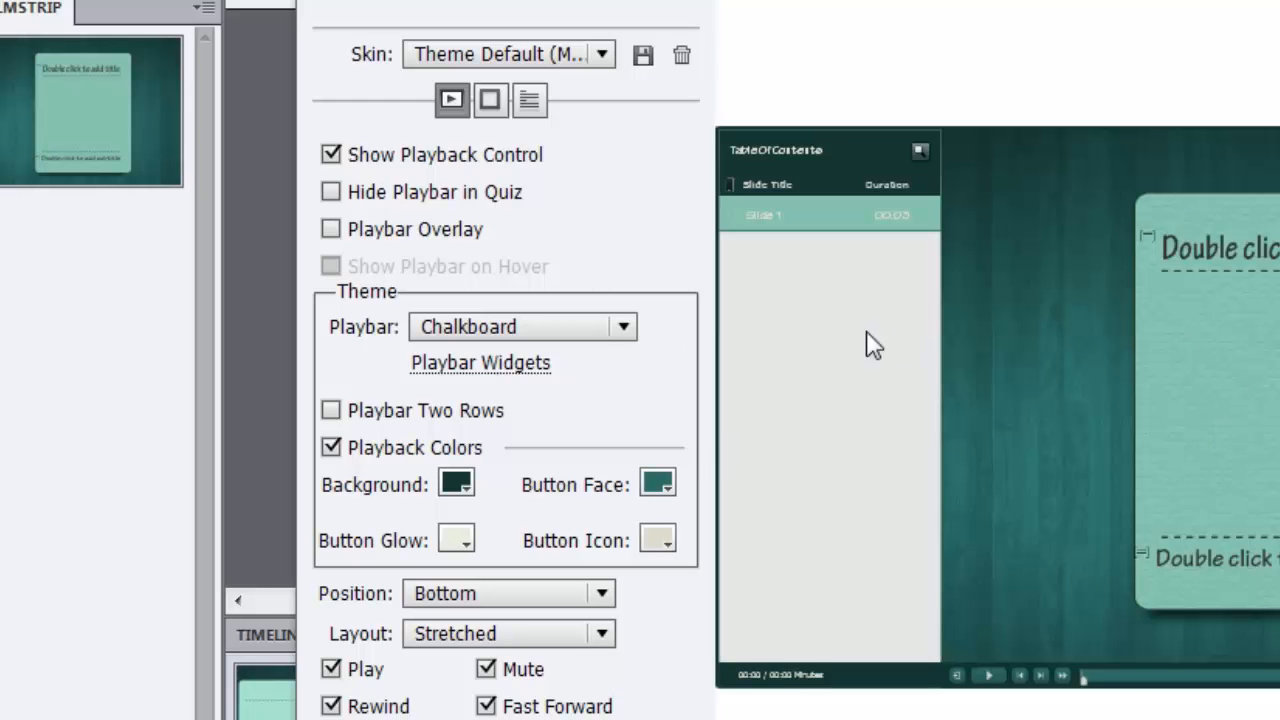
mouse_move(1108, 552)
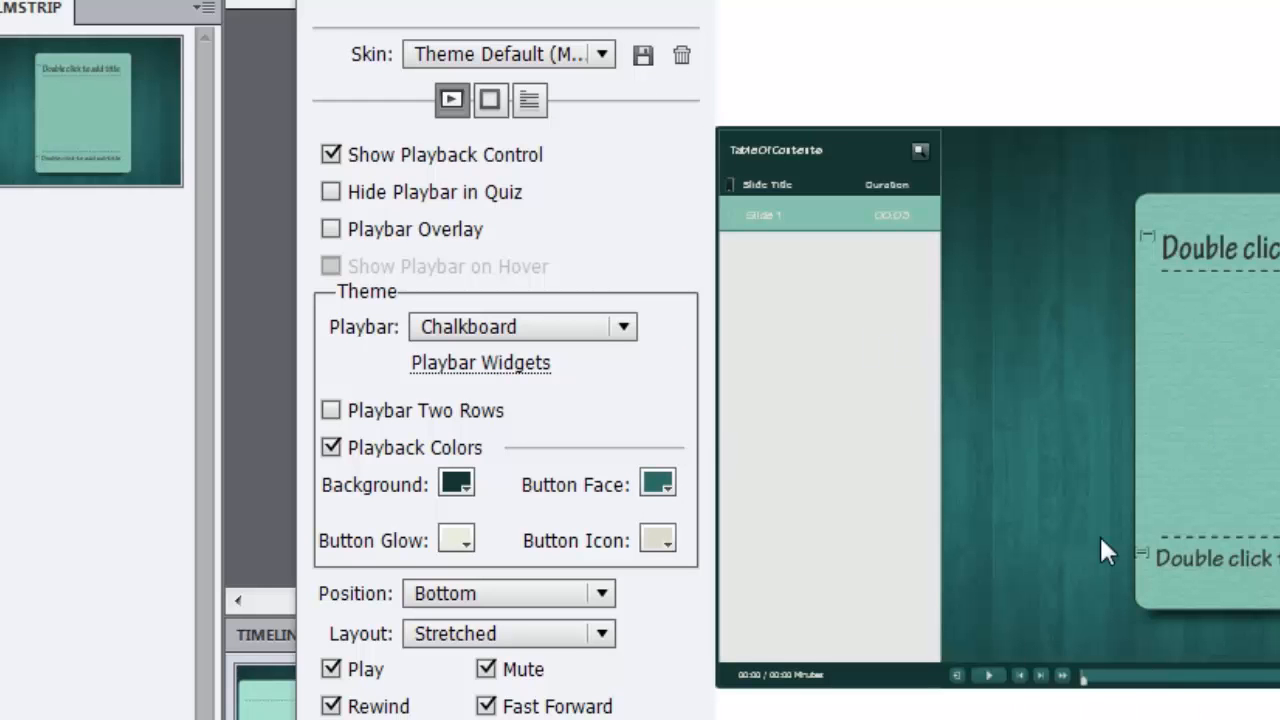
mouse_move(616, 628)
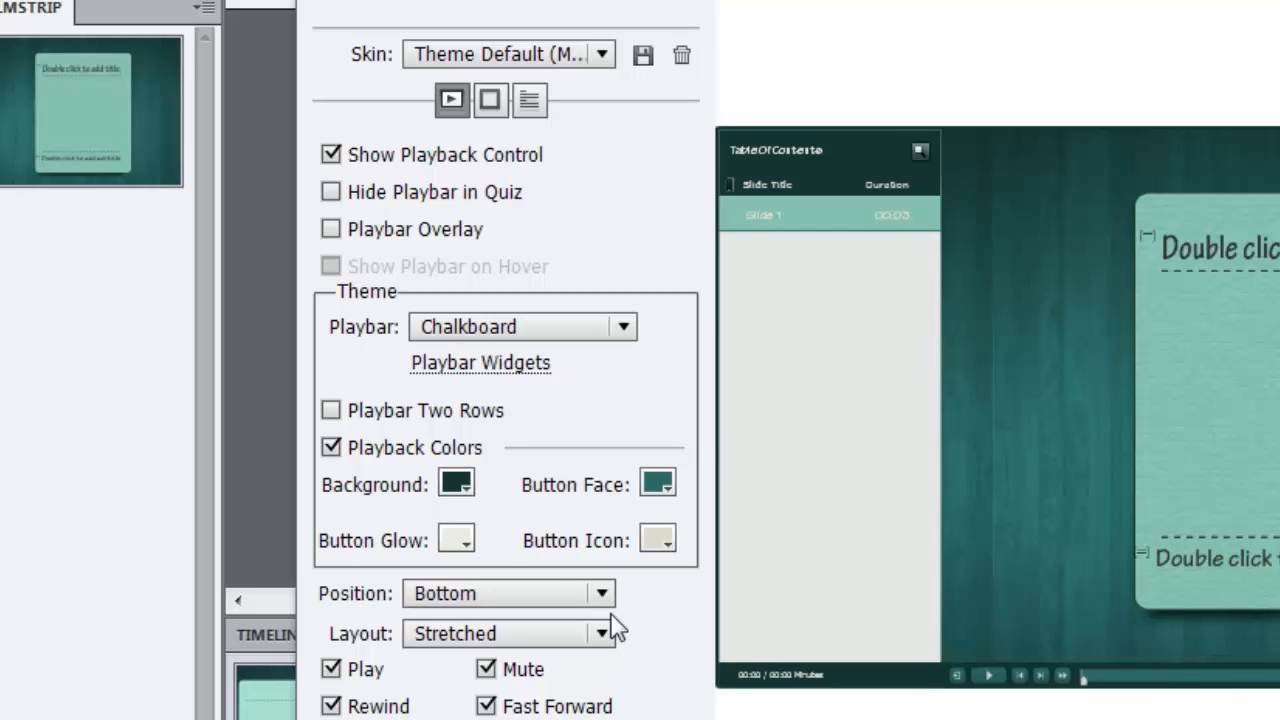
Set the button glow to light teal
left_click(456, 540)
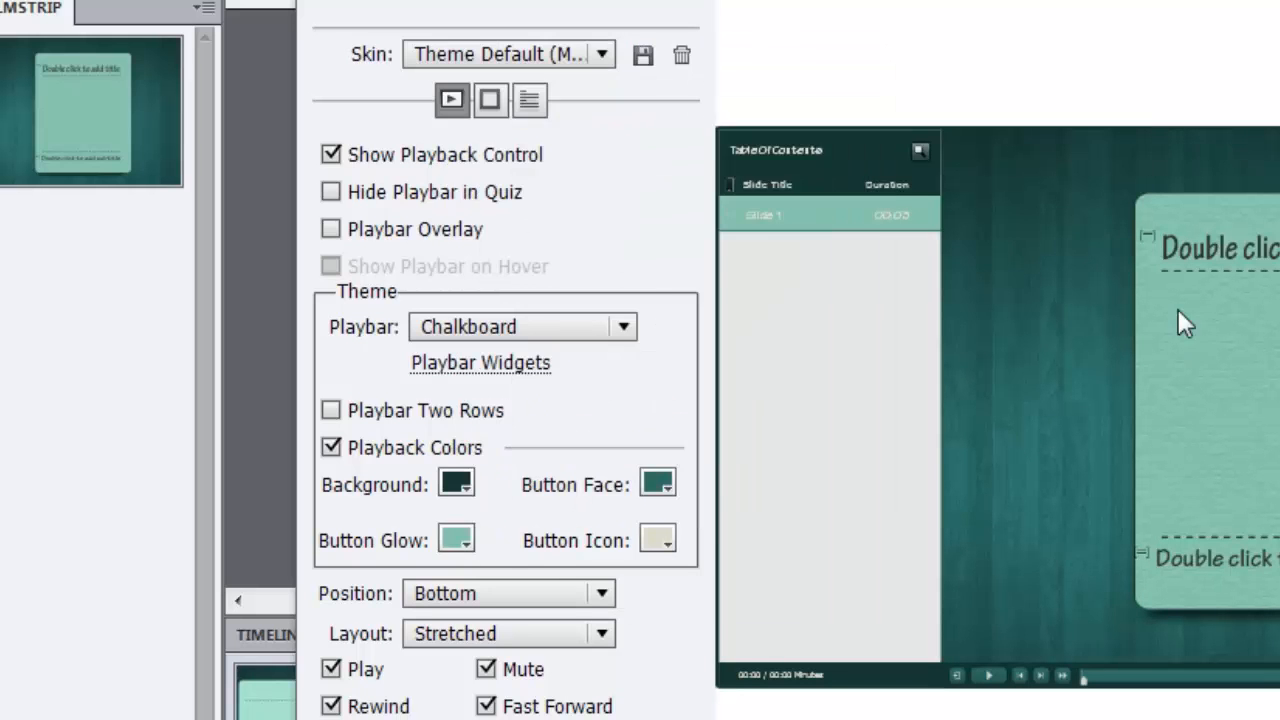
mouse_move(1032, 684)
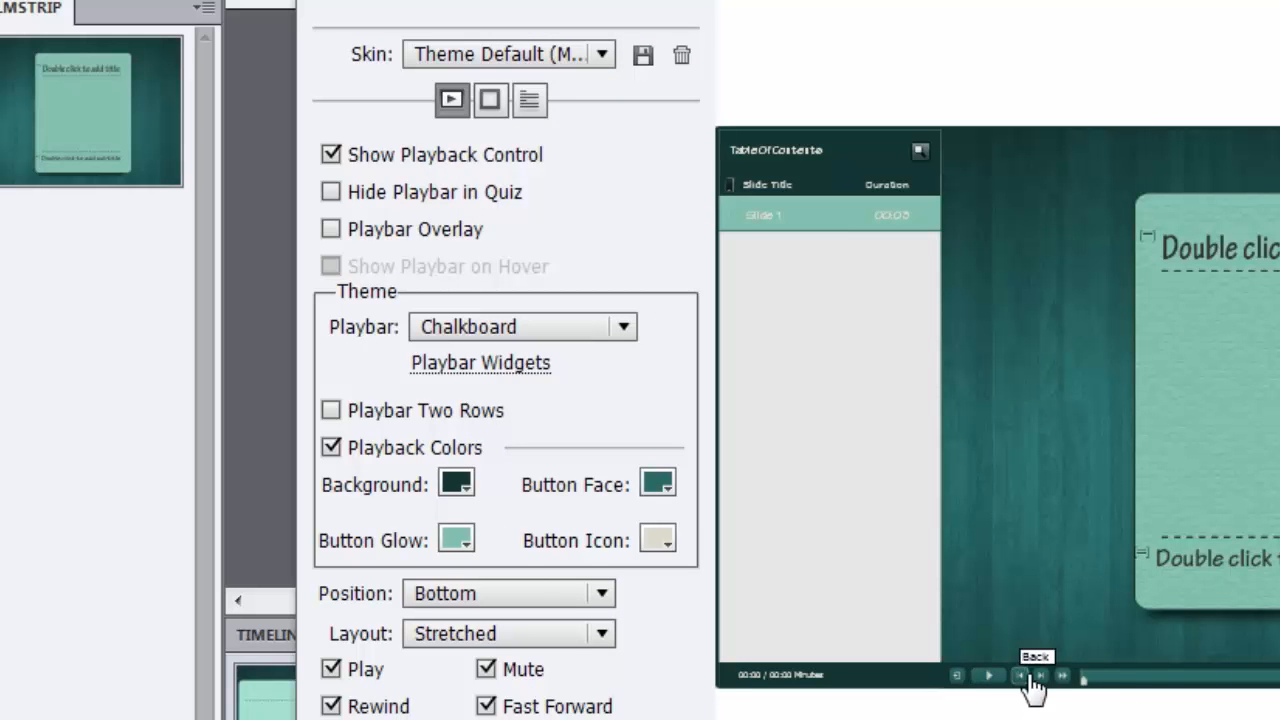
left_click(656, 538)
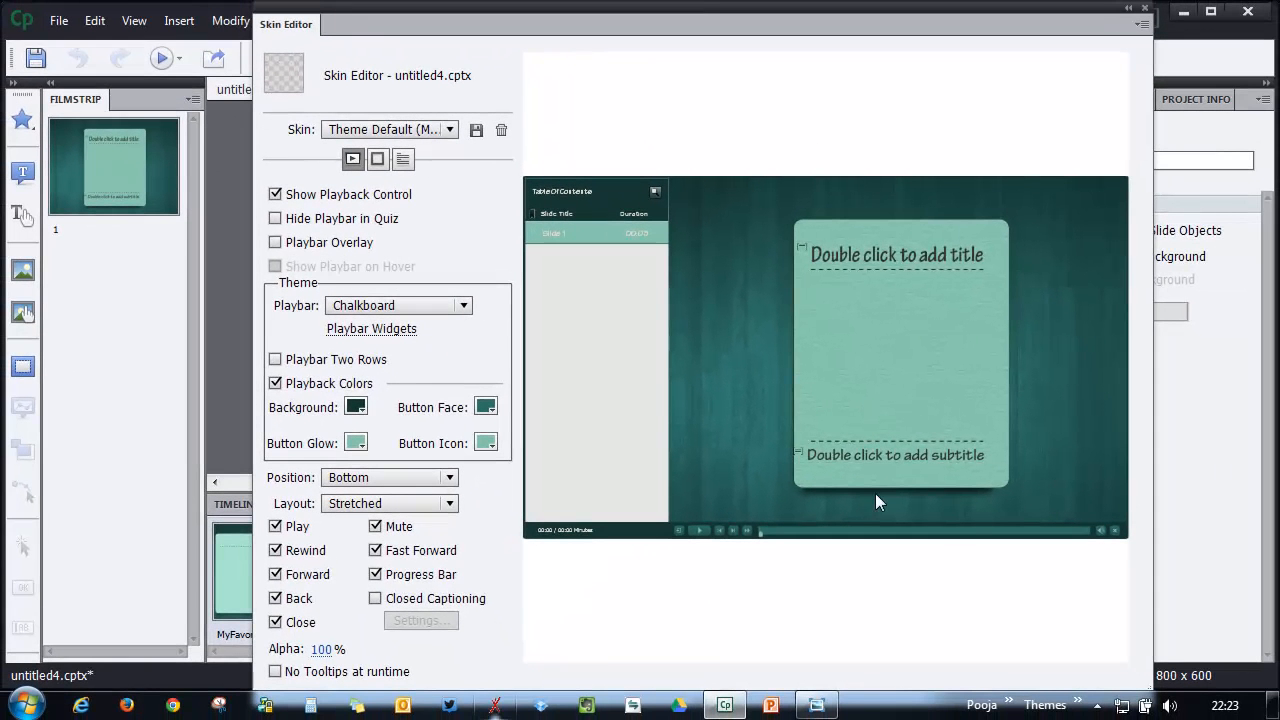
mouse_move(598, 310)
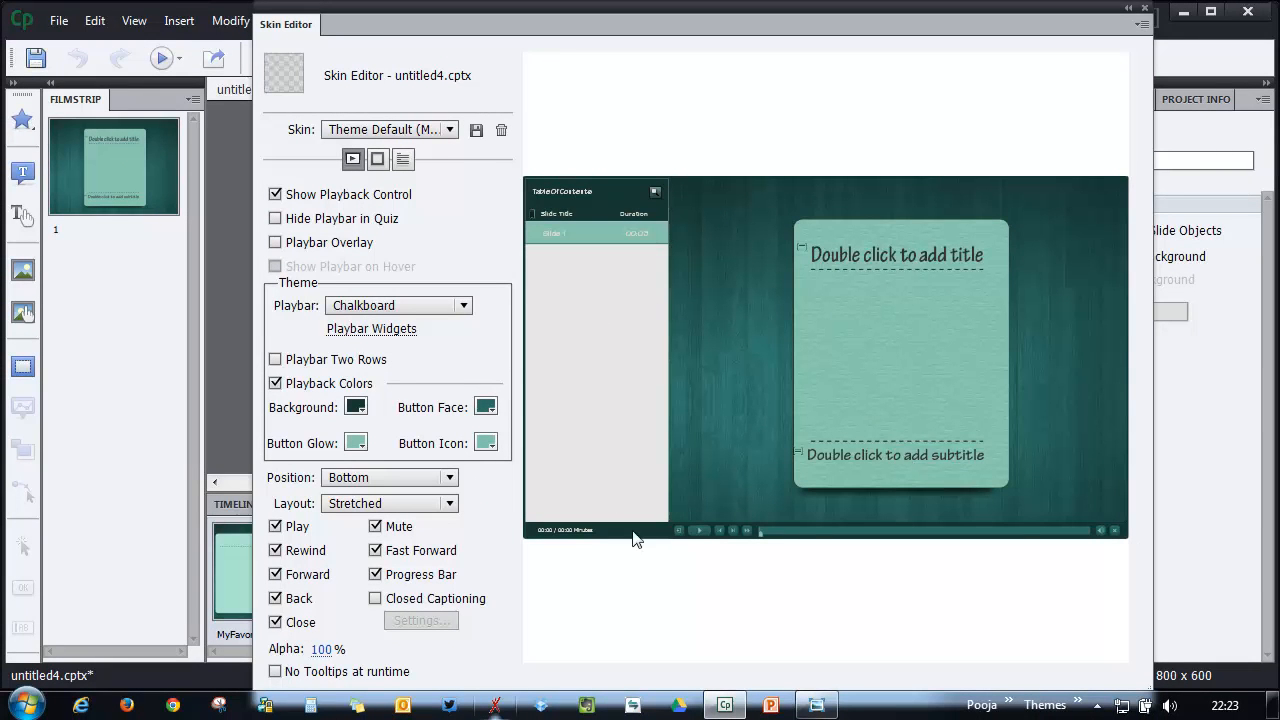
mouse_move(1078, 536)
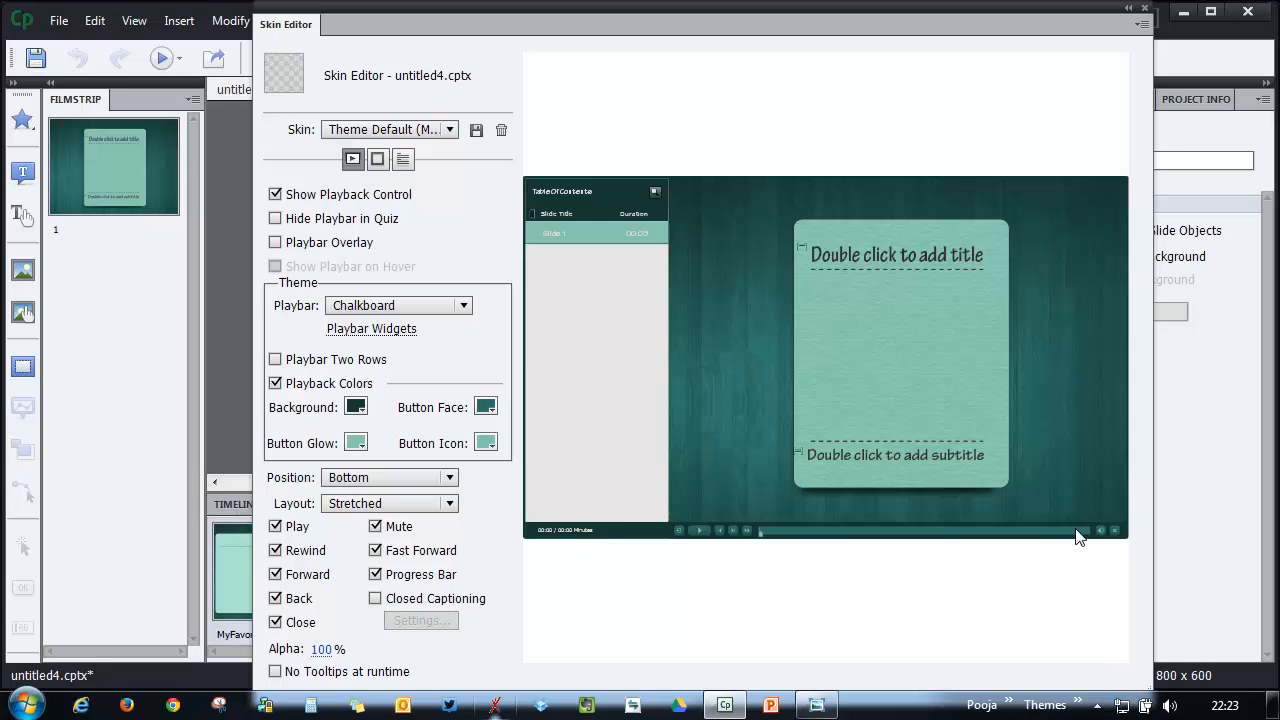